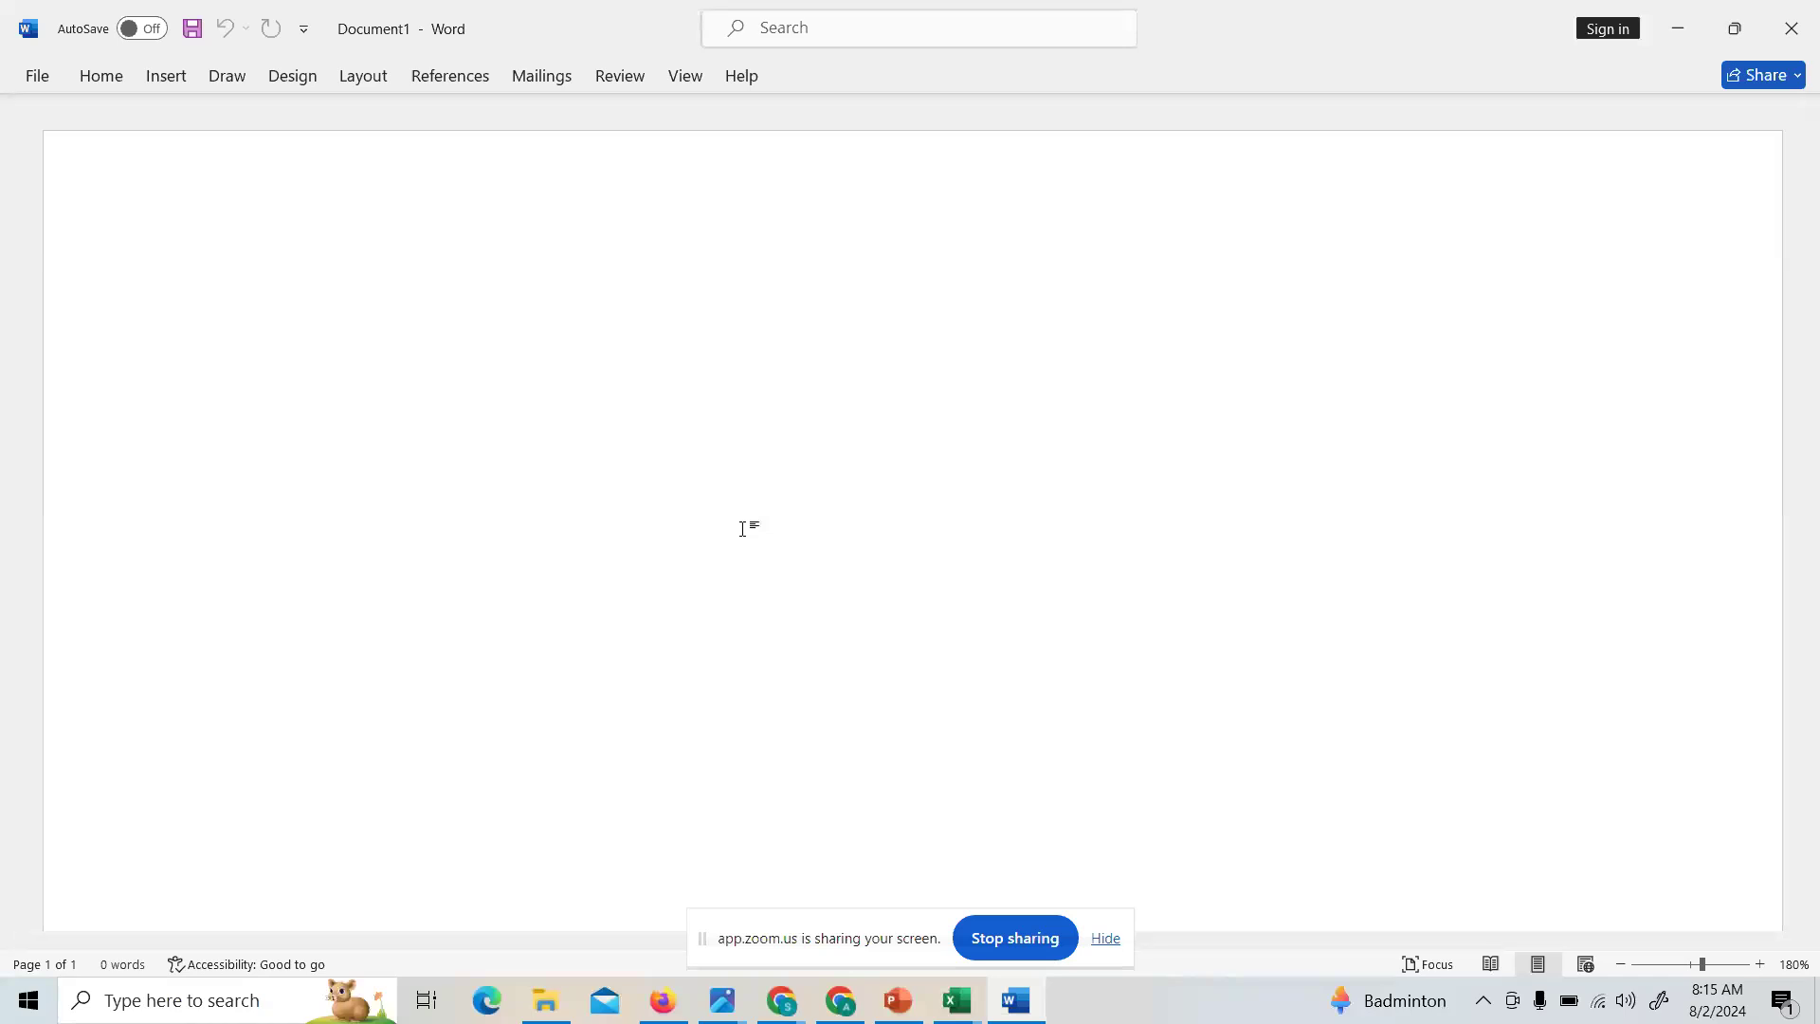
{"action": "mouse_move", "coordinate": [744, 536]}
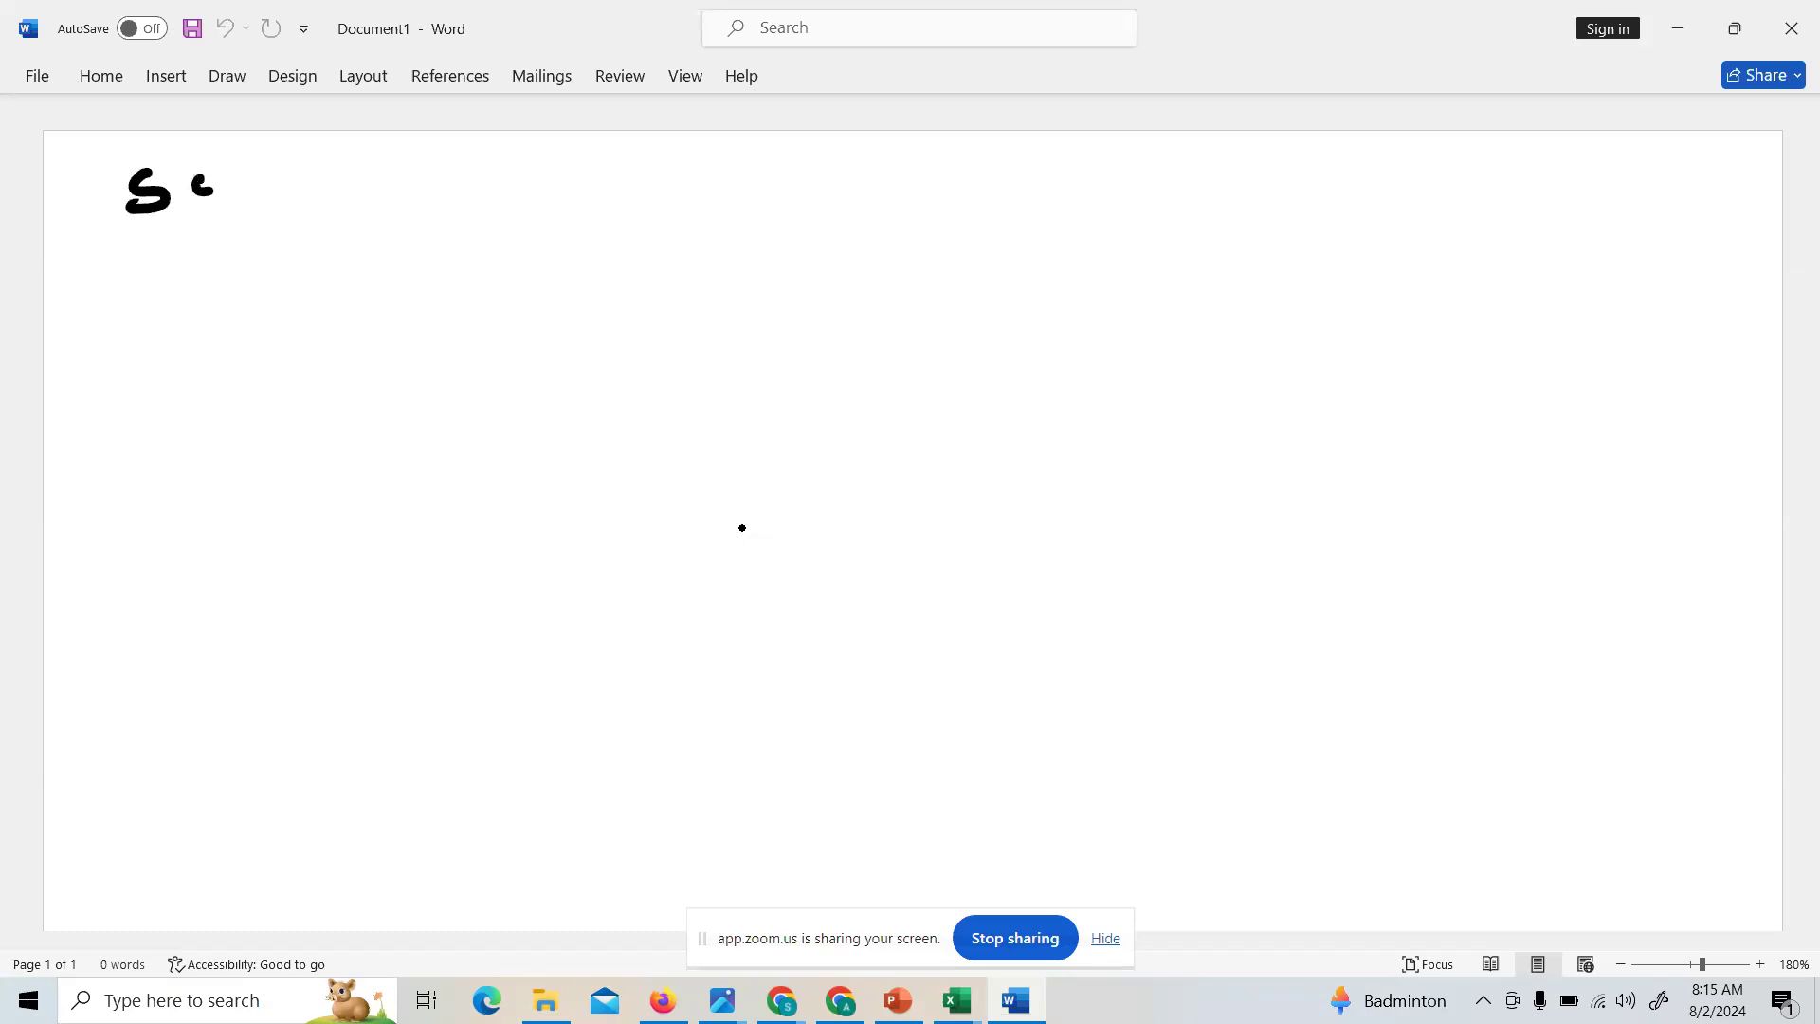
- Handwrite the SOC1 heading and an arrow linking SOC1 down to FAR
{"action": "left_click_drag", "start_coordinate": [174, 191], "coordinate": [290, 192]}
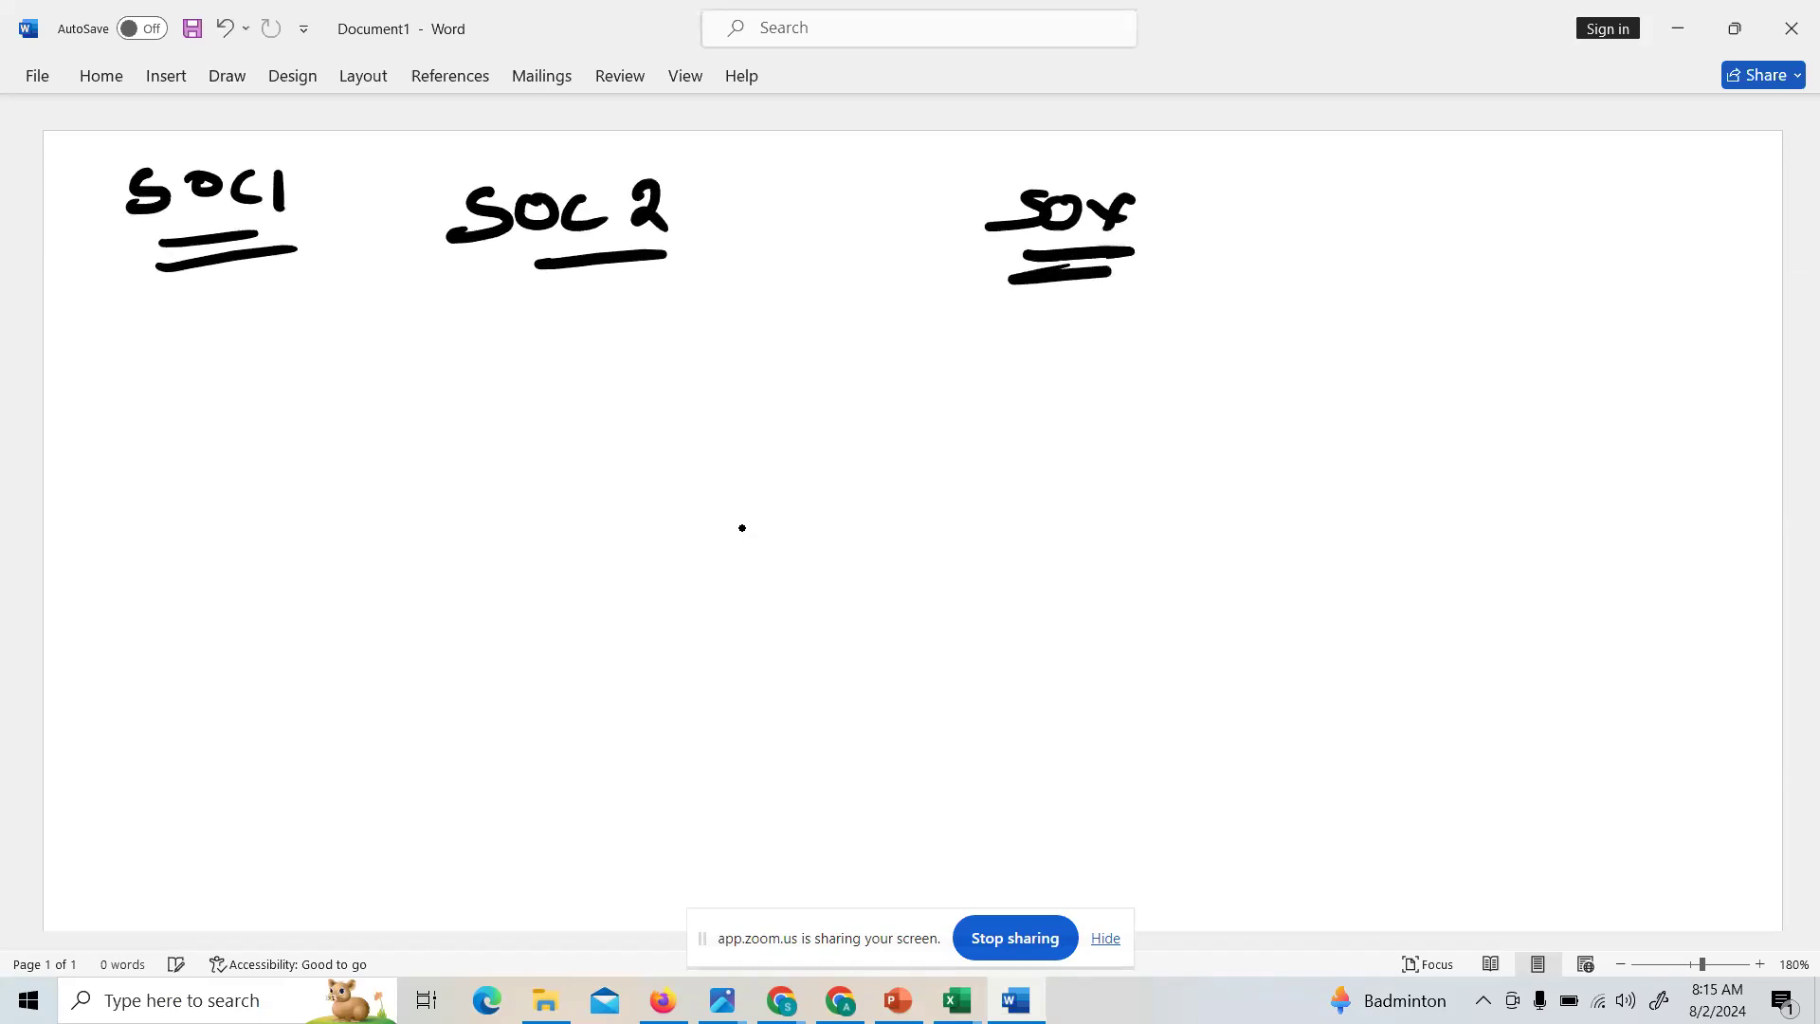
{"action": "left_click_drag", "start_coordinate": [539, 284], "coordinate": [691, 285]}
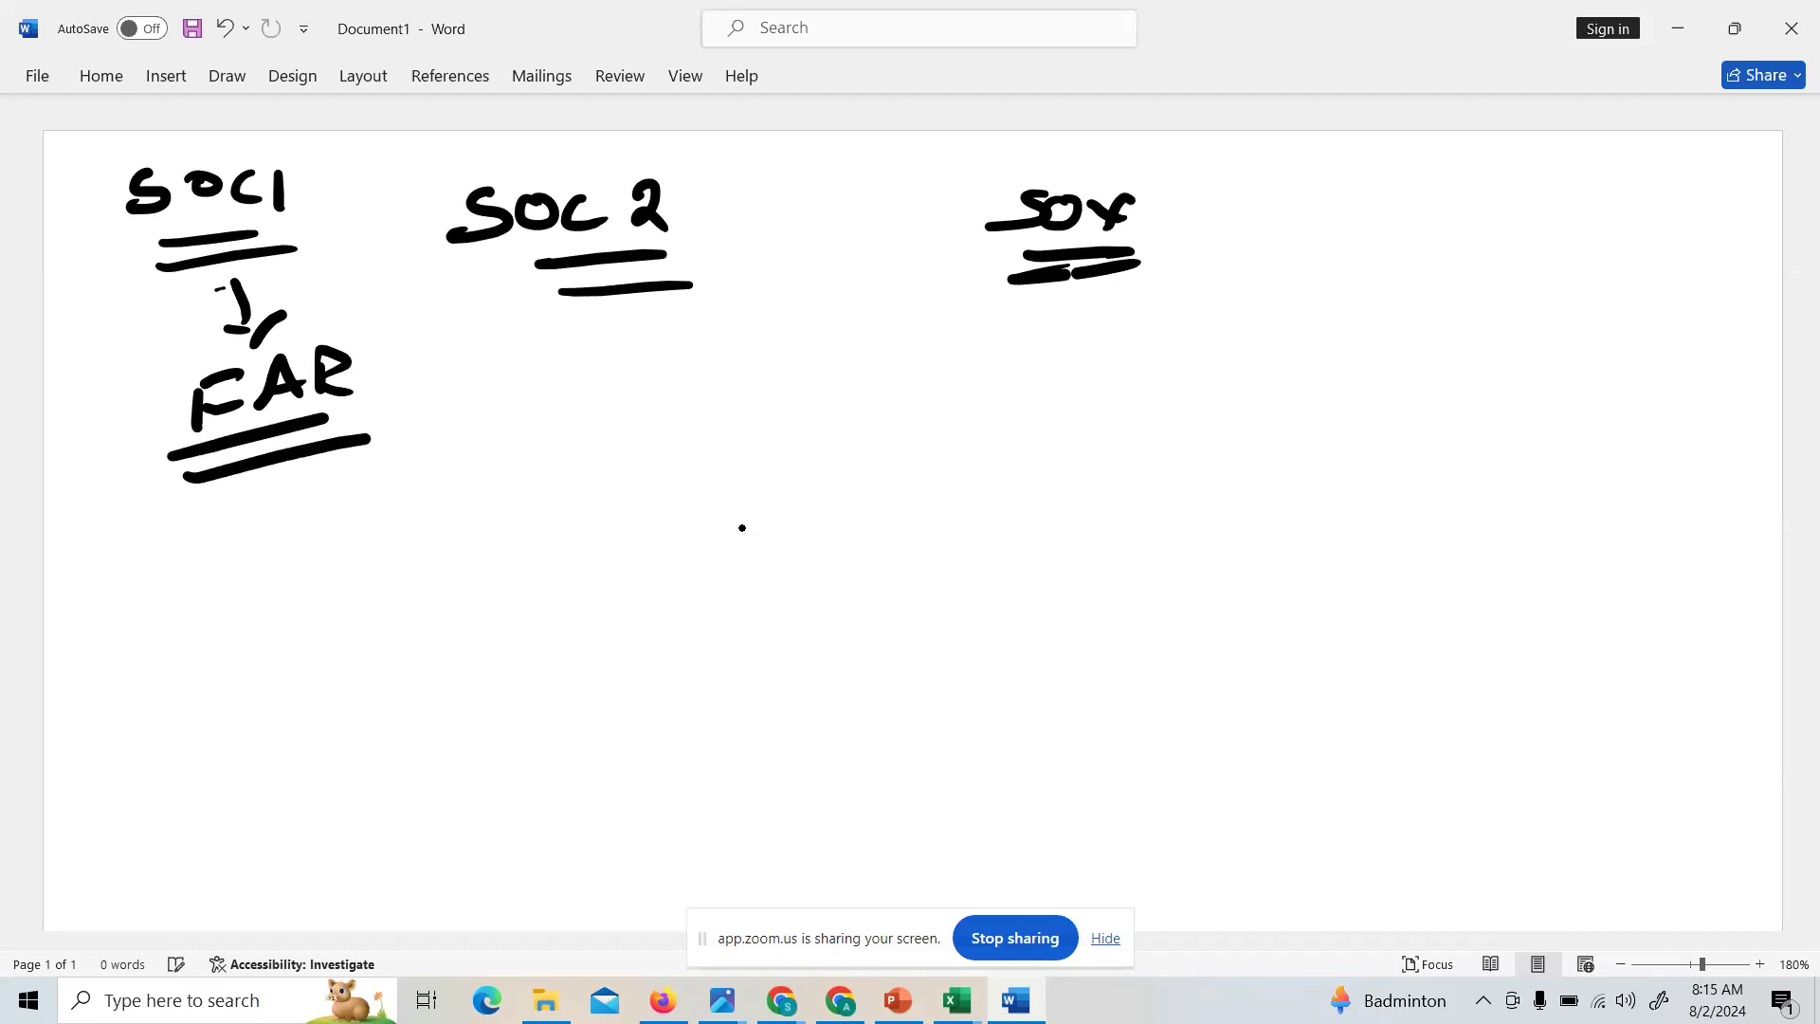
- Handwrite and box ITAR under SOC 2, with control list, SOX and opinion notes
{"action": "left_click_drag", "start_coordinate": [546, 337], "coordinate": [627, 395]}
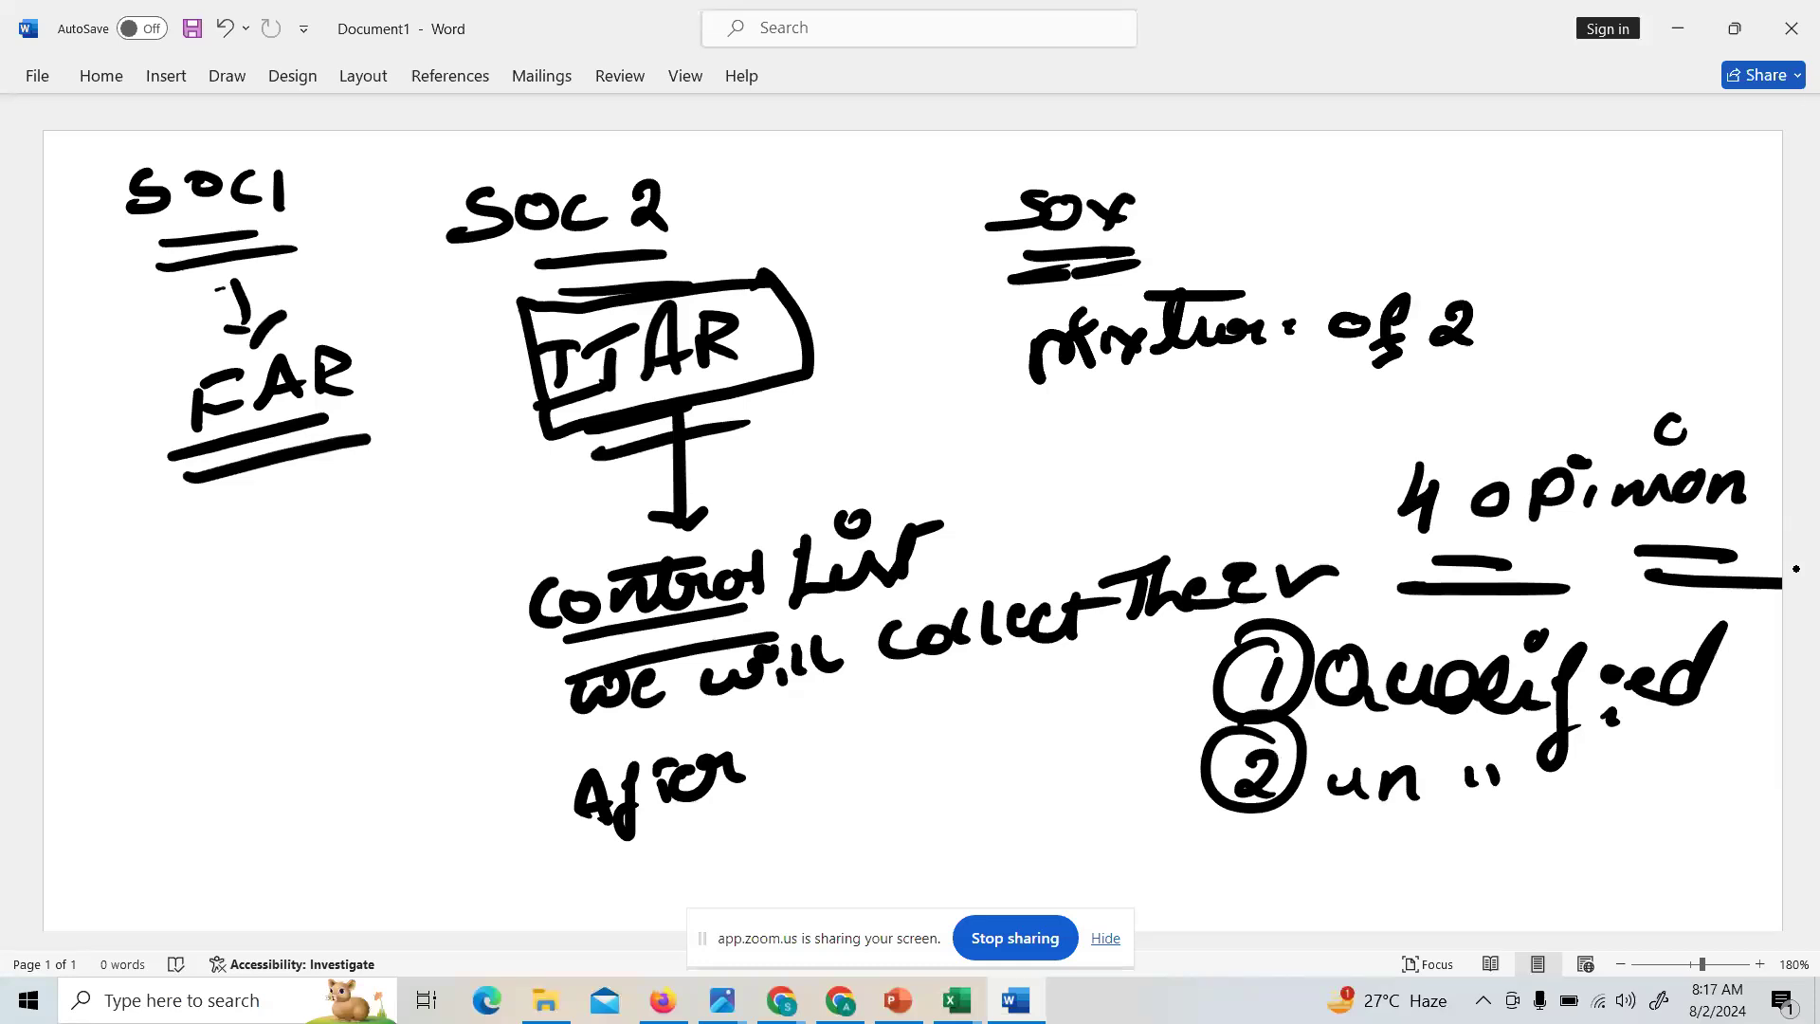
- Scroll down to write the gaps/findings note and opinions 3 Adverse, 4 Disclaimer
{"action": "scroll", "scroll_direction": "down", "scroll_amount": 3}
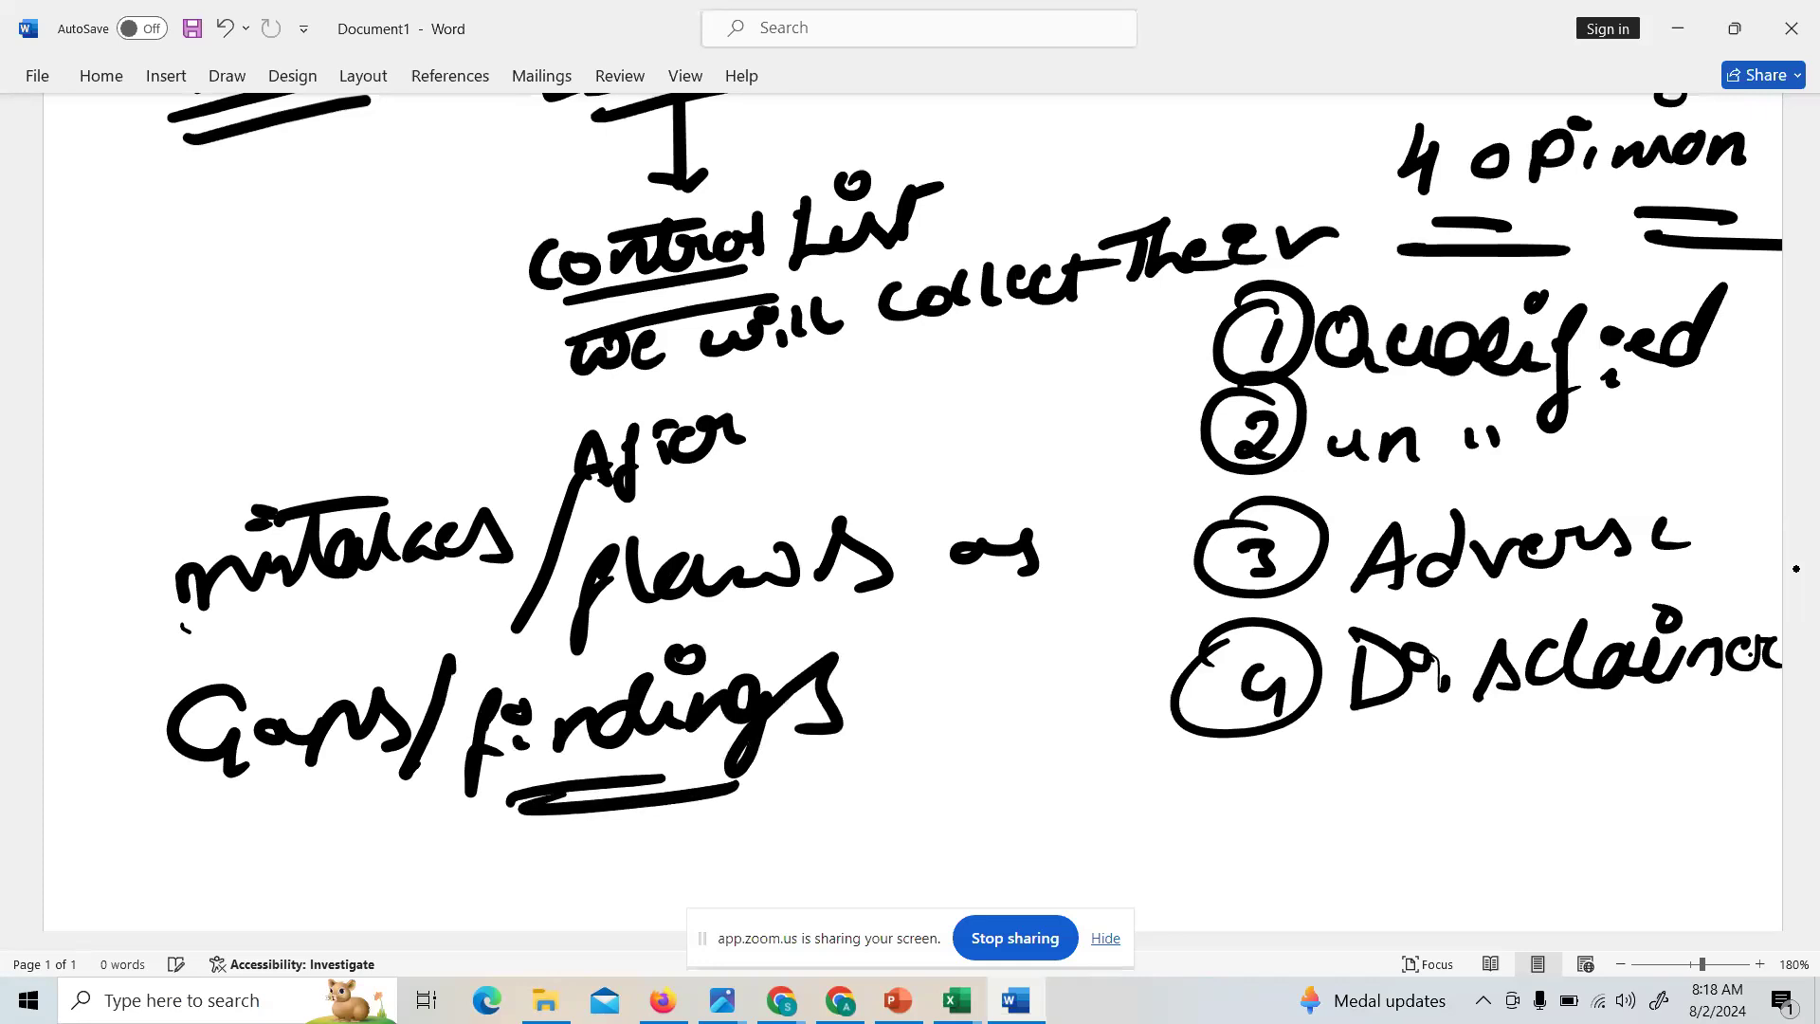
- Scroll down to handwrite the qualified and unqualified opinion explanations
{"action": "scroll", "scroll_direction": "down", "scroll_amount": 3}
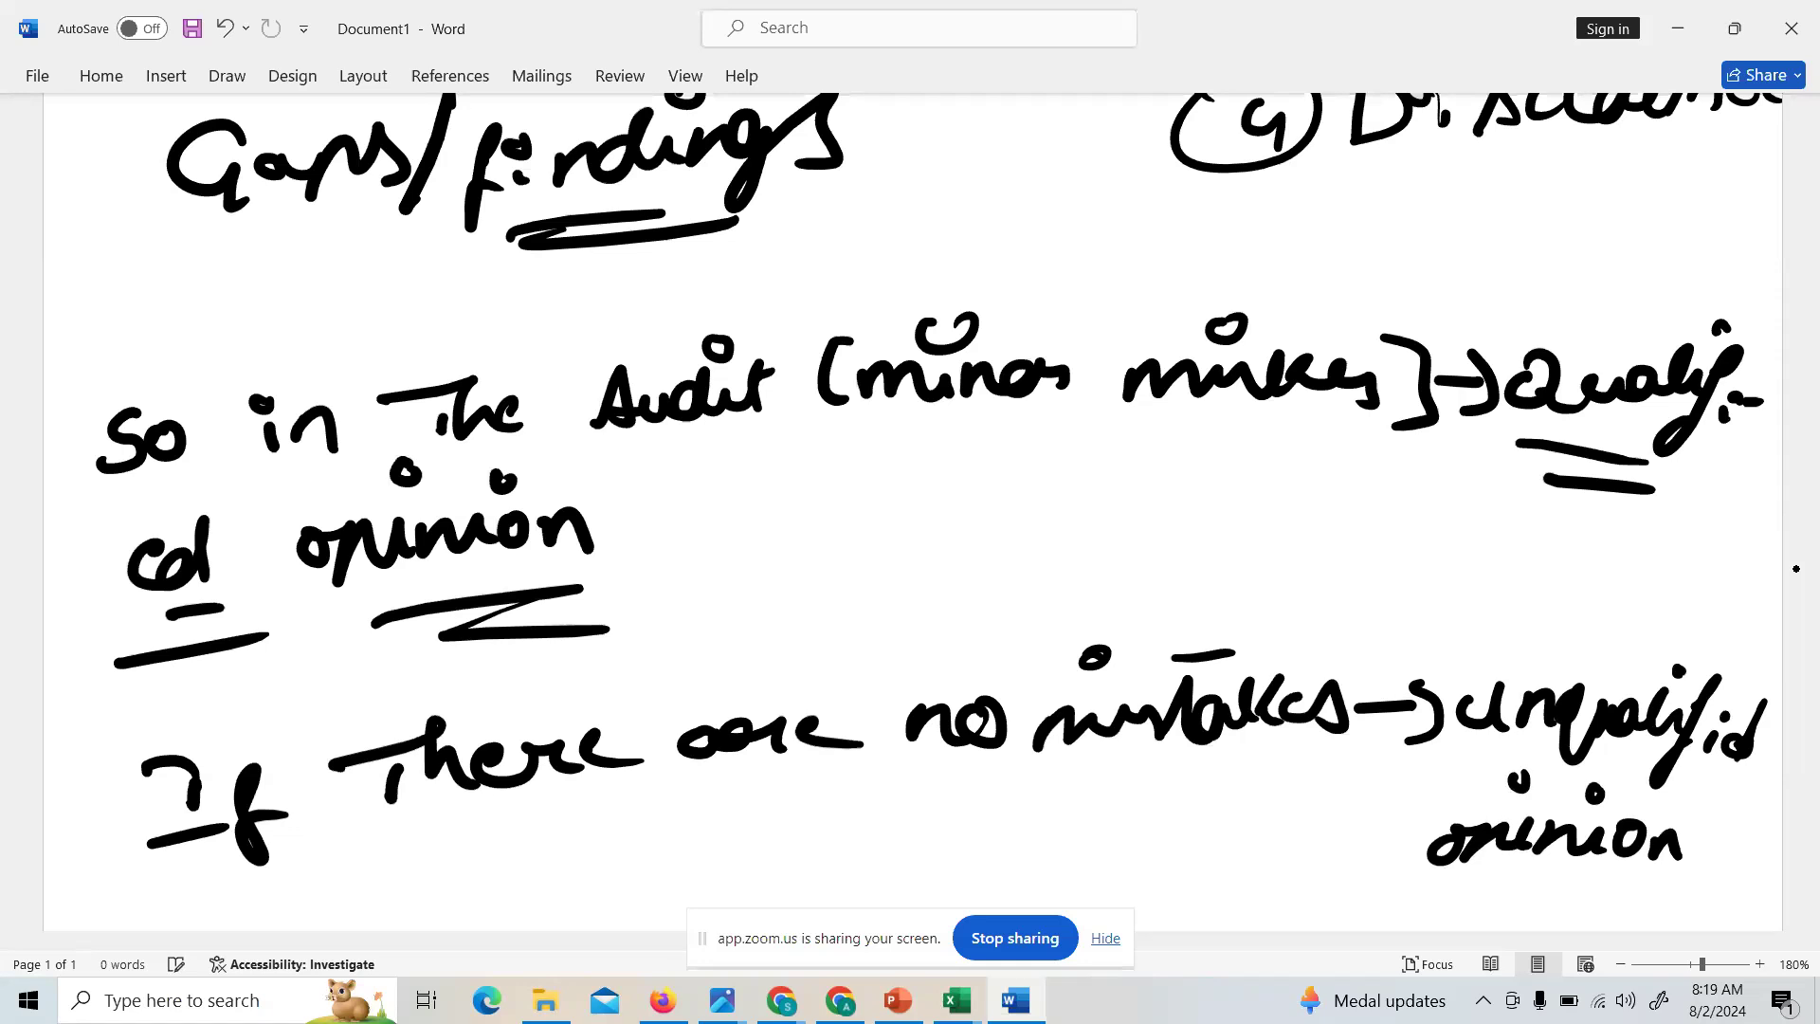
- Scroll down to circle unqualified opinion and begin the major gaps/mistakes sentence
{"action": "scroll", "scroll_direction": "down", "scroll_amount": 3}
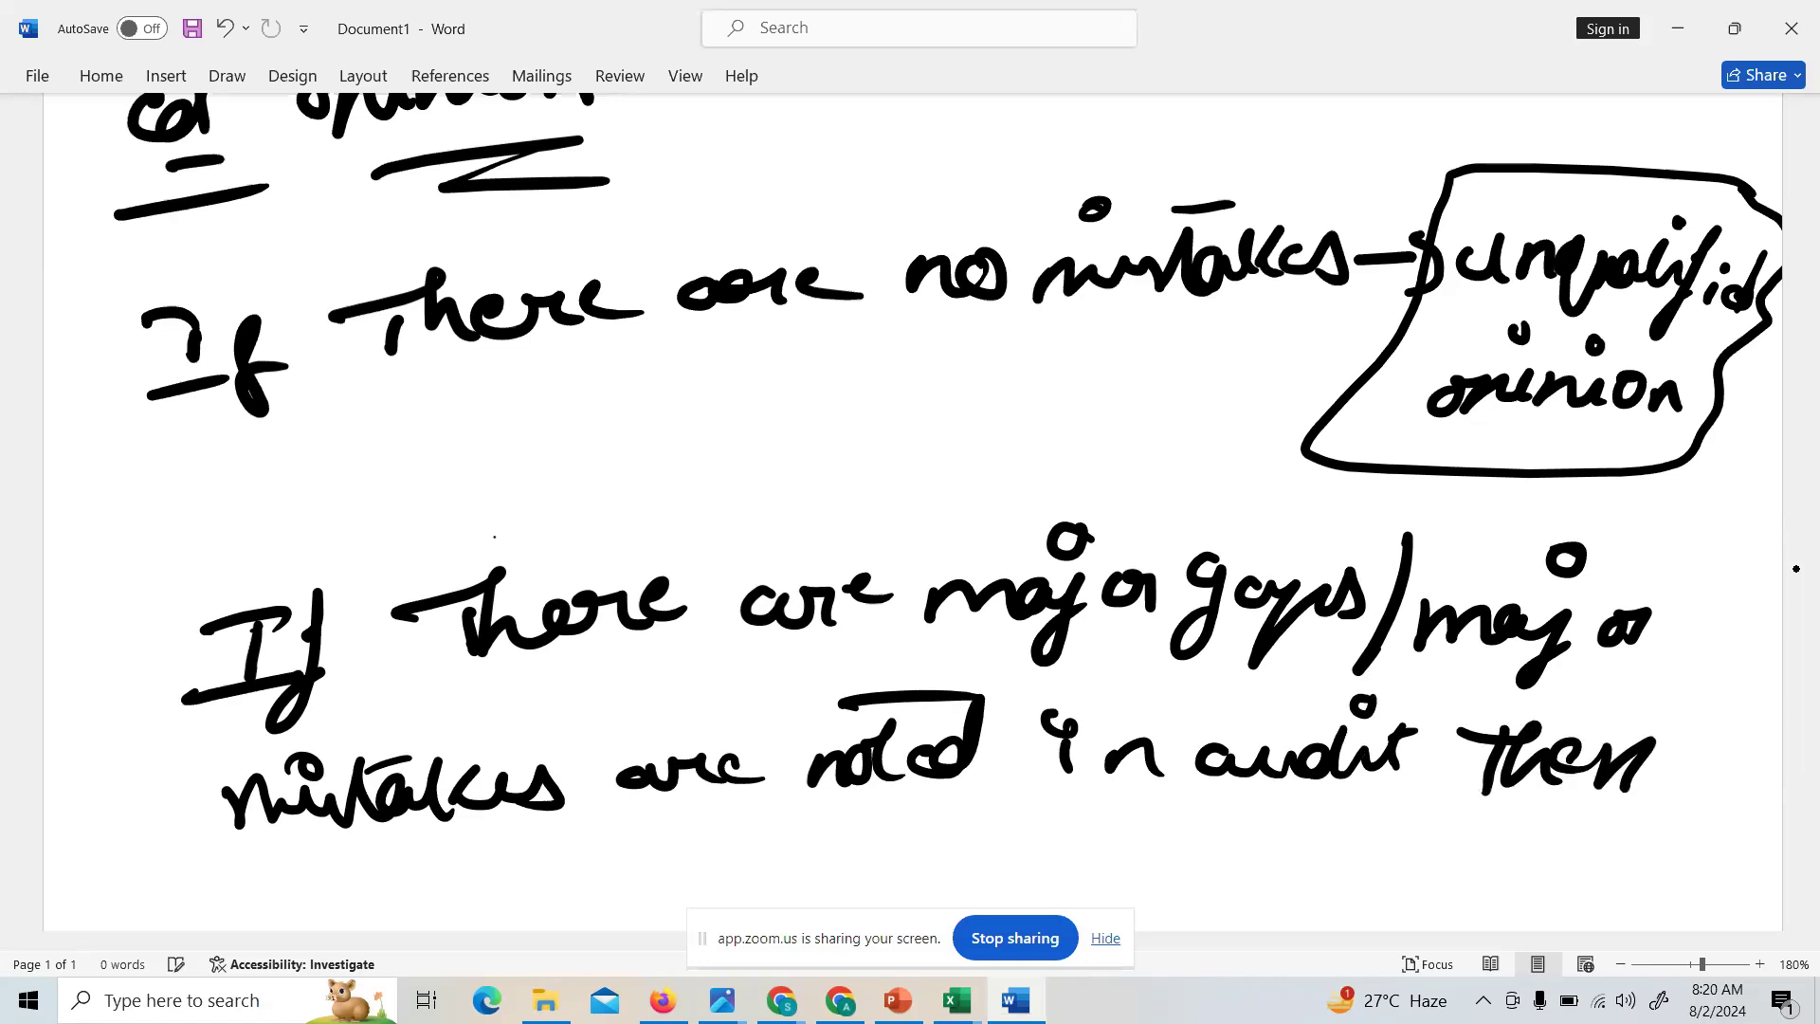
- Finish the note with 'auditor gives adverse opinion' and scroll further down
{"action": "scroll", "scroll_direction": "down", "scroll_amount": 3}
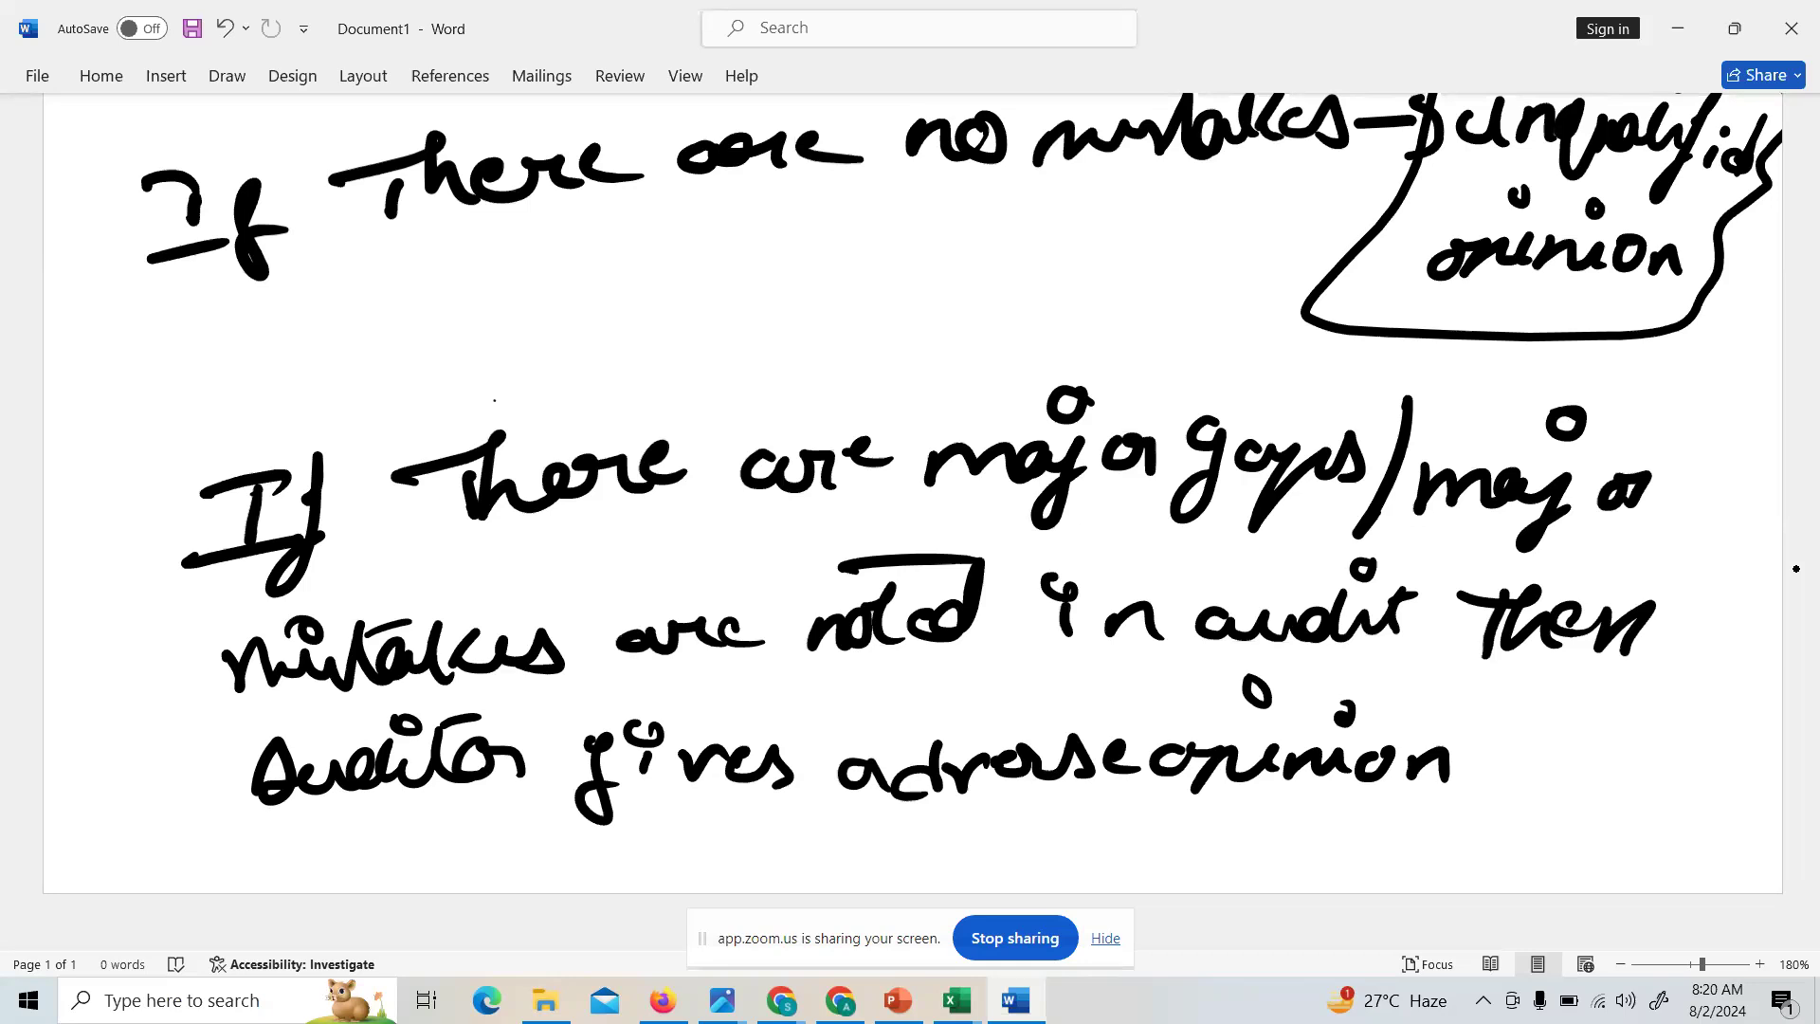
{"action": "scroll", "scroll_direction": "down", "scroll_amount": 3}
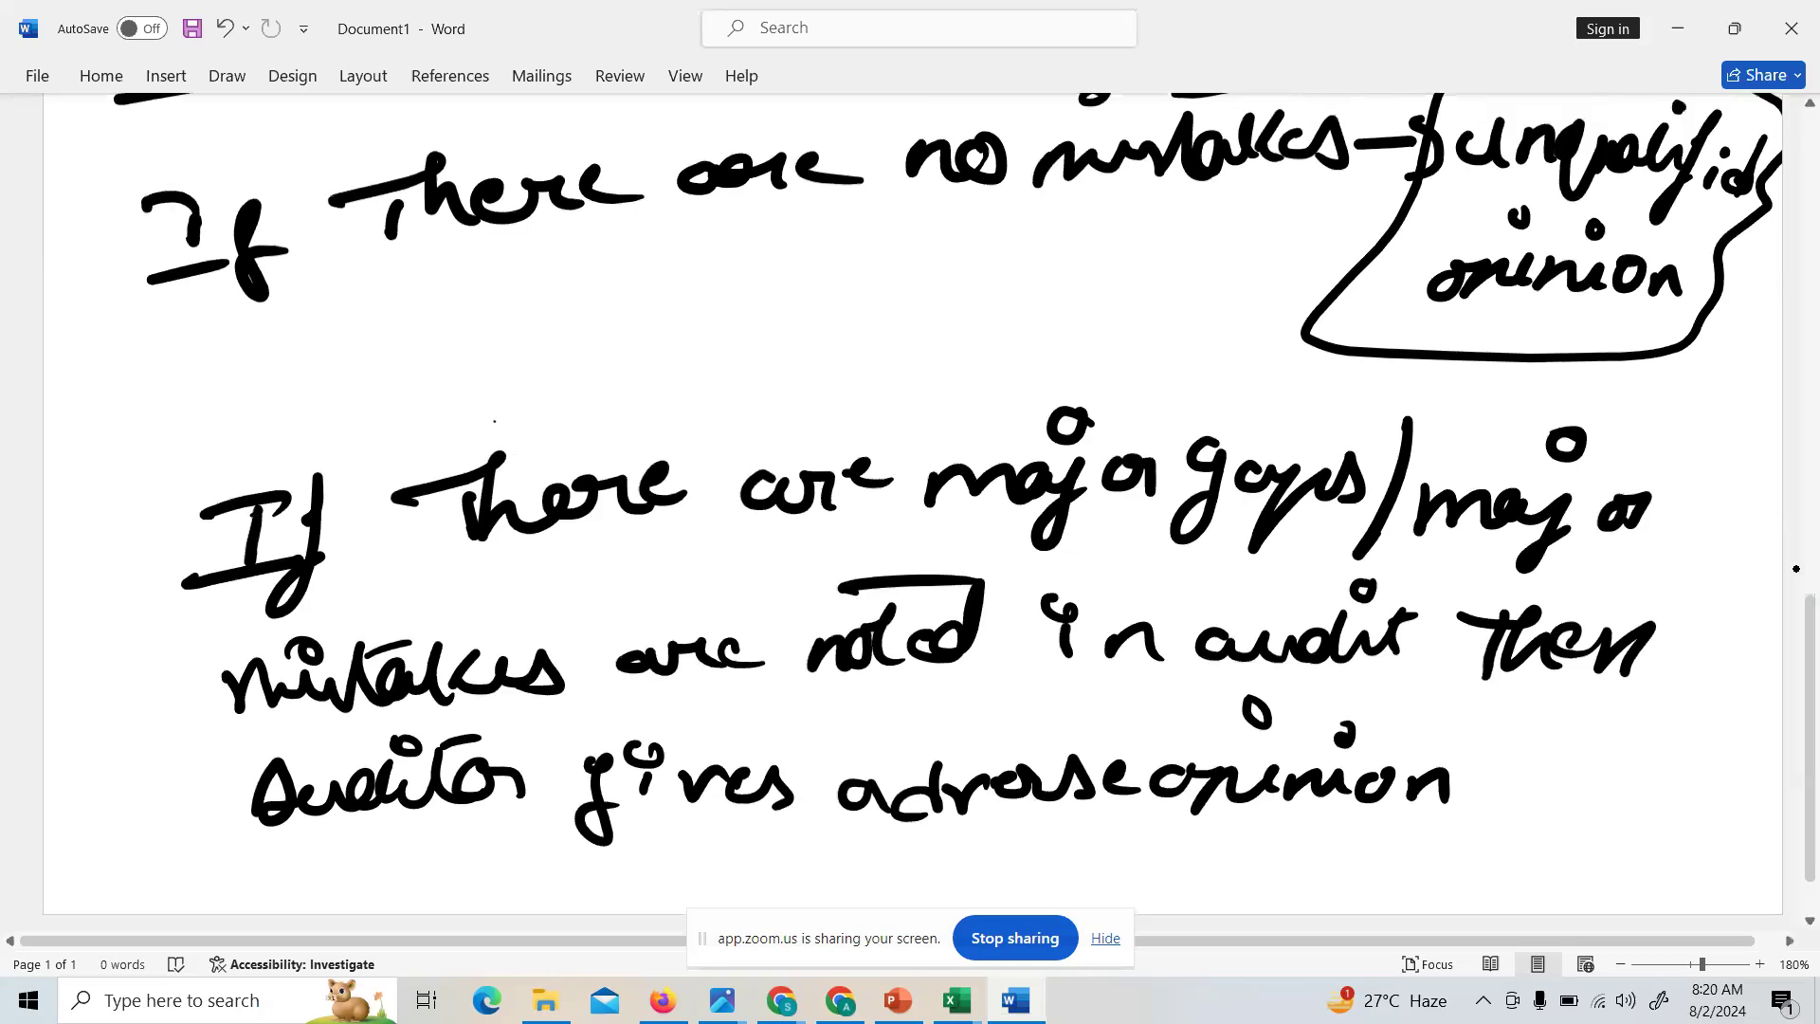
- Scroll back up to the 4 opinion list of Qualified, un and Adverse
{"action": "scroll", "scroll_direction": "up", "scroll_amount": 3}
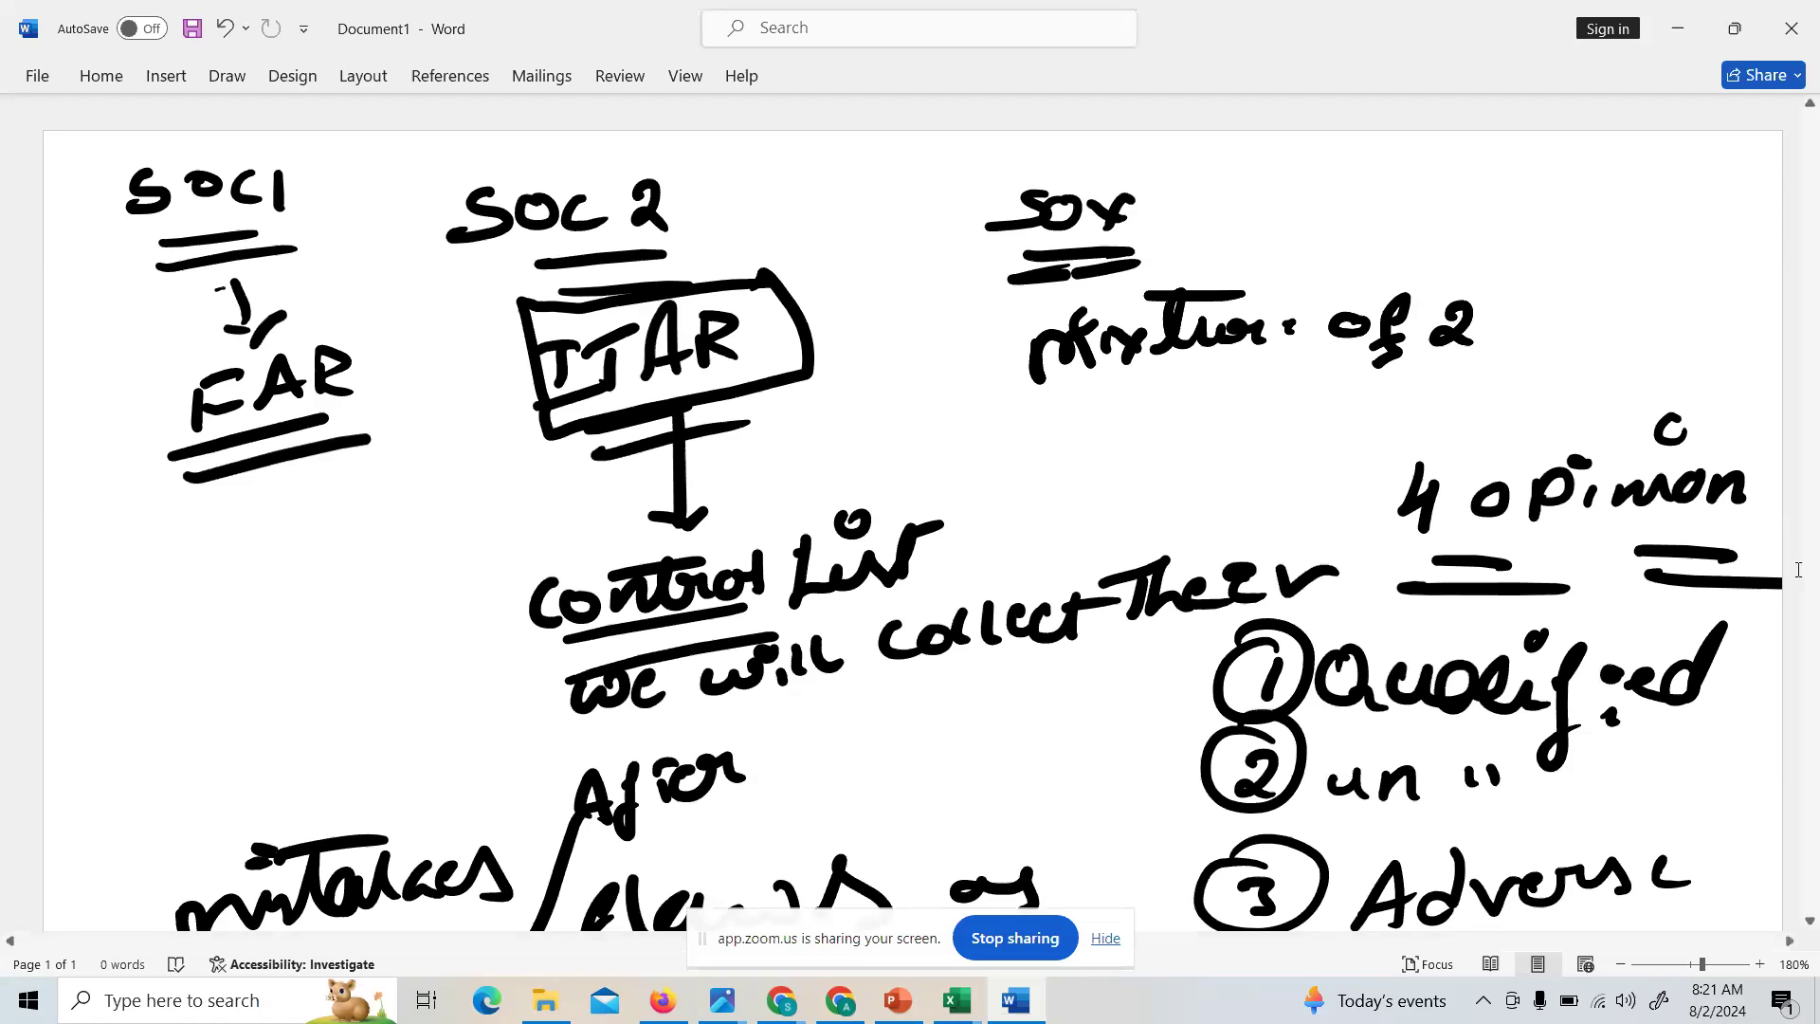
{"action": "scroll", "scroll_direction": "down", "scroll_amount": 3}
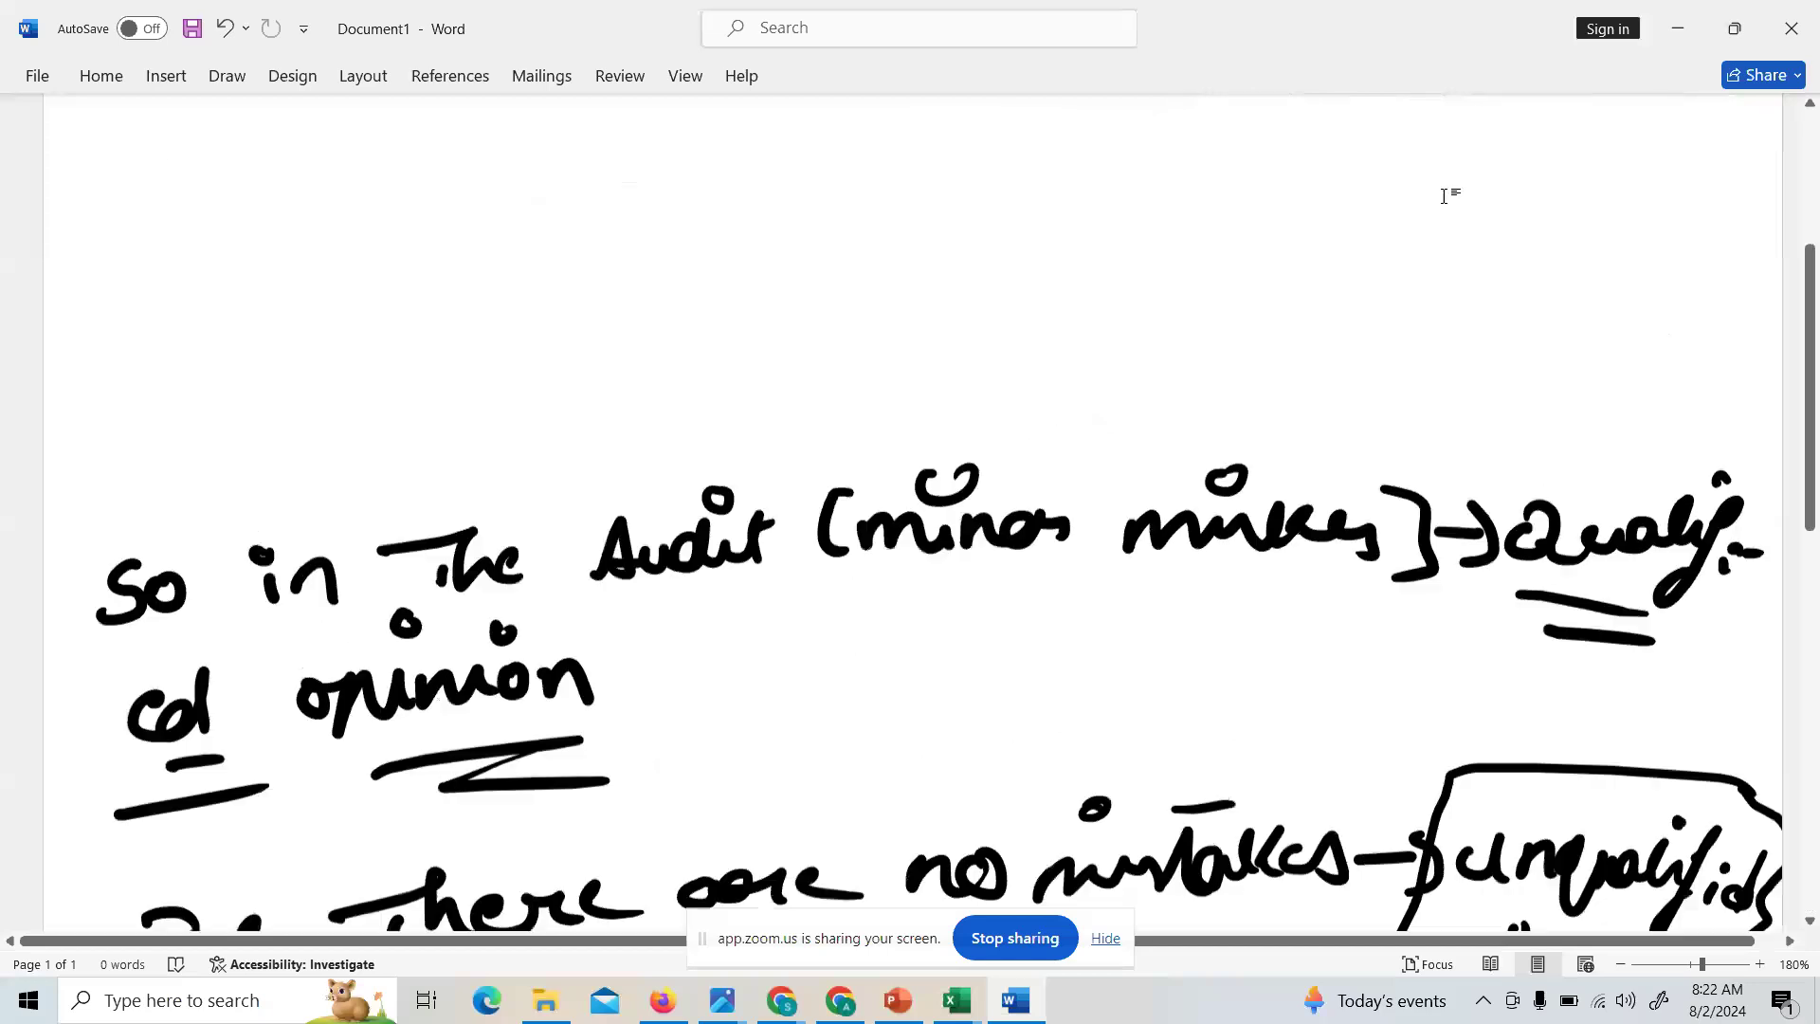
{"action": "scroll", "scroll_direction": "up", "scroll_amount": 3}
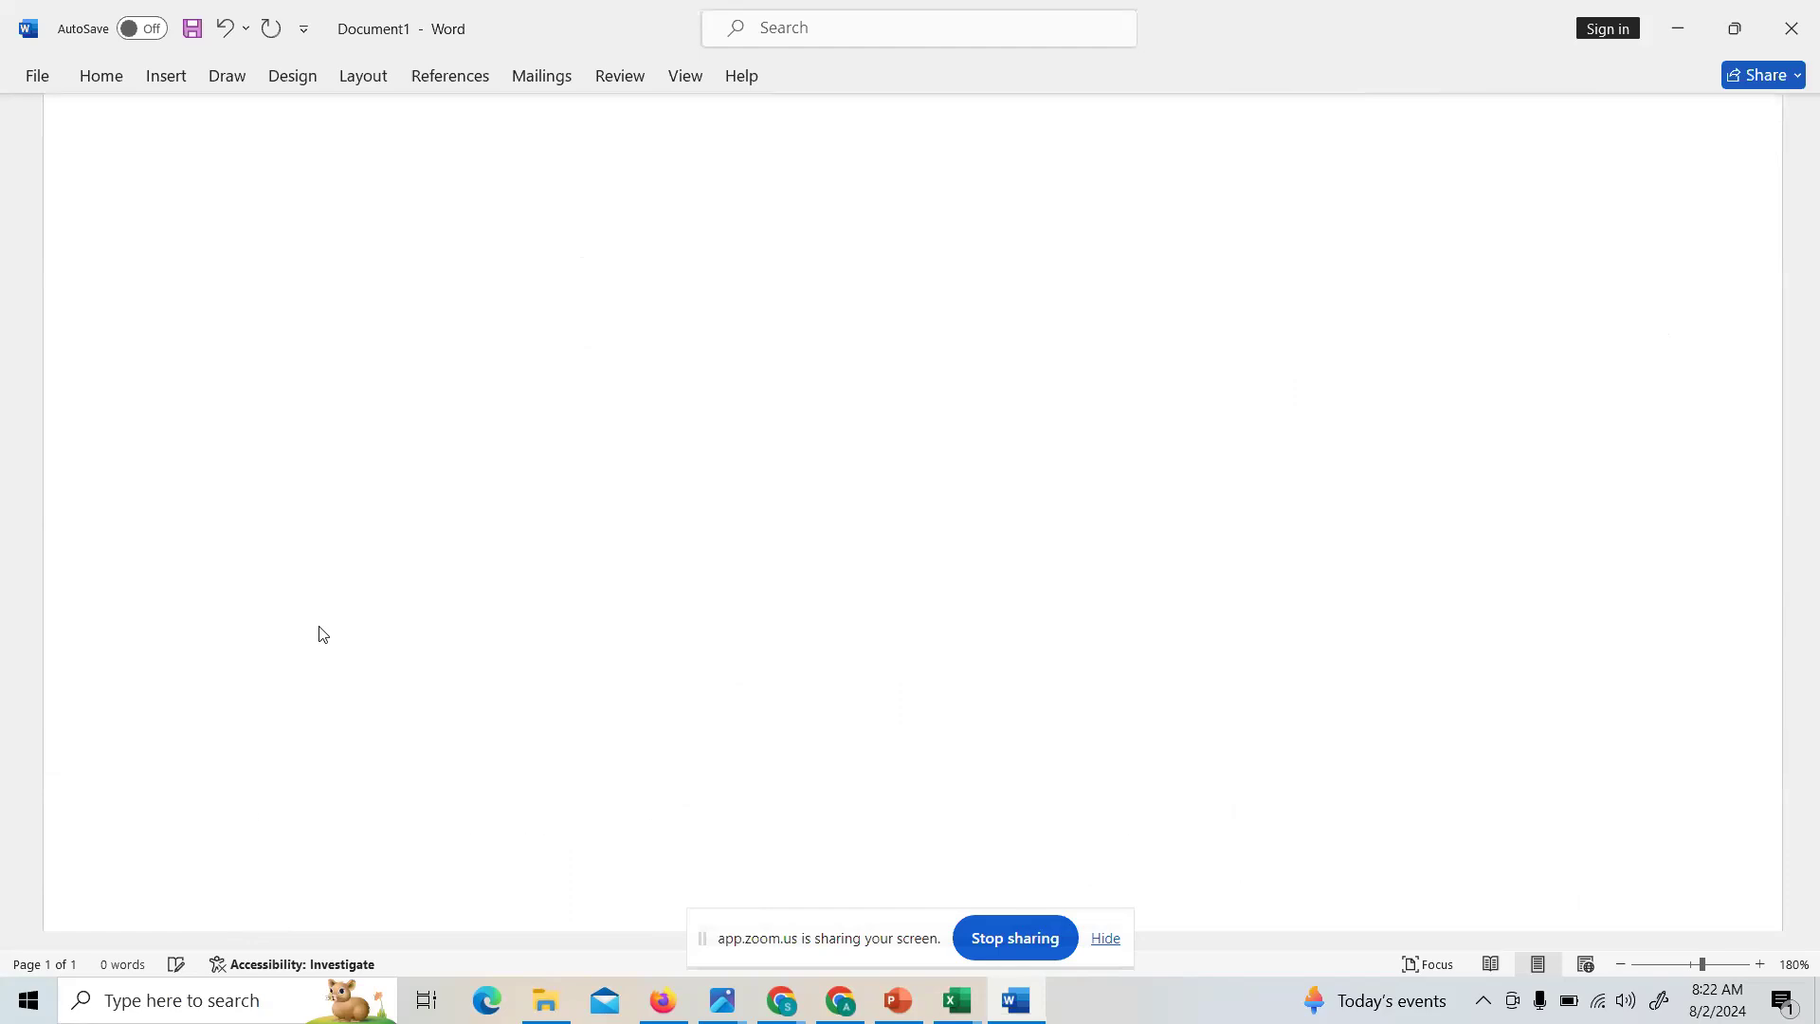
{"action": "scroll", "scroll_direction": "down", "scroll_amount": 3}
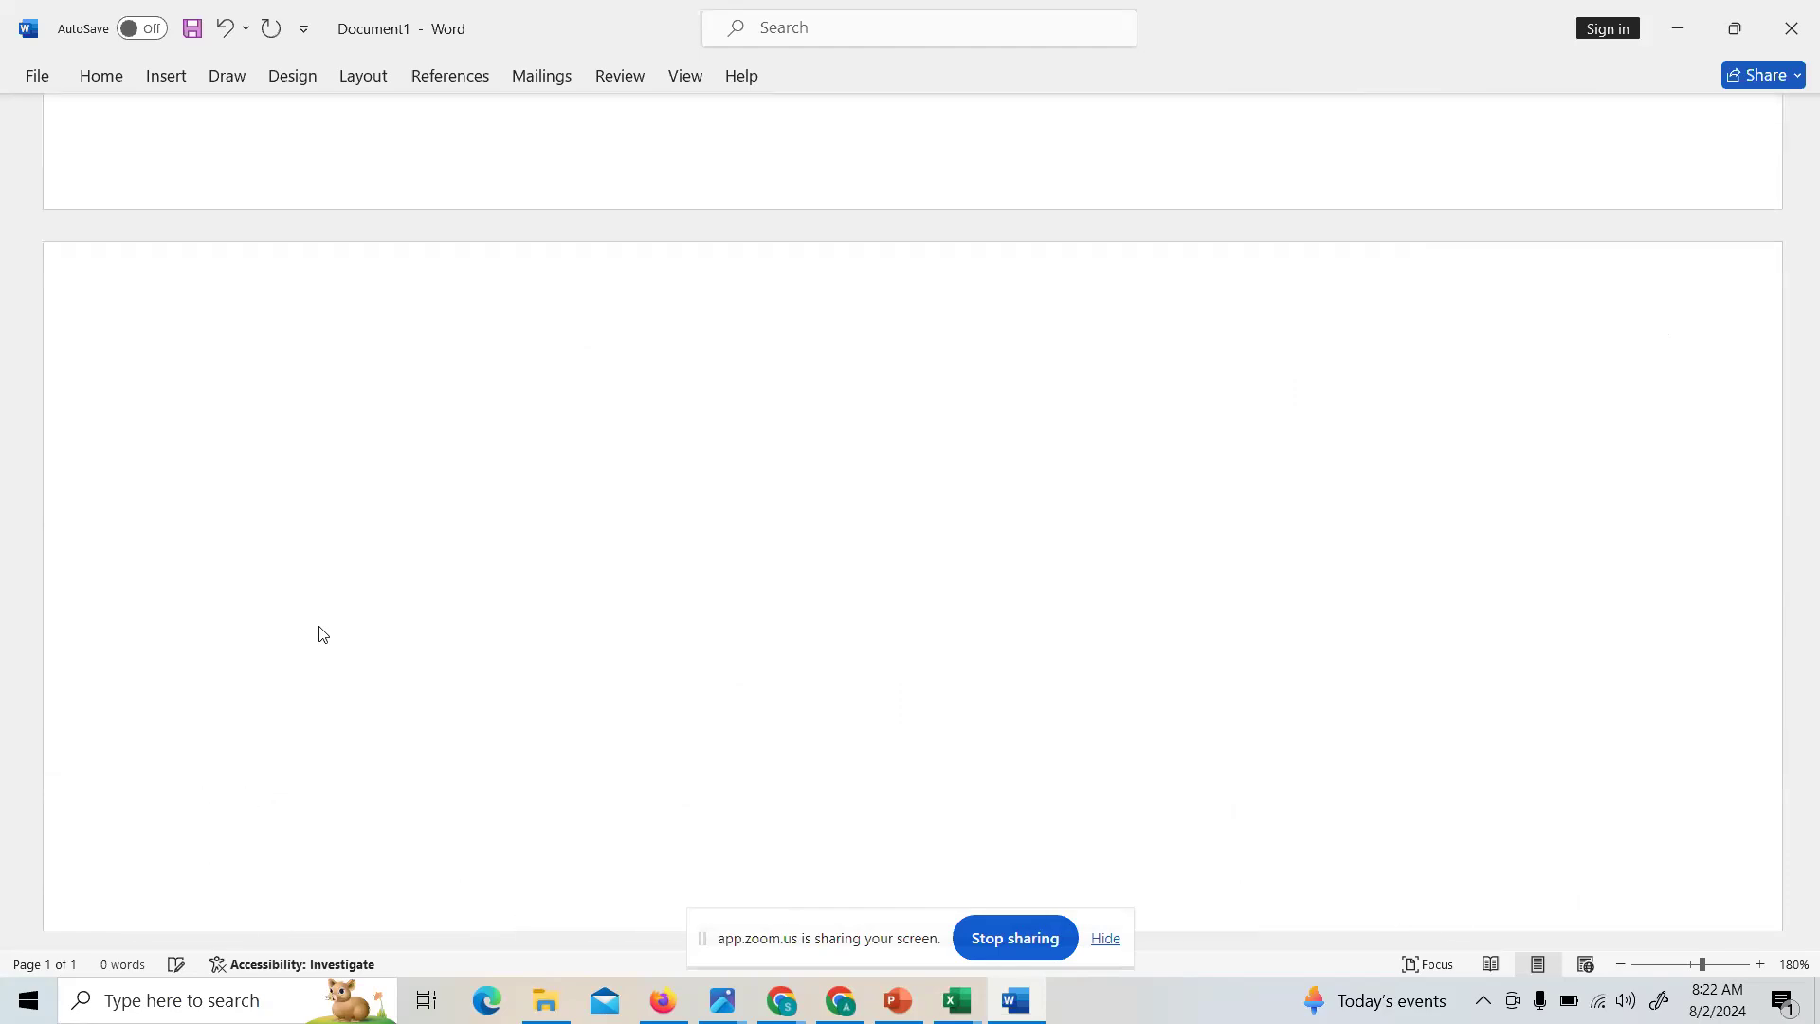
{"action": "scroll", "scroll_direction": "up", "scroll_amount": 3}
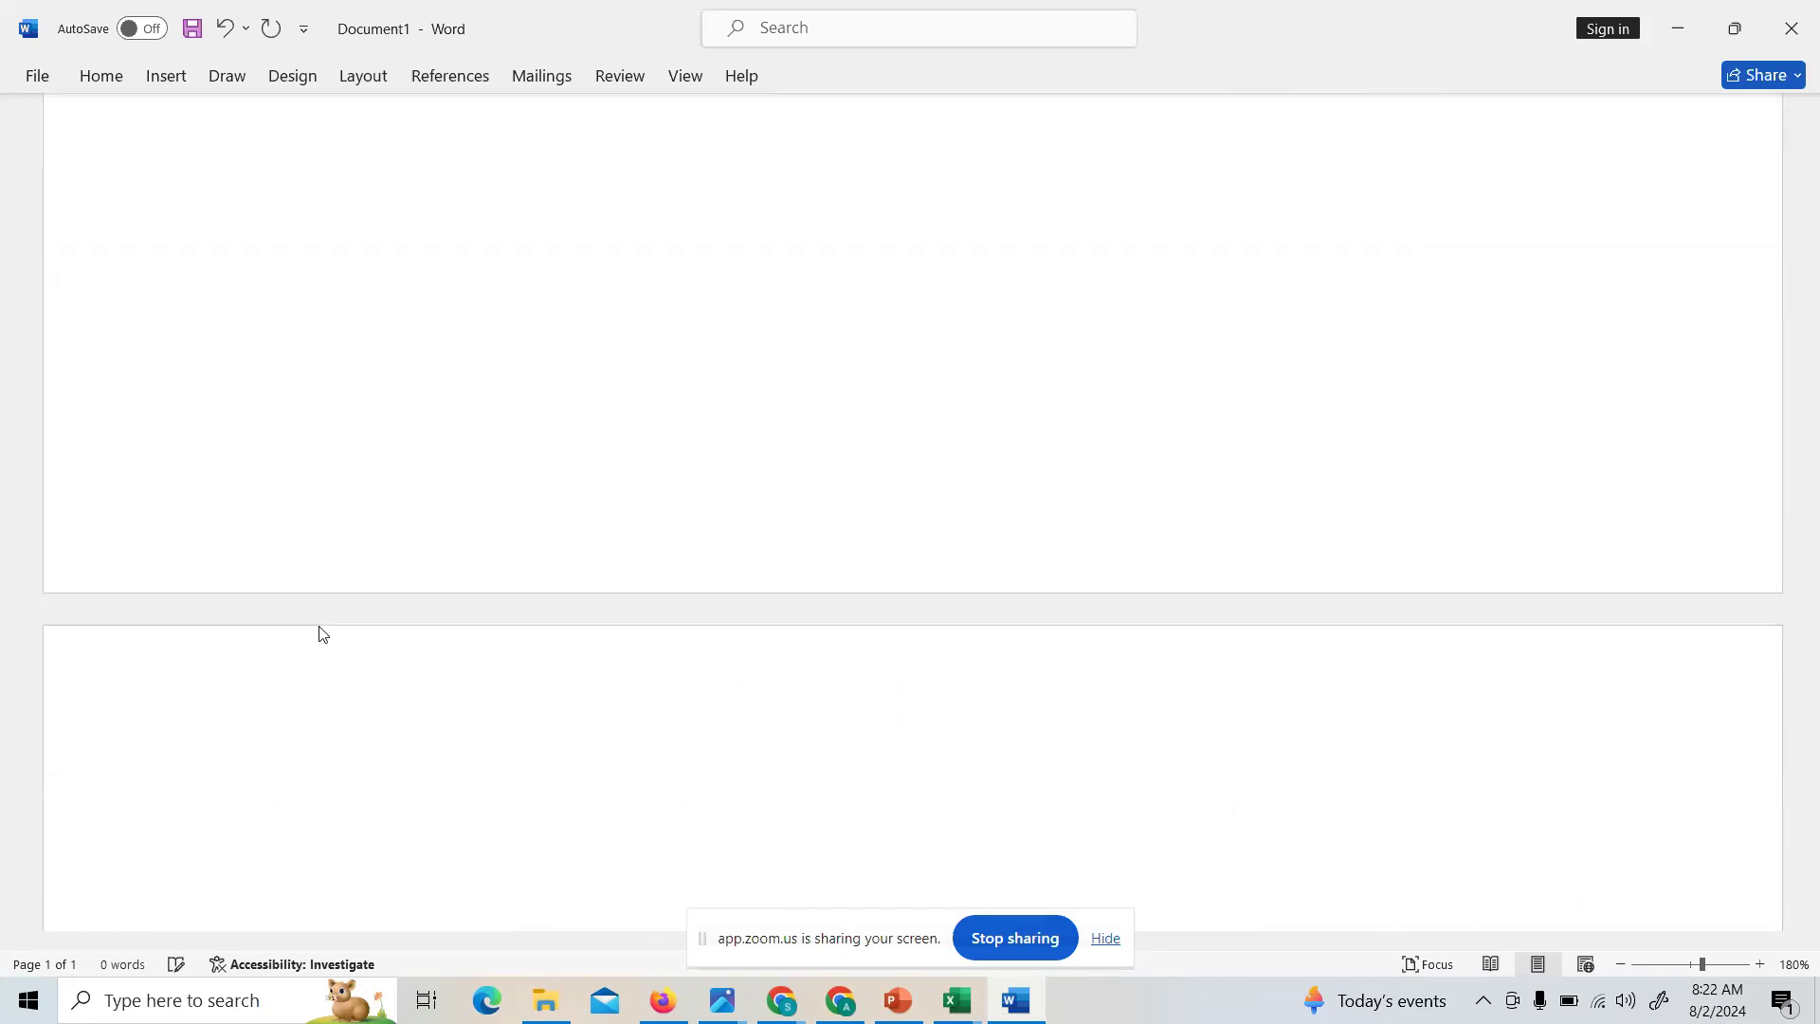
{"action": "scroll", "scroll_direction": "down", "scroll_amount": 3}
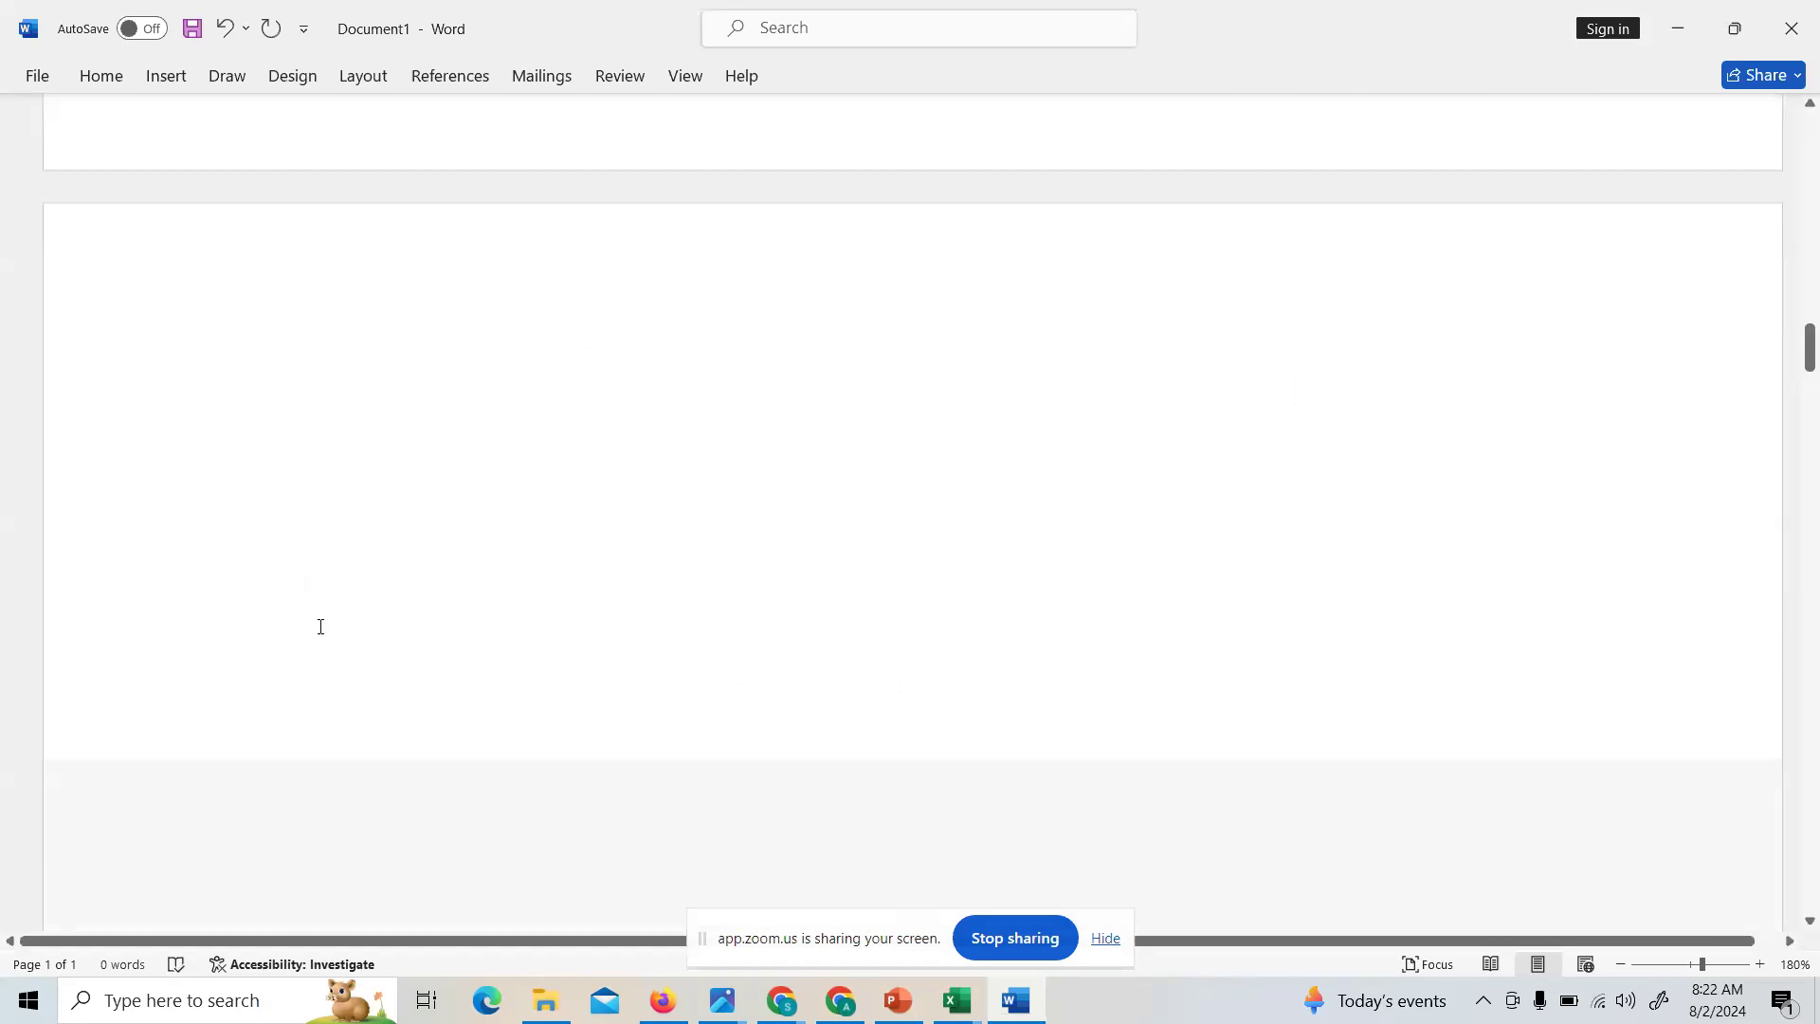
{"action": "scroll", "scroll_direction": "up", "scroll_amount": 3}
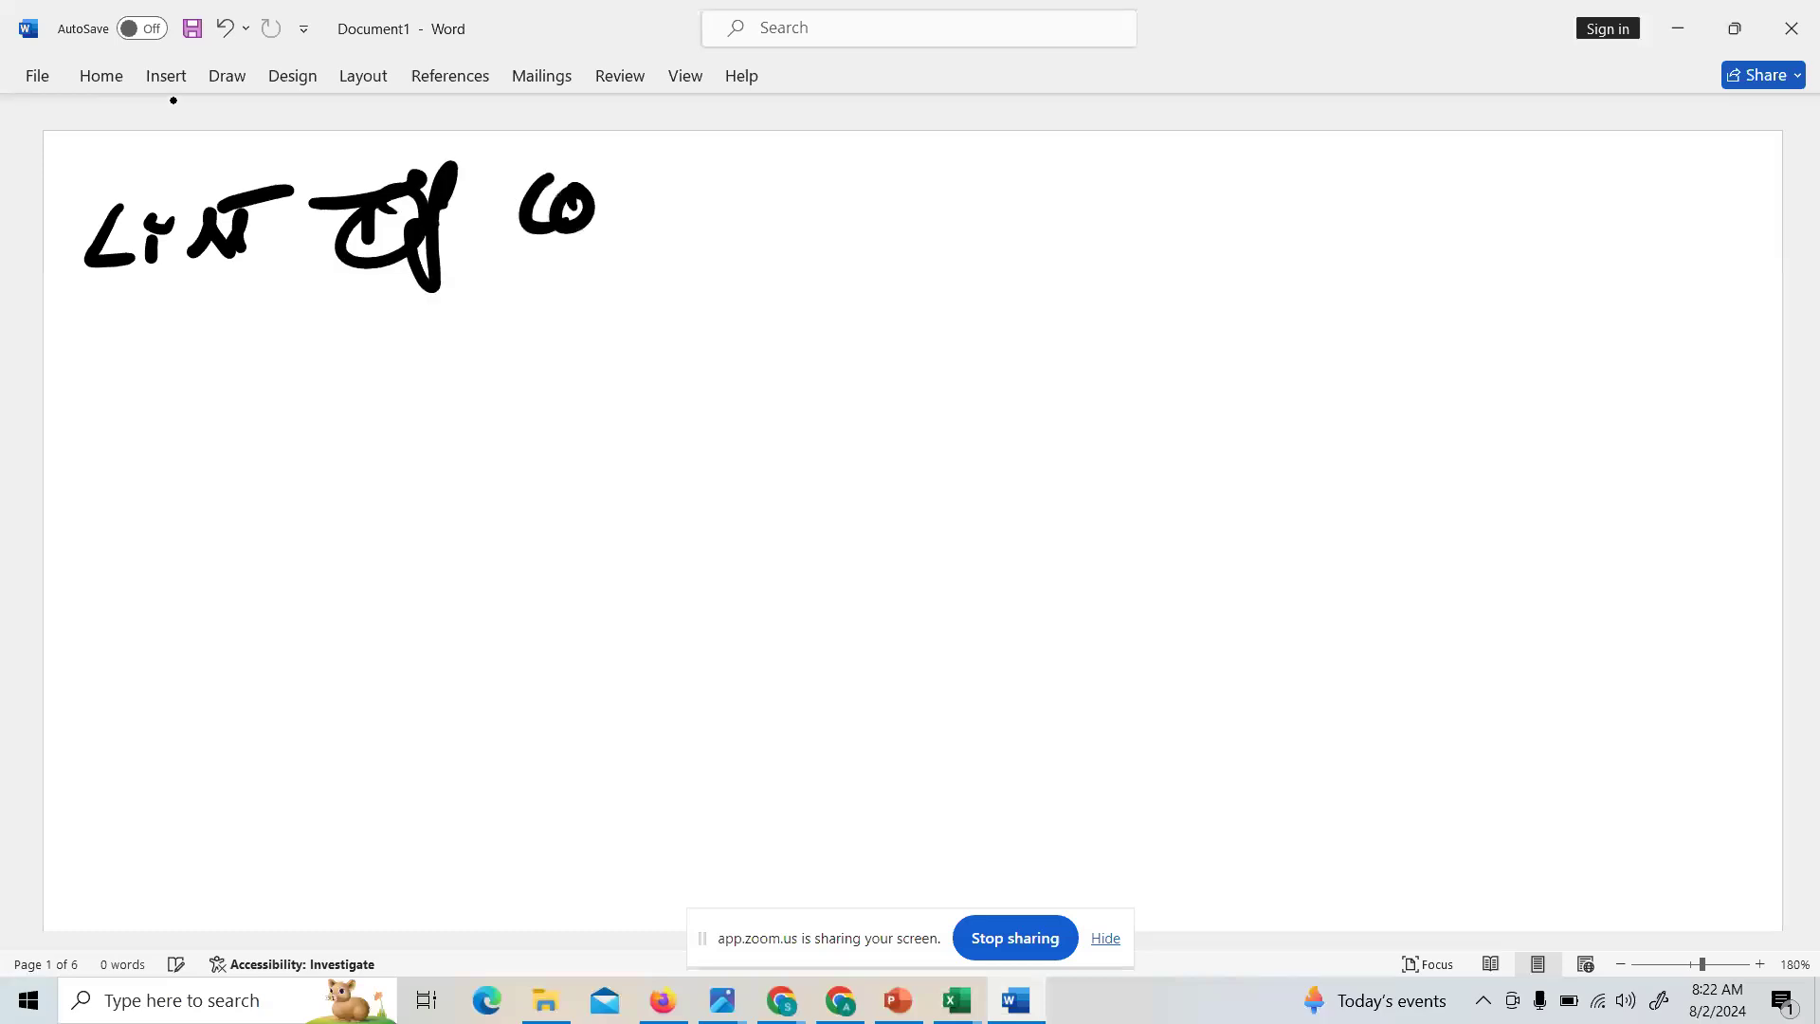
- Handwrite the 'List of controls' heading, then scroll down to the NH list
{"action": "left_click_drag", "start_coordinate": [522, 208], "coordinate": [796, 186]}
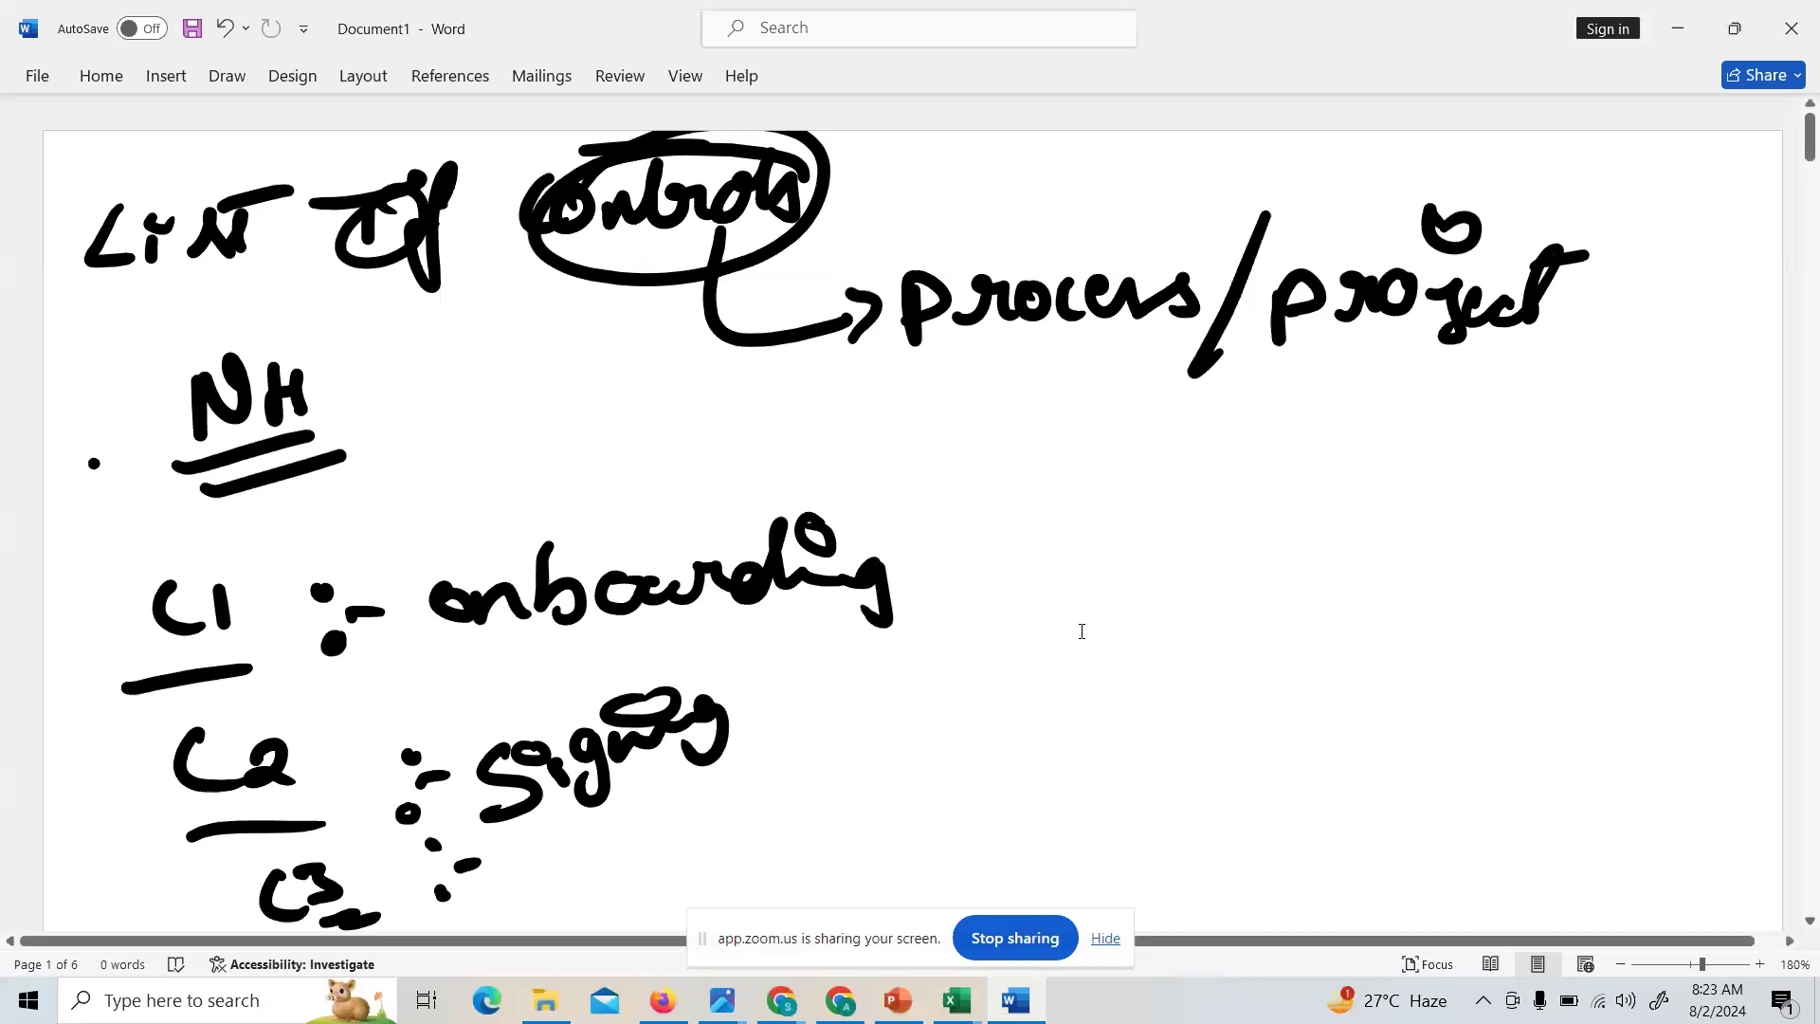
{"action": "scroll", "scroll_direction": "down", "scroll_amount": 3}
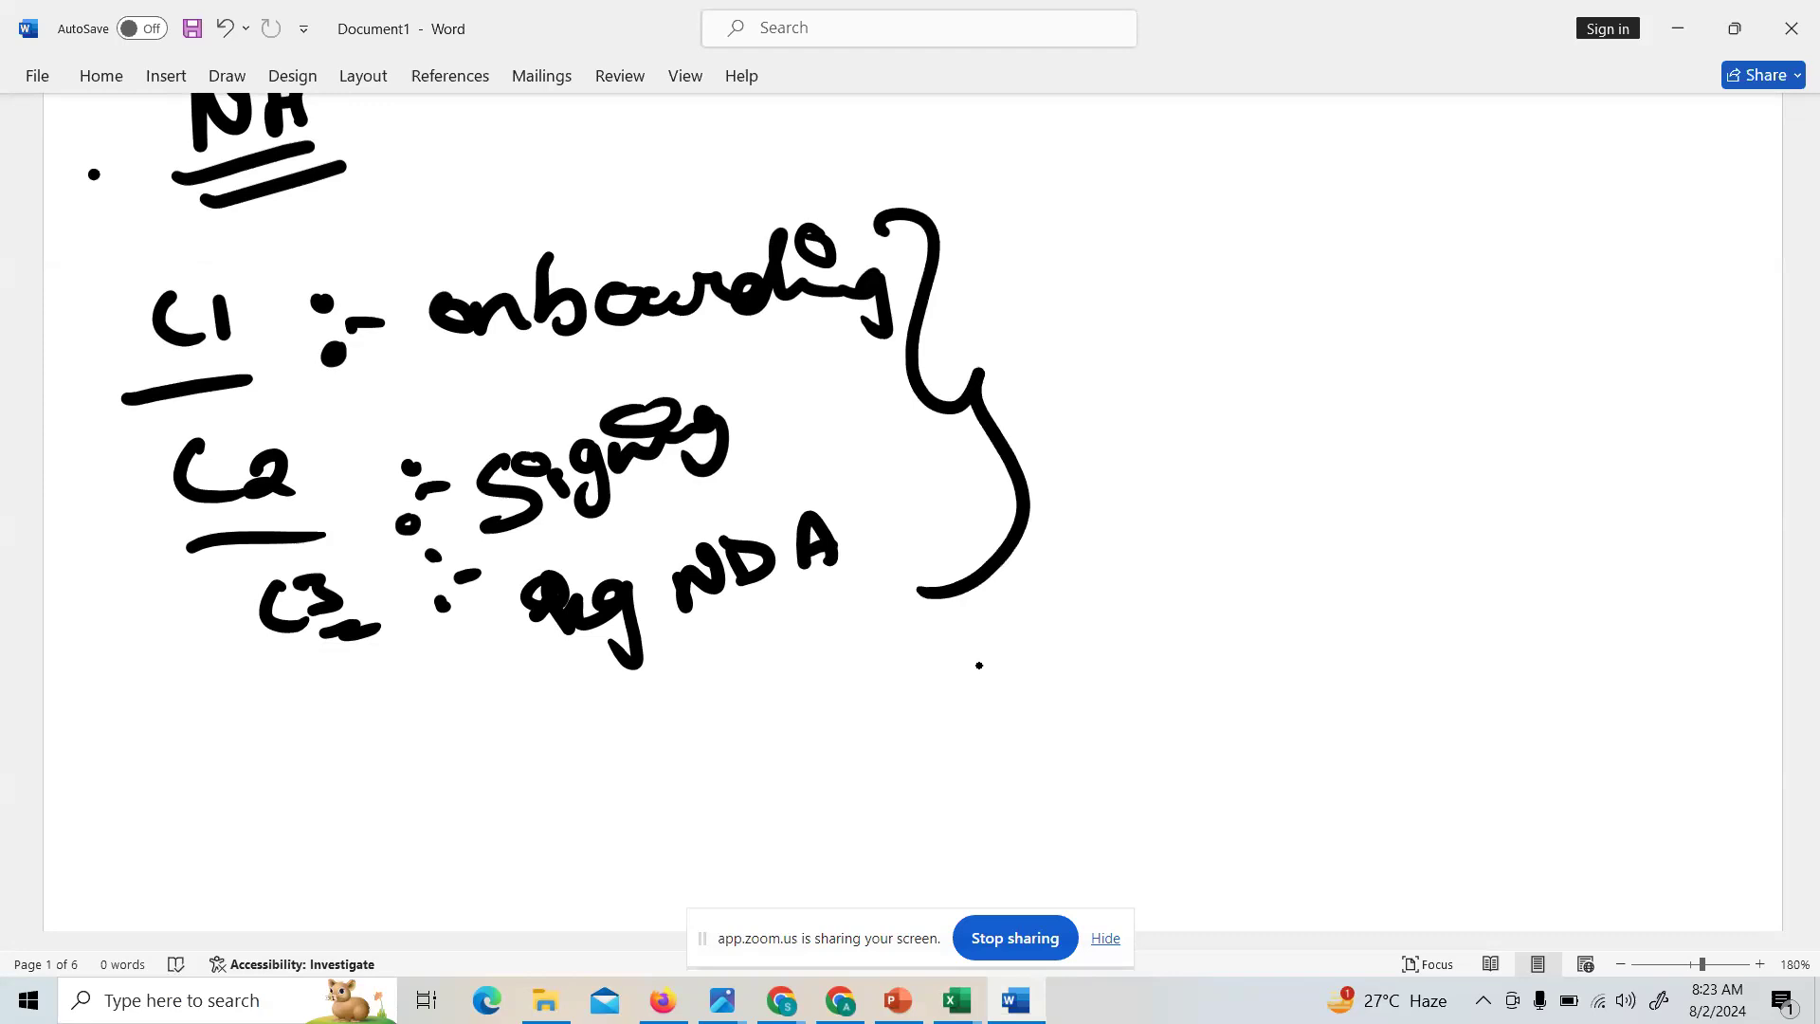
- Handwrite and underline the word Process beside the NH heading
{"action": "left_click_drag", "start_coordinate": [371, 134], "coordinate": [465, 157]}
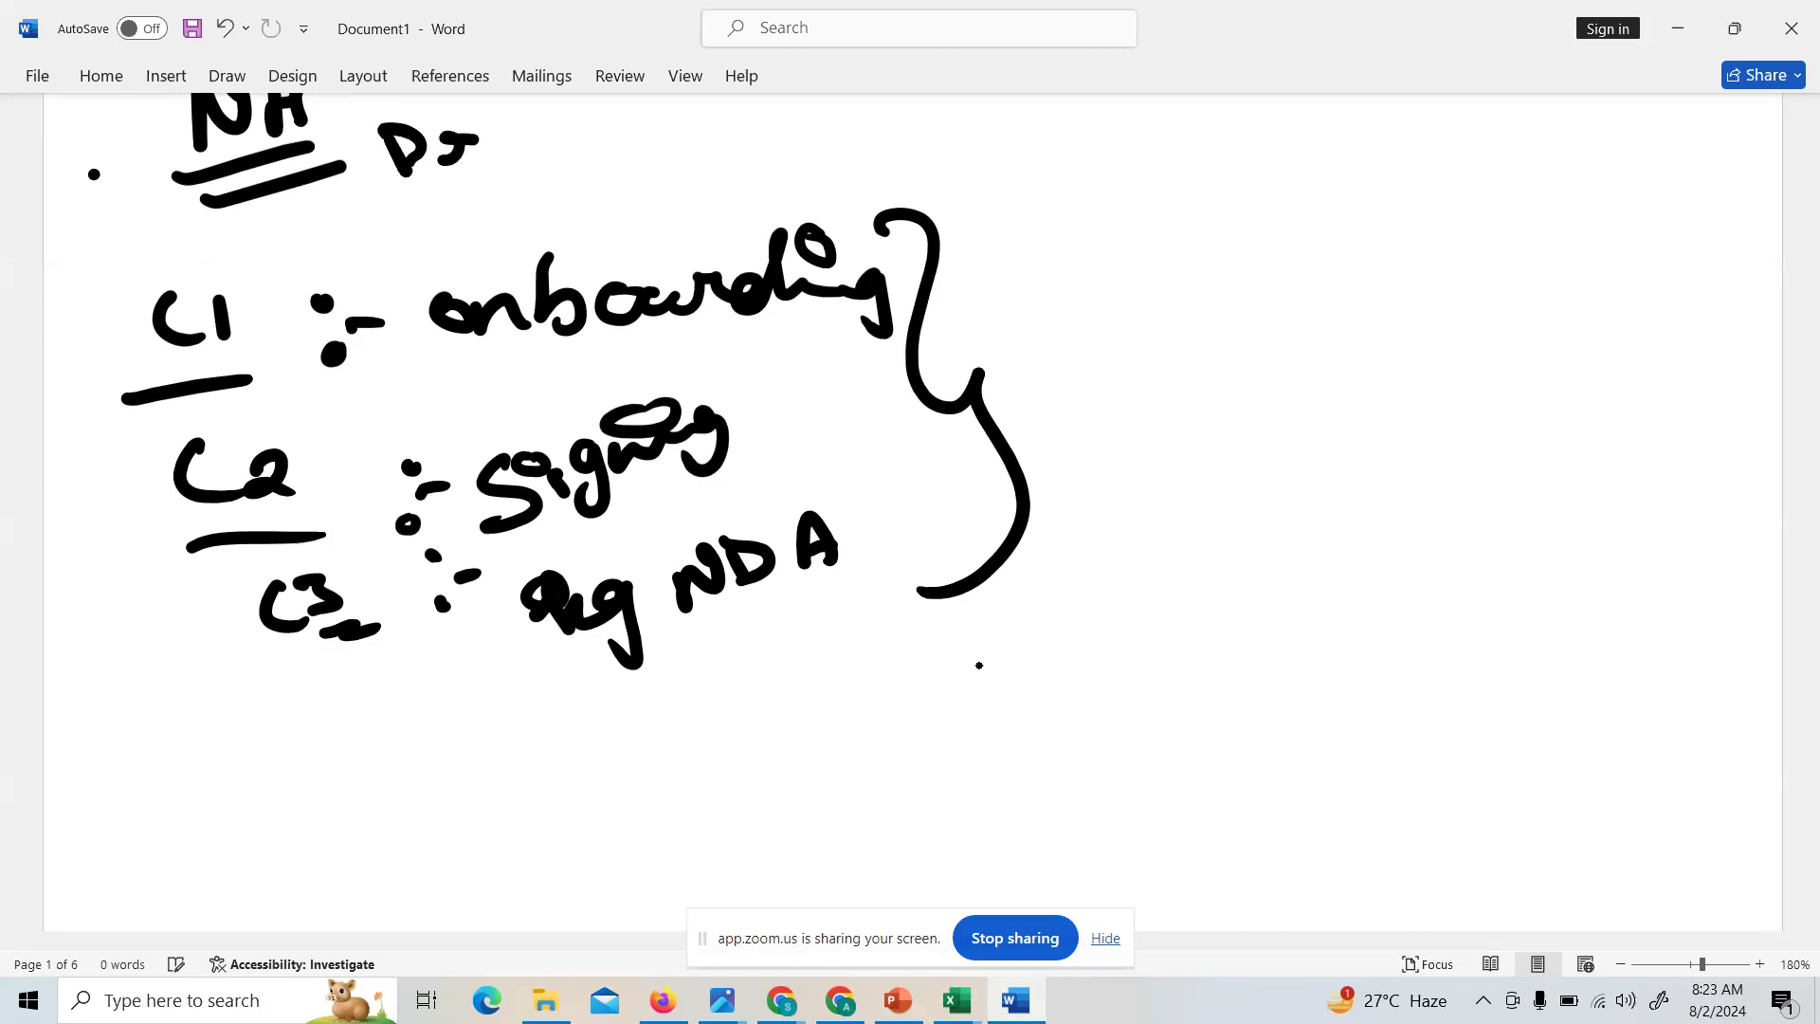
{"action": "left_click_drag", "start_coordinate": [394, 139], "coordinate": [650, 139]}
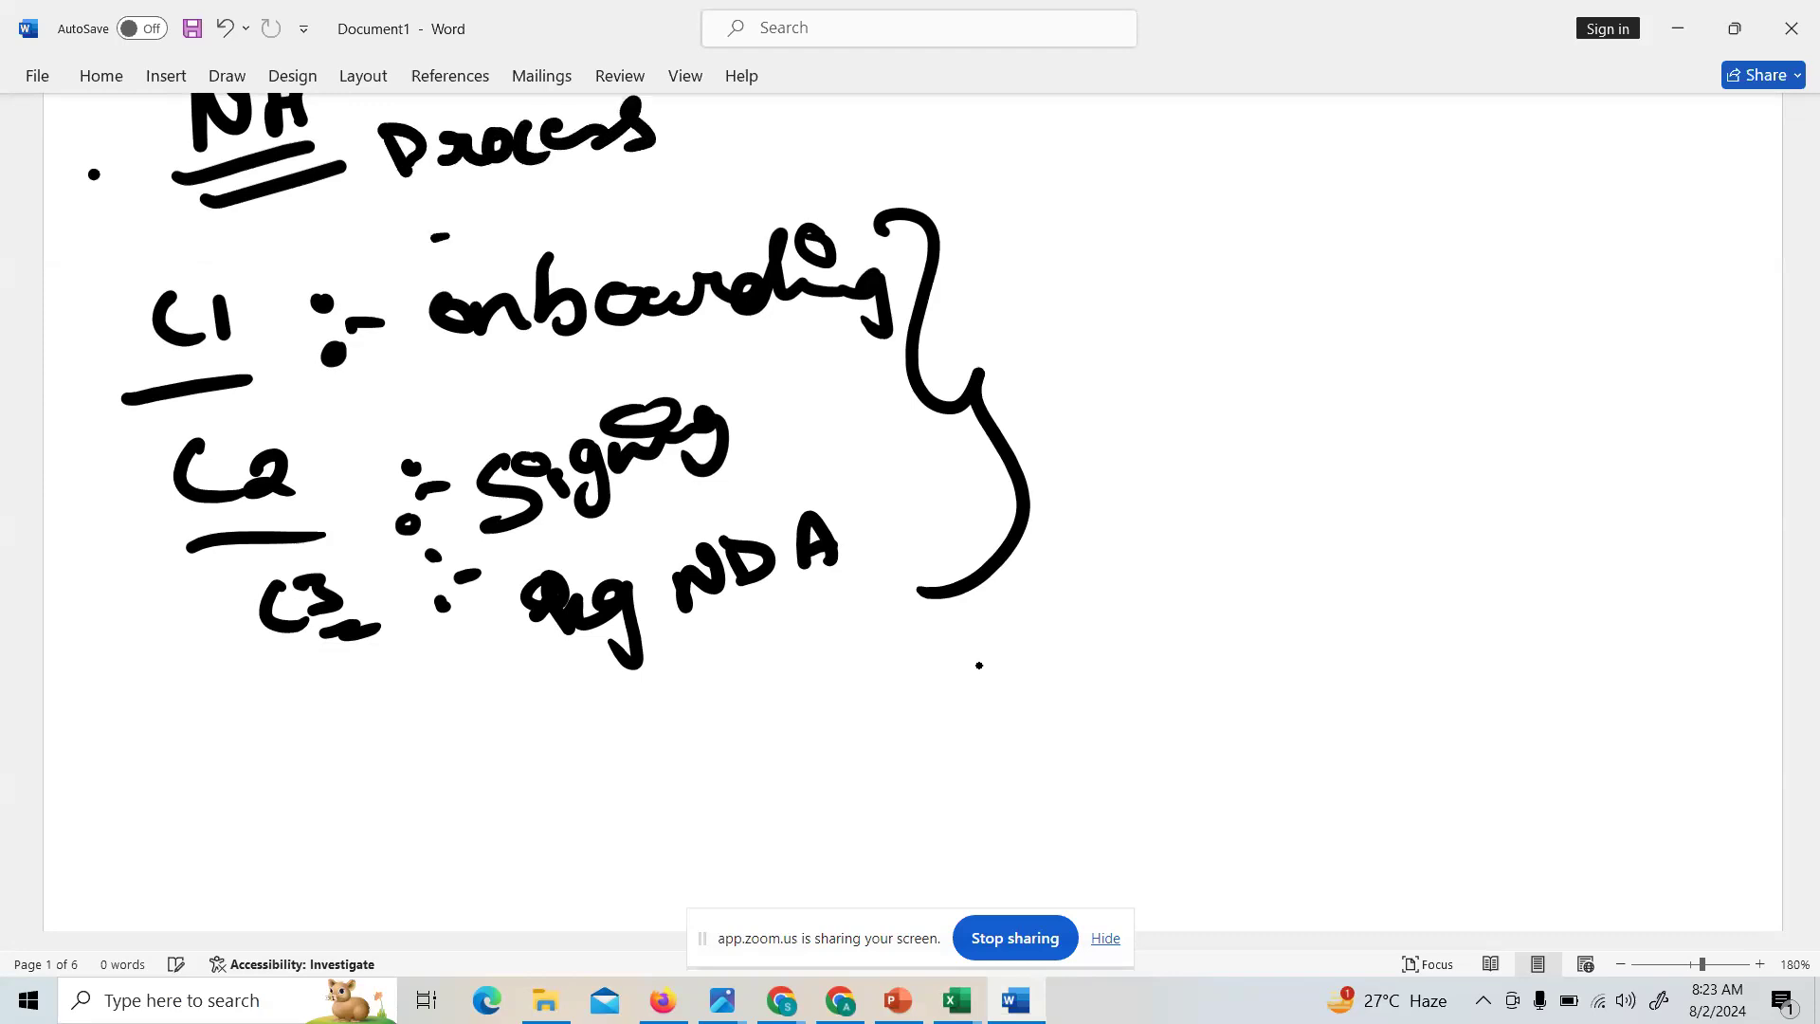
{"action": "left_click_drag", "start_coordinate": [435, 233], "coordinate": [627, 203]}
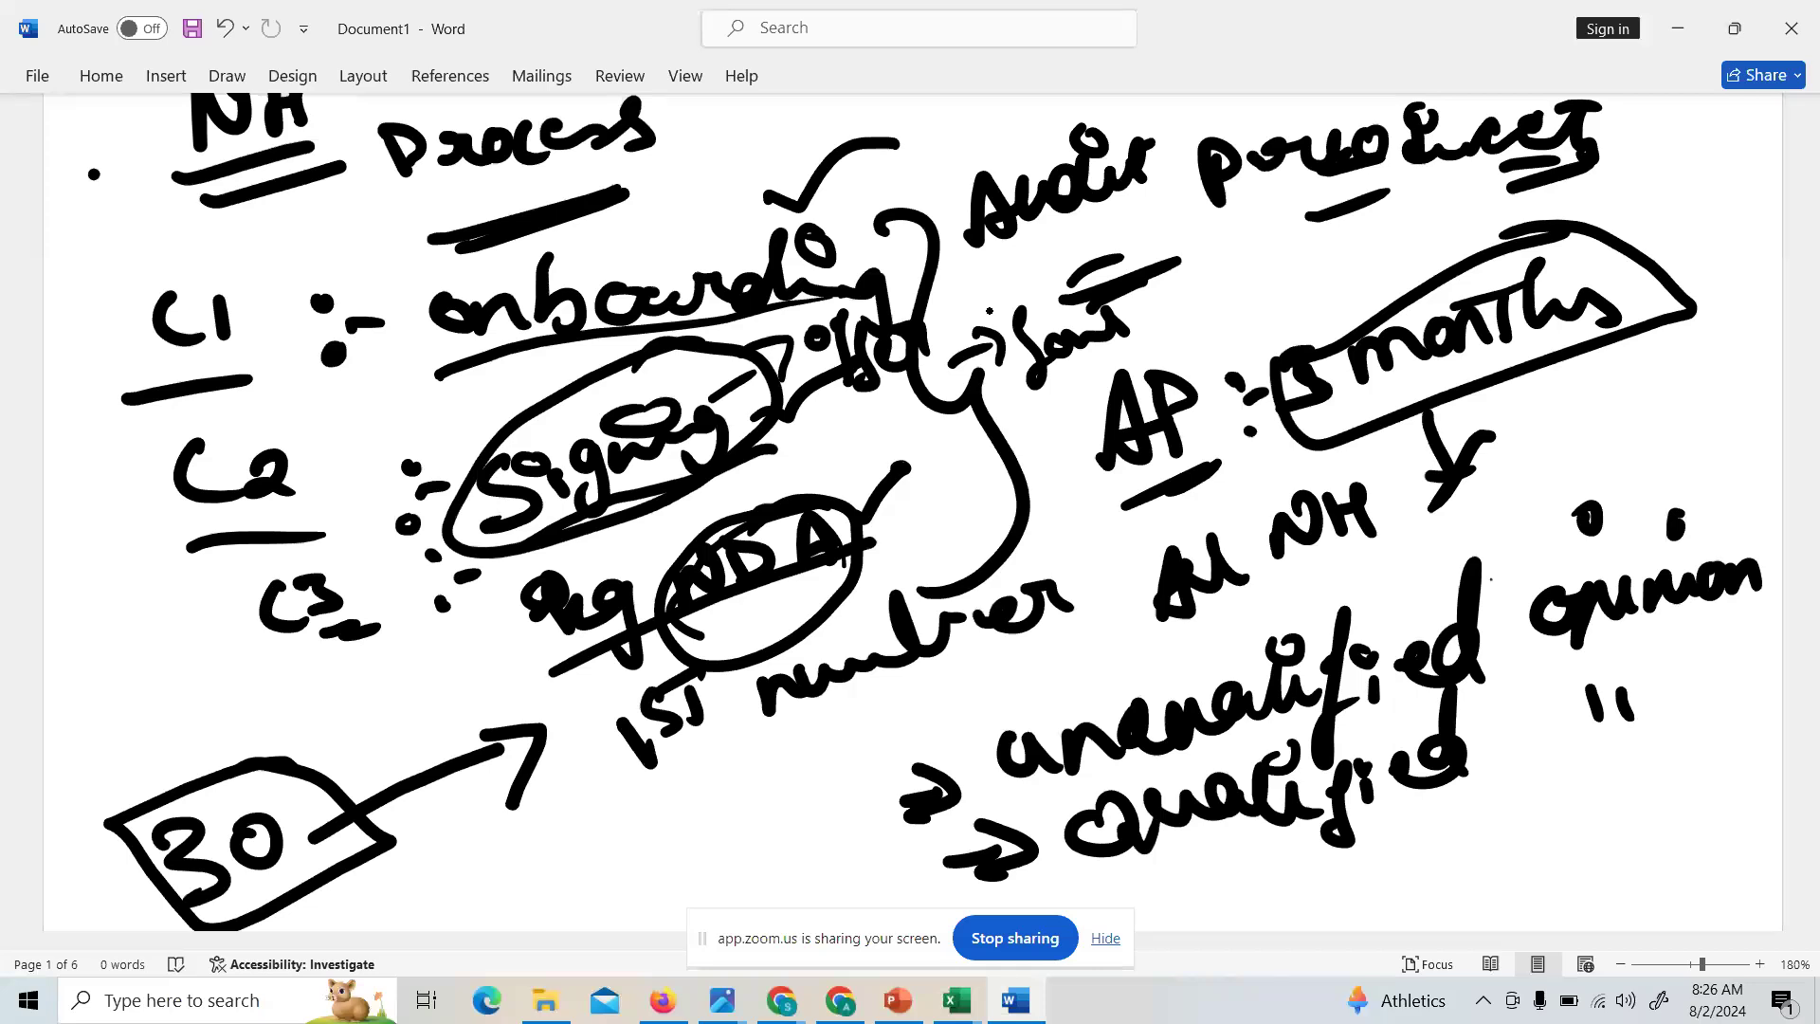
- Scroll down past the audit procedure and opinion type notes
{"action": "scroll", "scroll_direction": "down", "scroll_amount": 3}
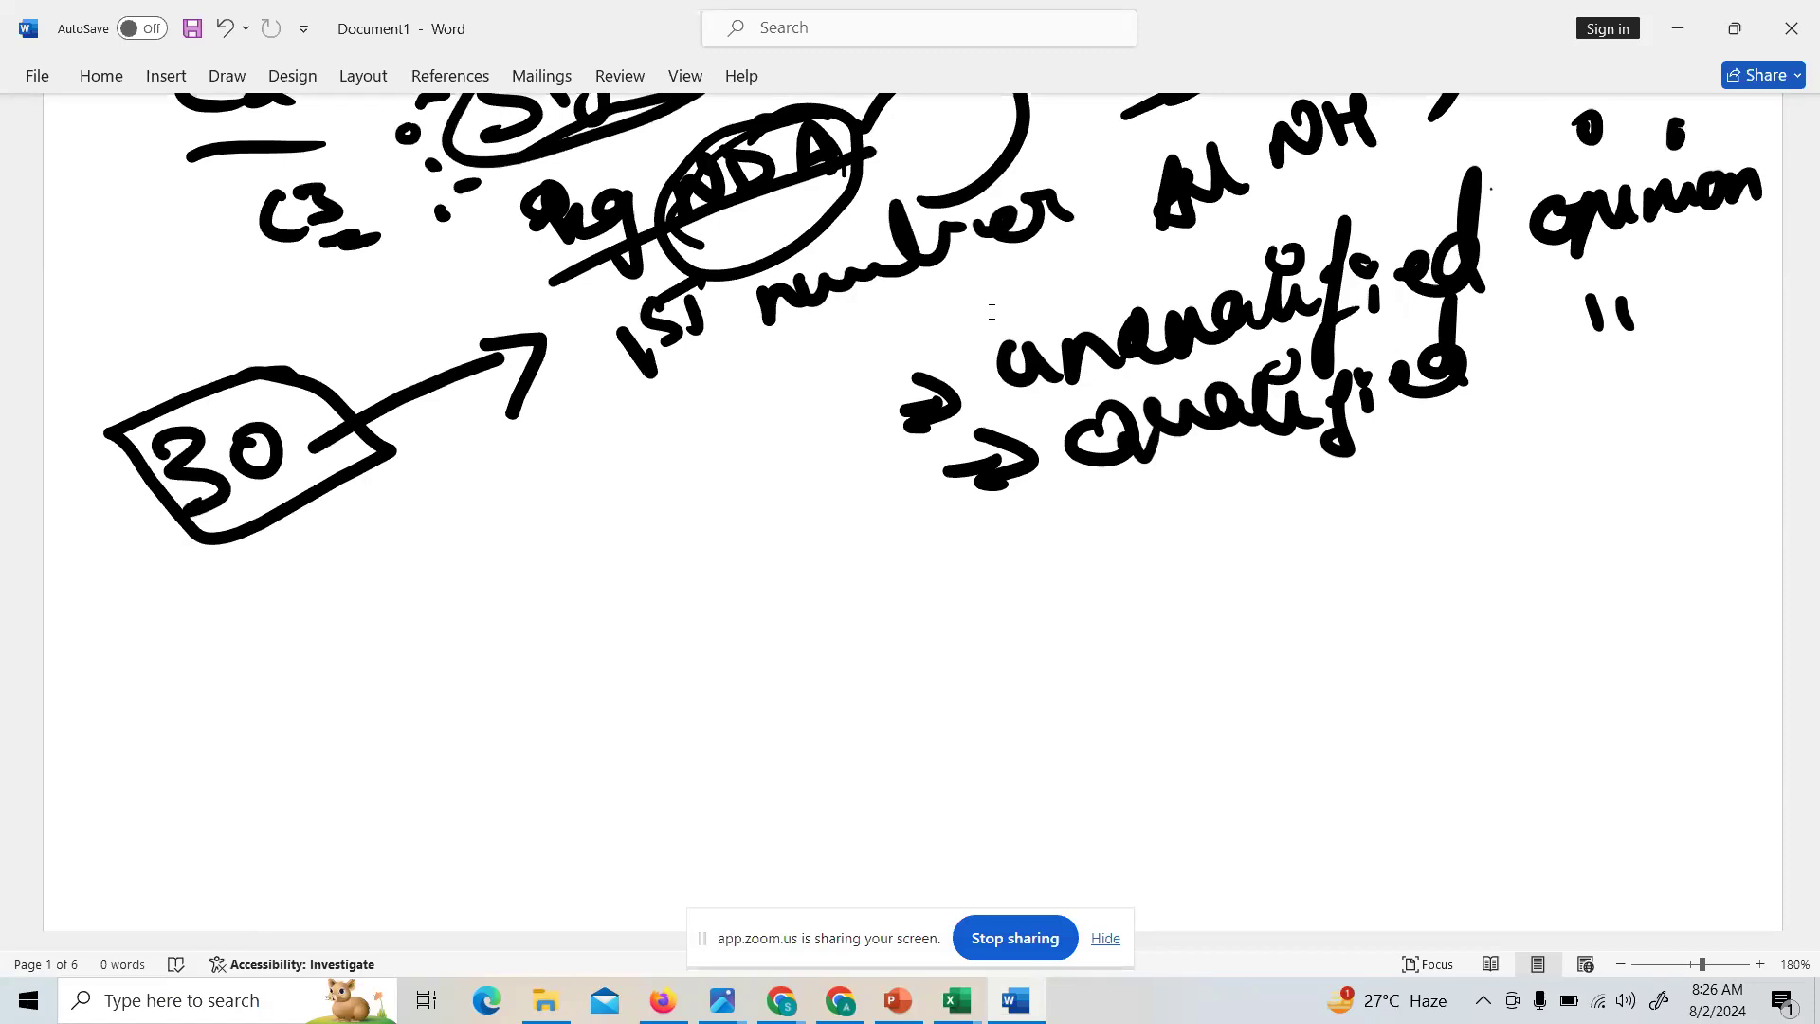
{"action": "mouse_move", "coordinate": [989, 310]}
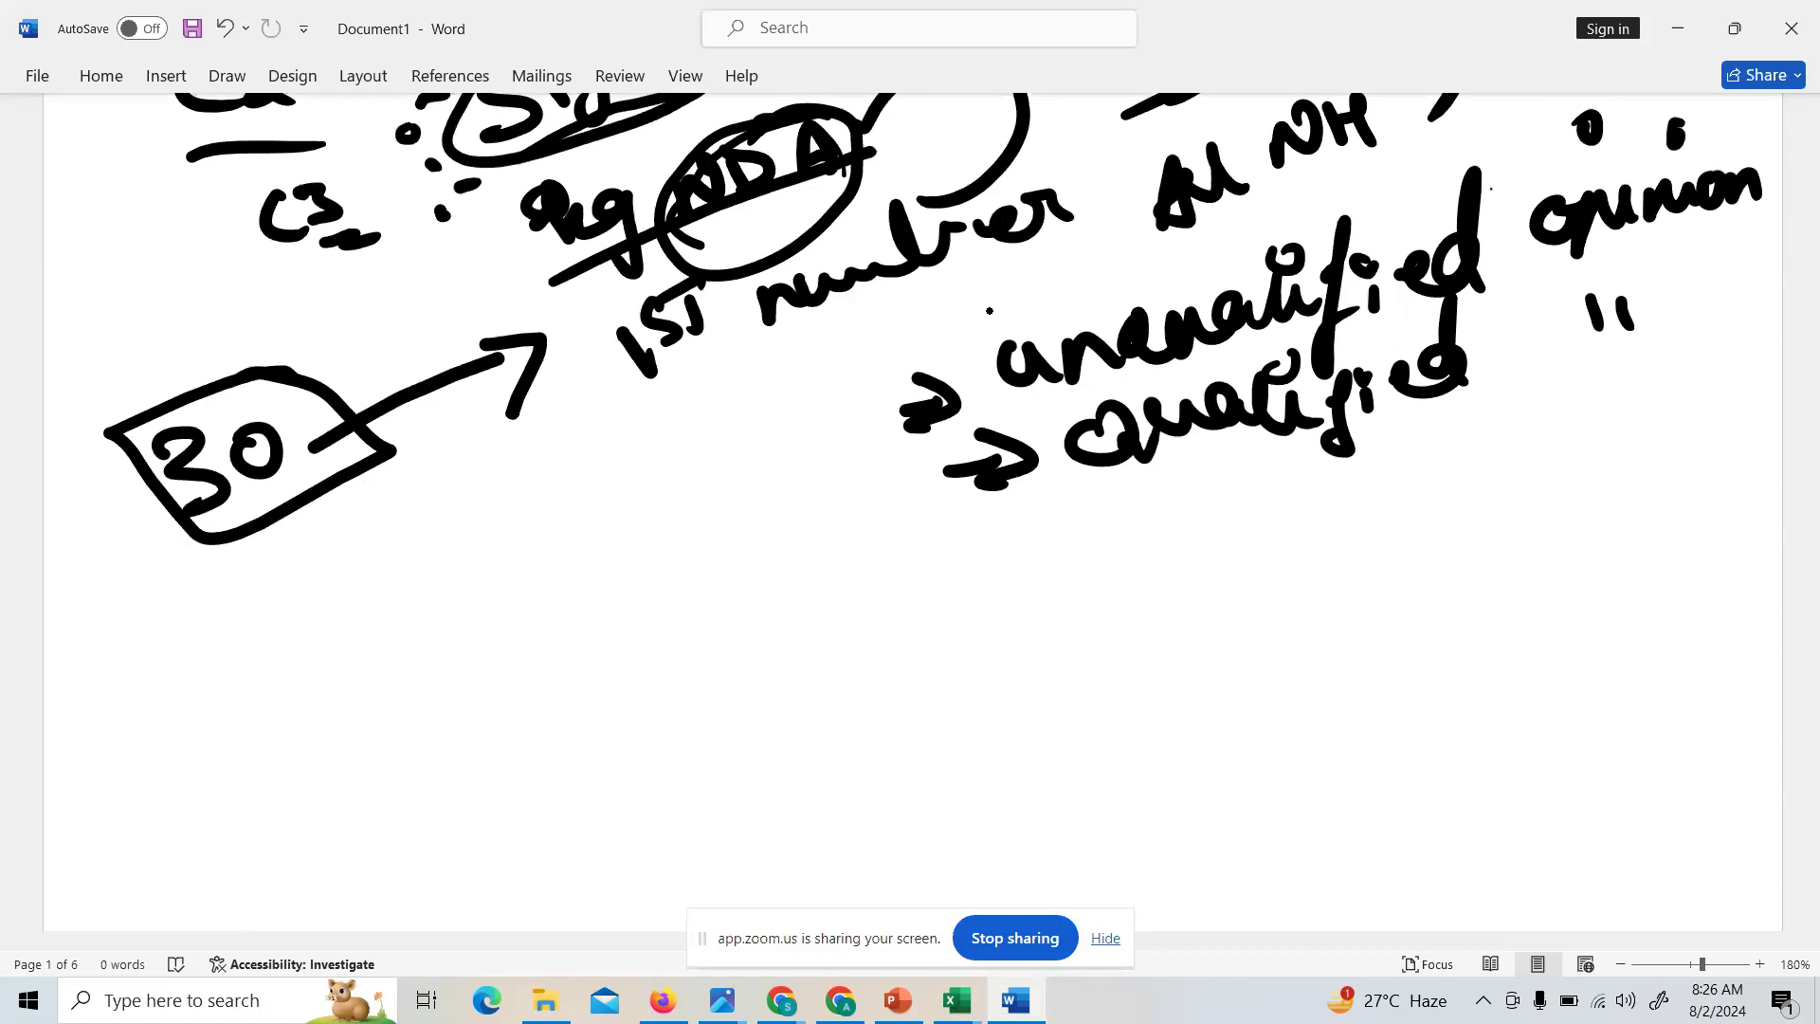
{"action": "scroll", "scroll_direction": "down", "scroll_amount": 3}
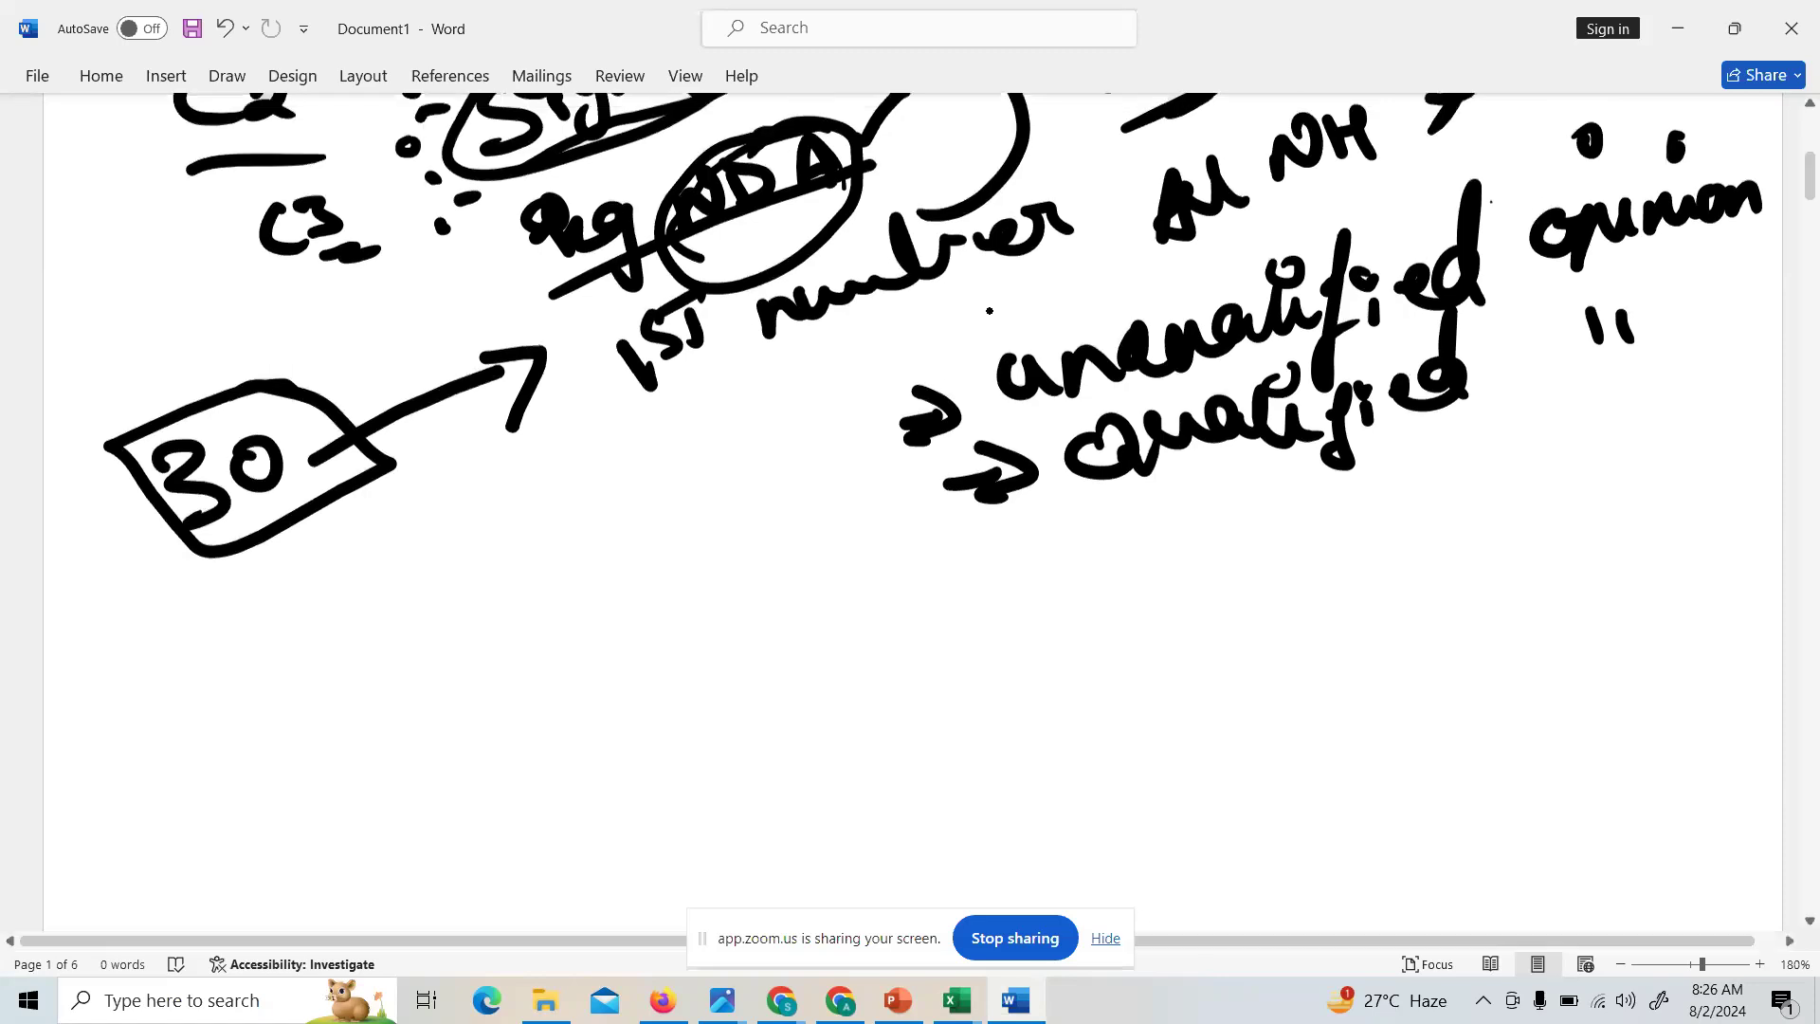
- Scroll the notes up to the unqualified and qualified opinion list, then back down
{"action": "scroll", "scroll_direction": "up", "scroll_amount": 3}
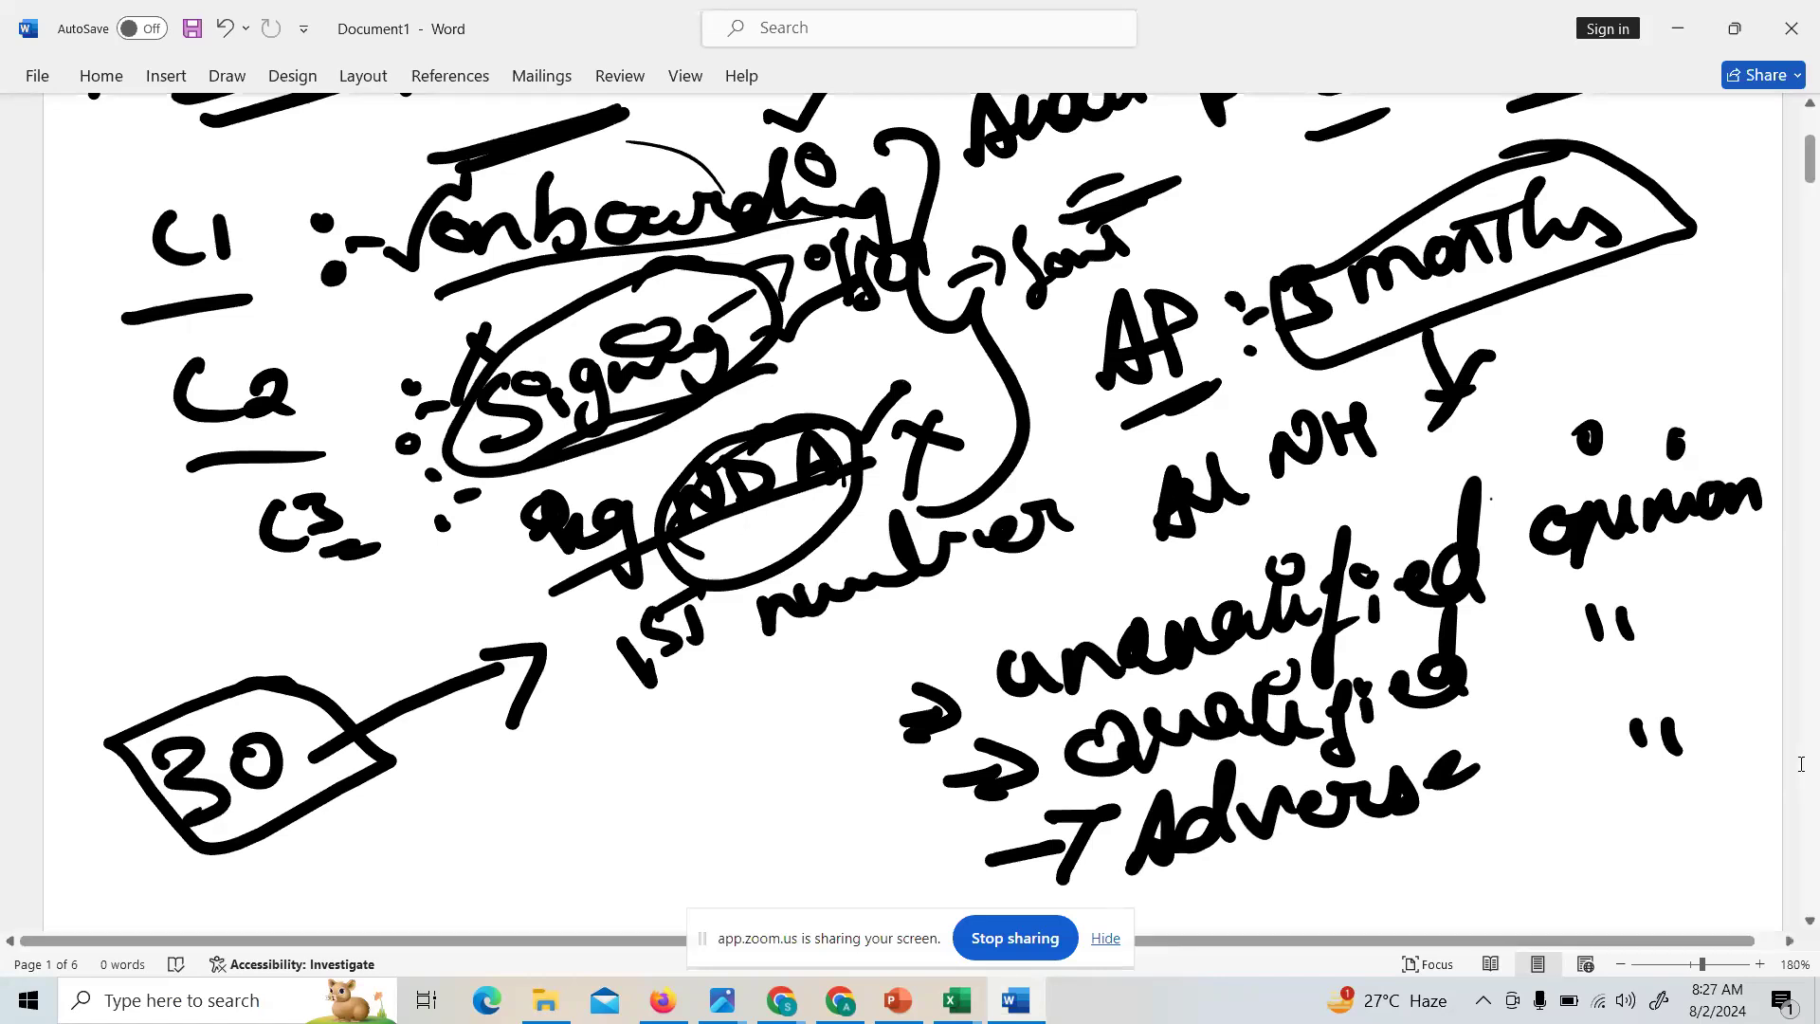
{"action": "mouse_move", "coordinate": [1644, 350]}
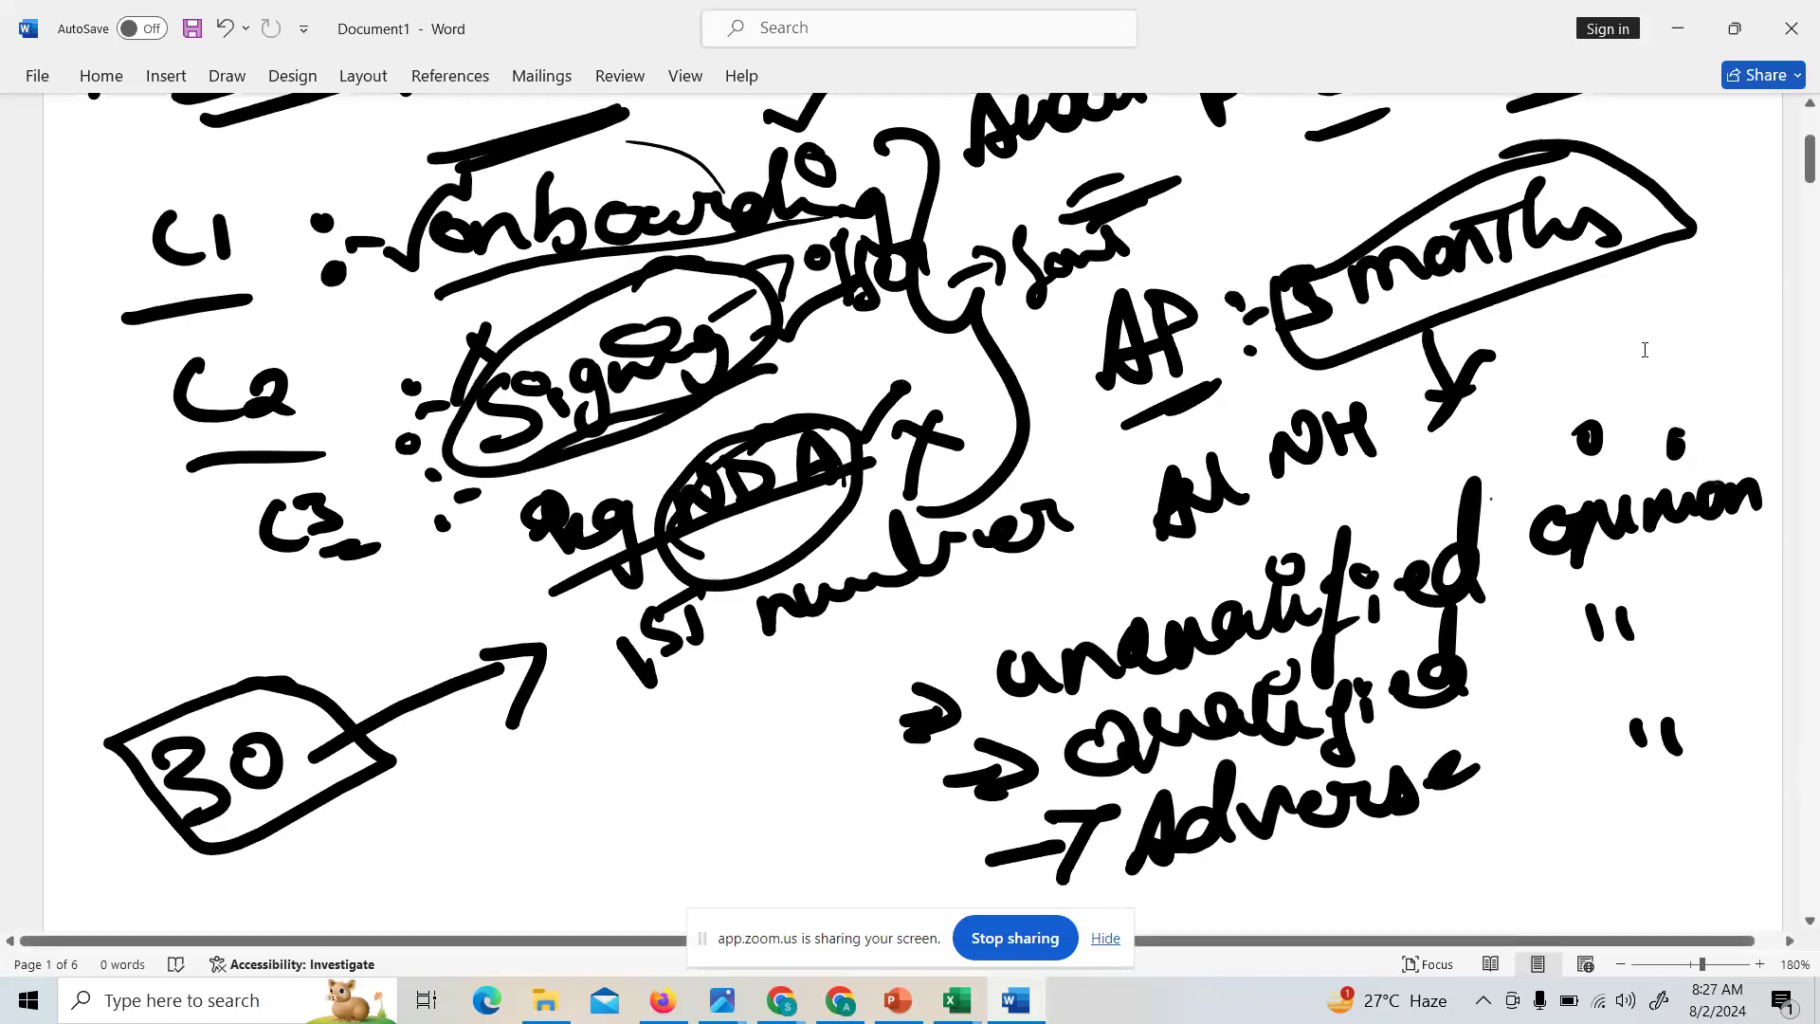
{"action": "scroll", "scroll_direction": "down", "scroll_amount": 3}
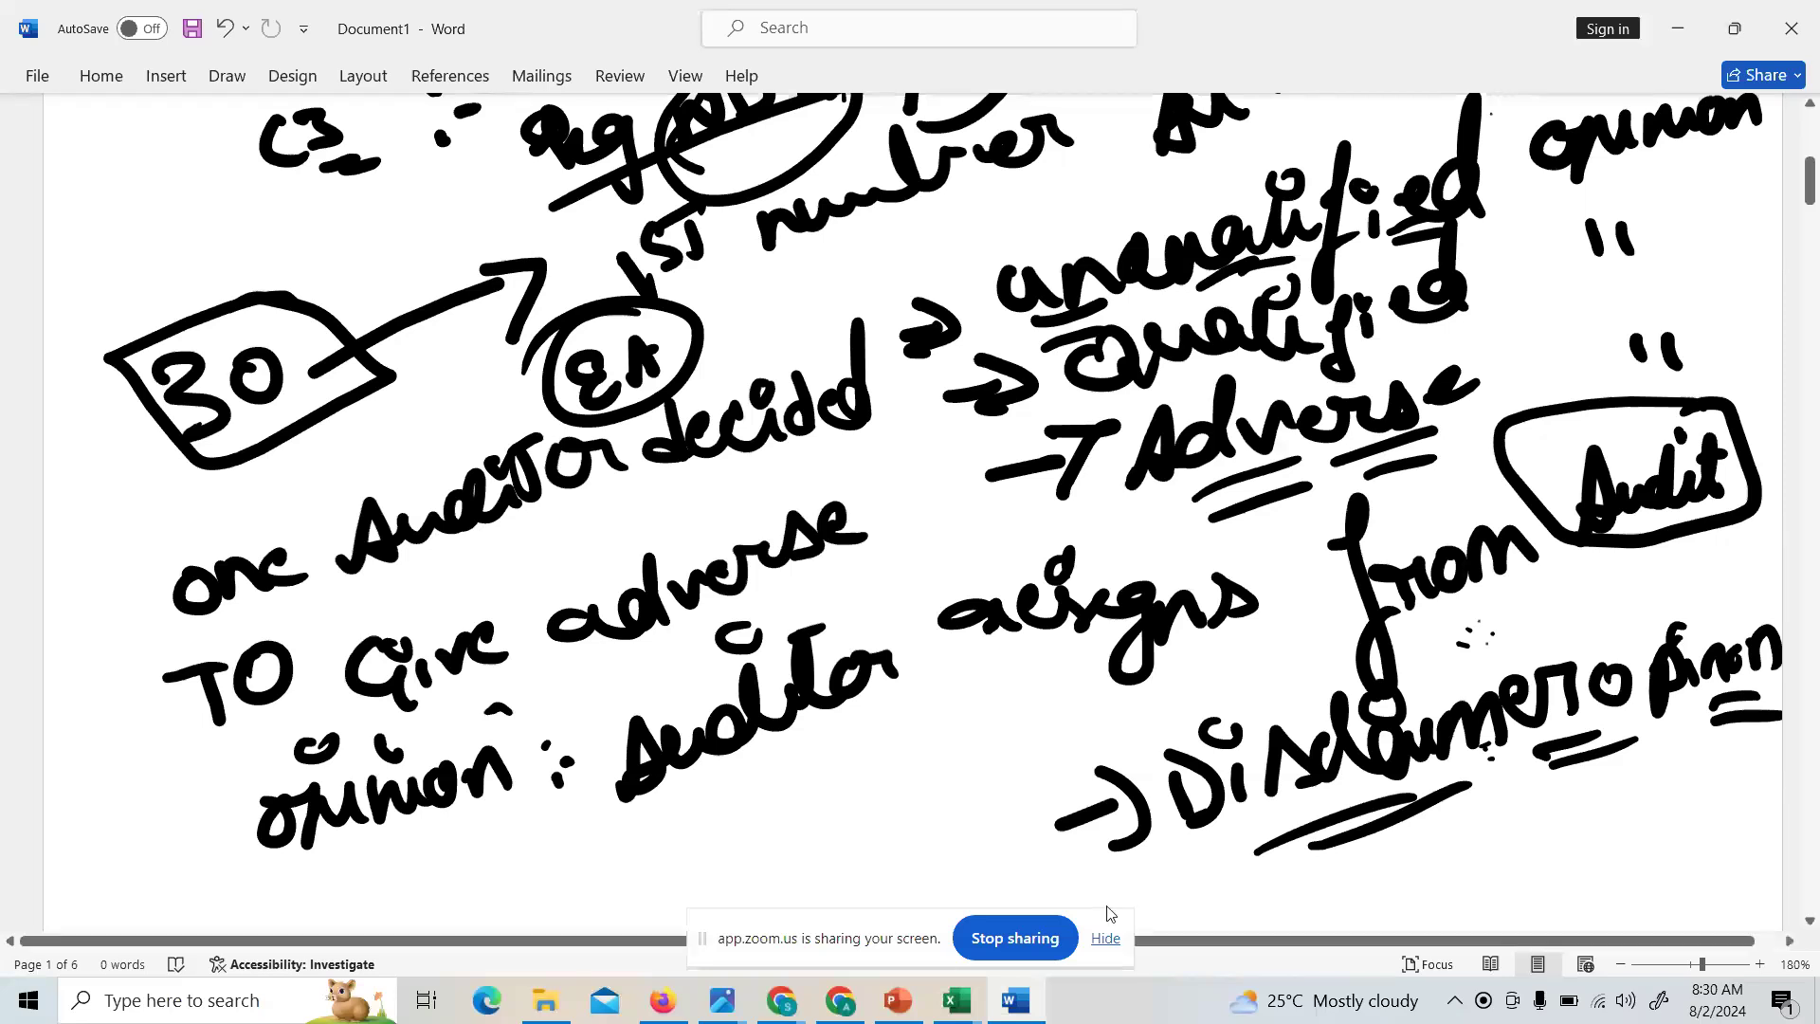
{"action": "mouse_move", "coordinate": [1103, 904]}
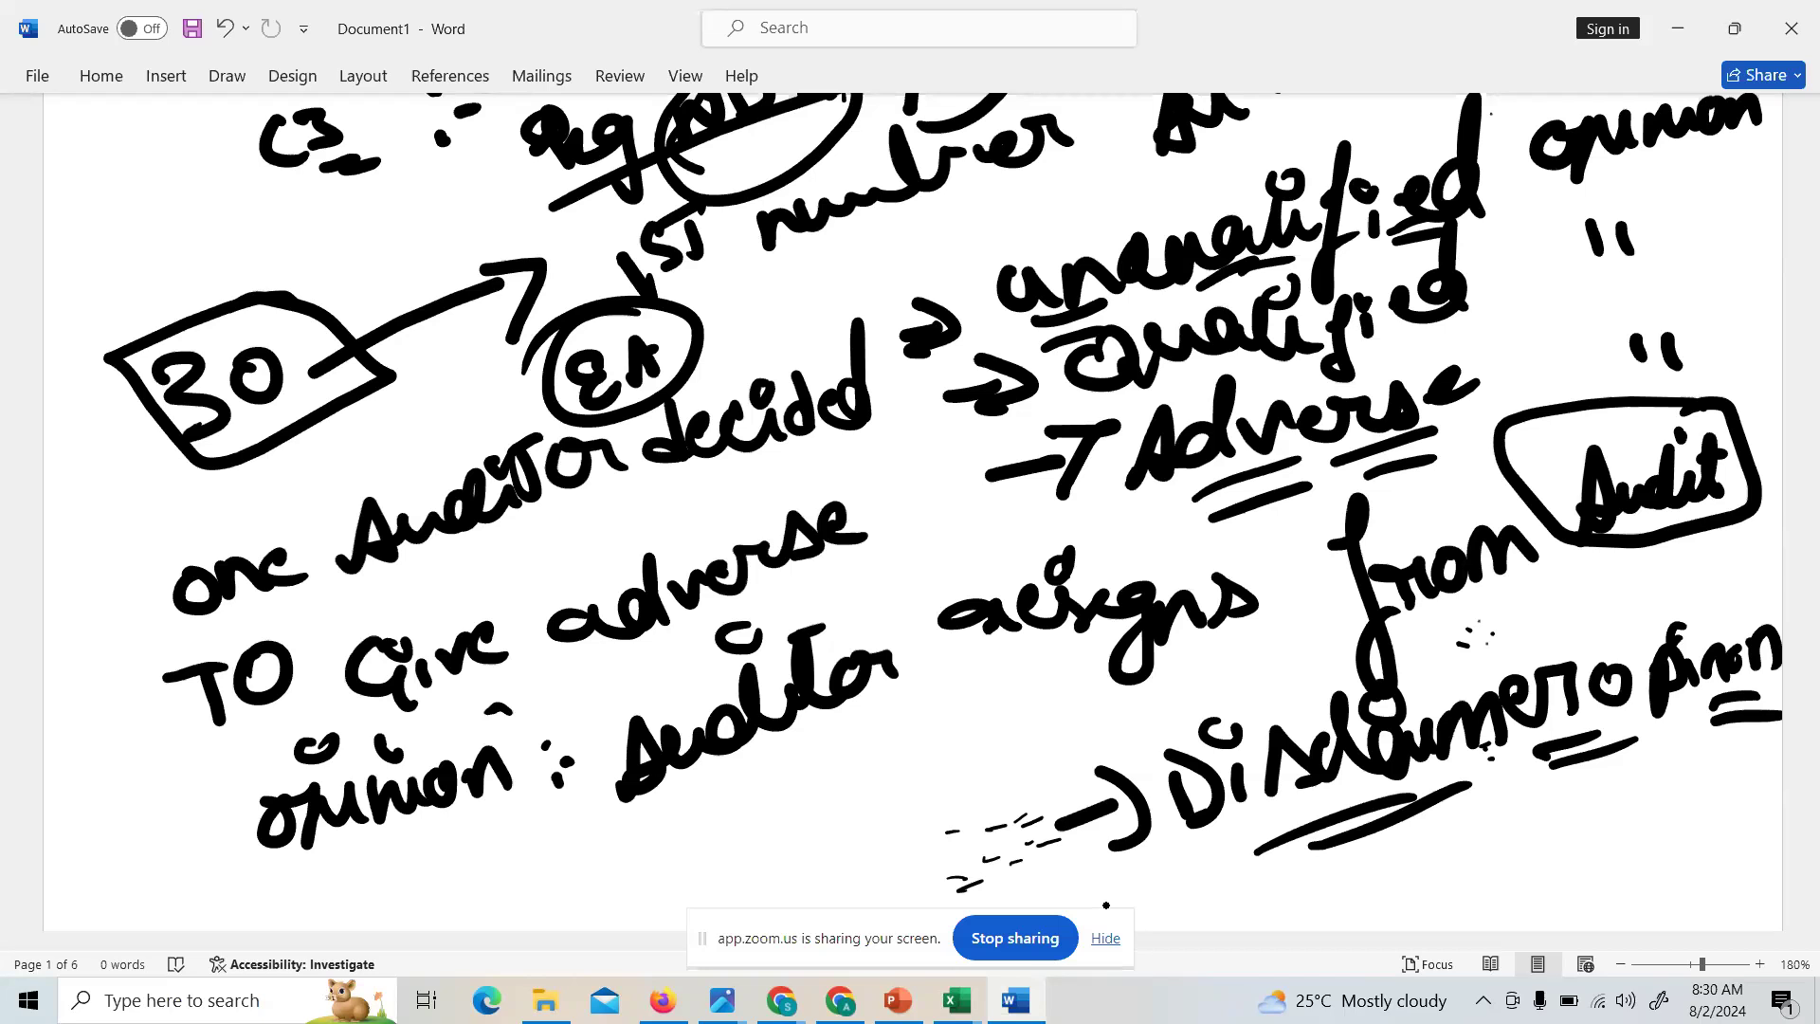
- On a blank page area, handwrite and underline the heading 'Course Content'
{"action": "scroll", "scroll_direction": "down", "scroll_amount": 3}
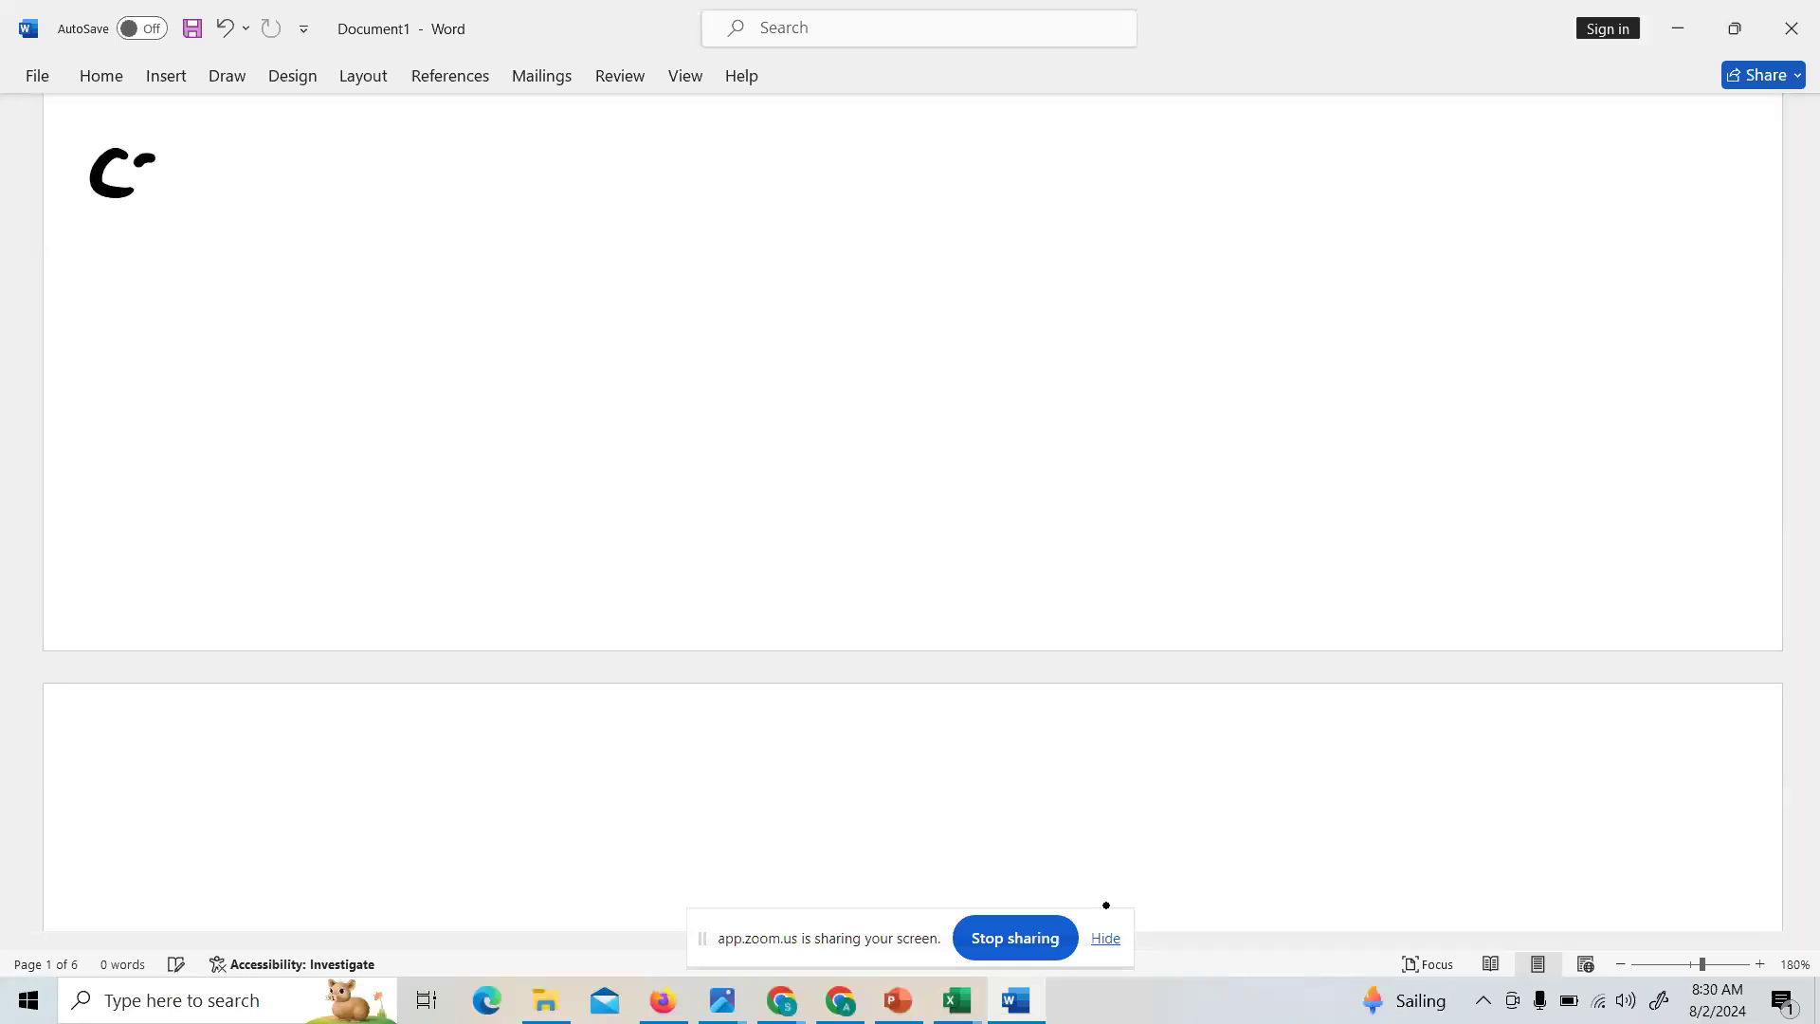
{"action": "left_click_drag", "start_coordinate": [151, 174], "coordinate": [314, 174]}
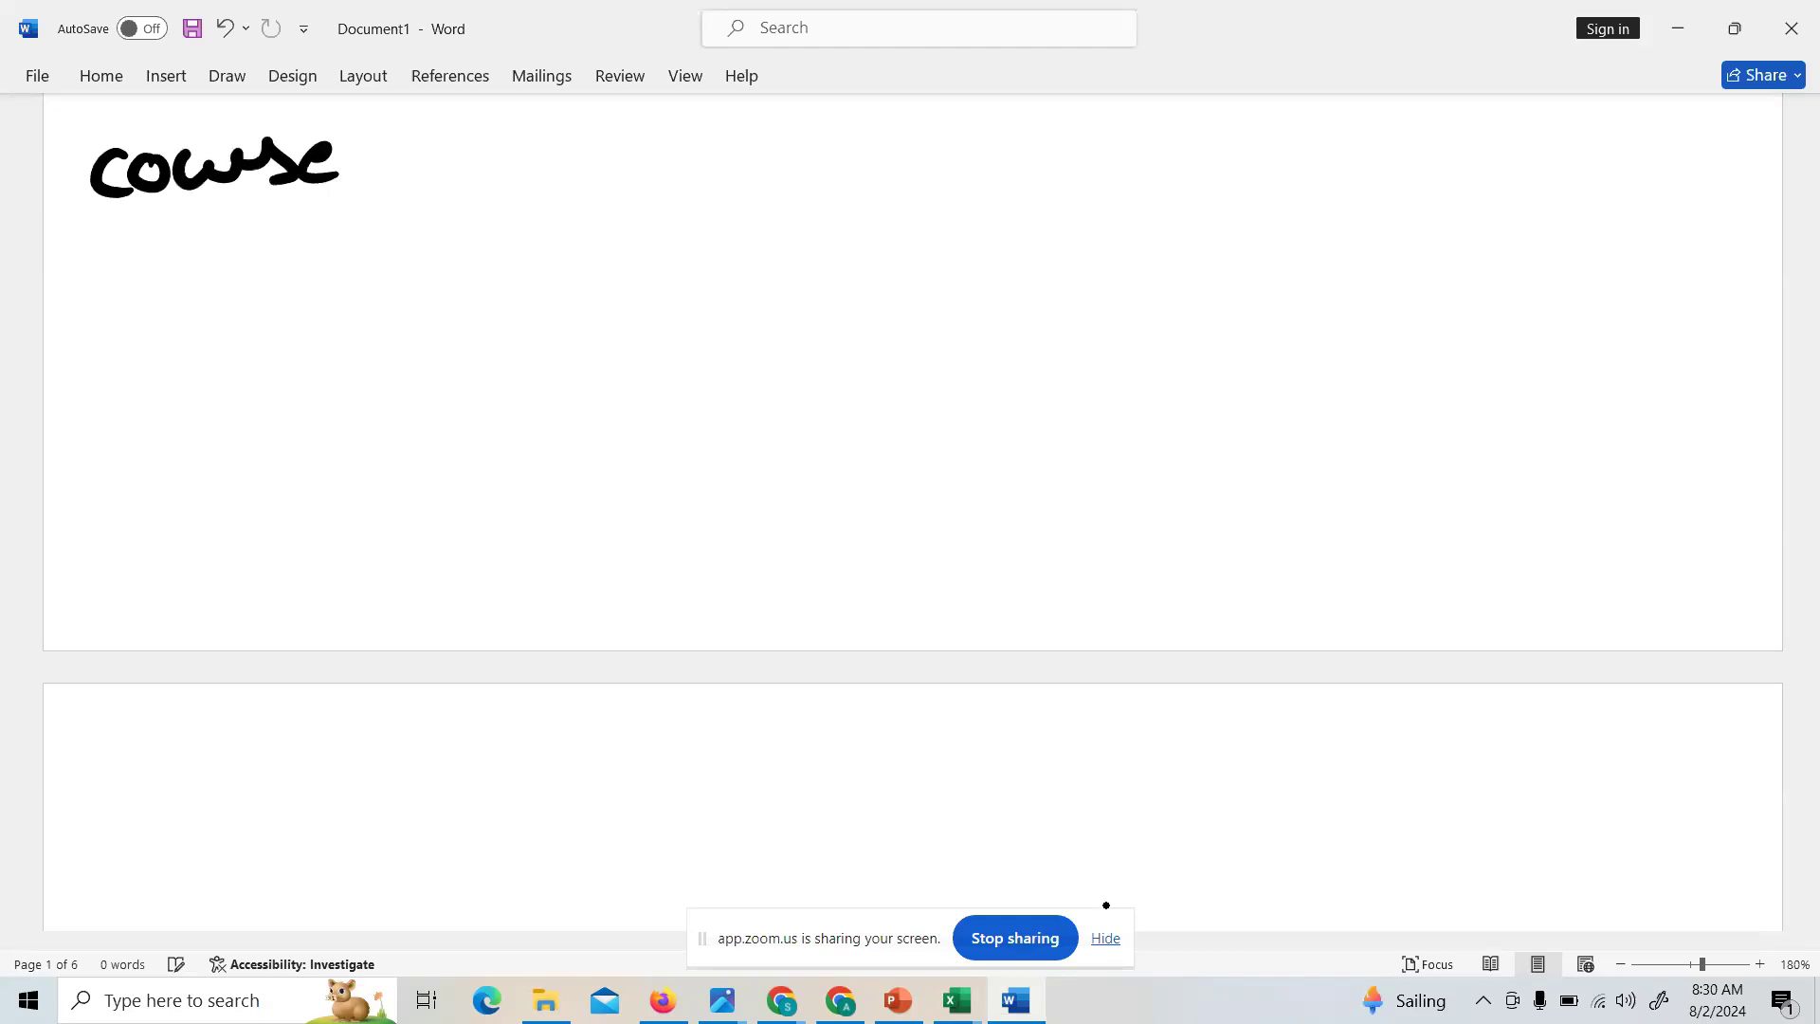
{"action": "left_click_drag", "start_coordinate": [372, 151], "coordinate": [580, 162]}
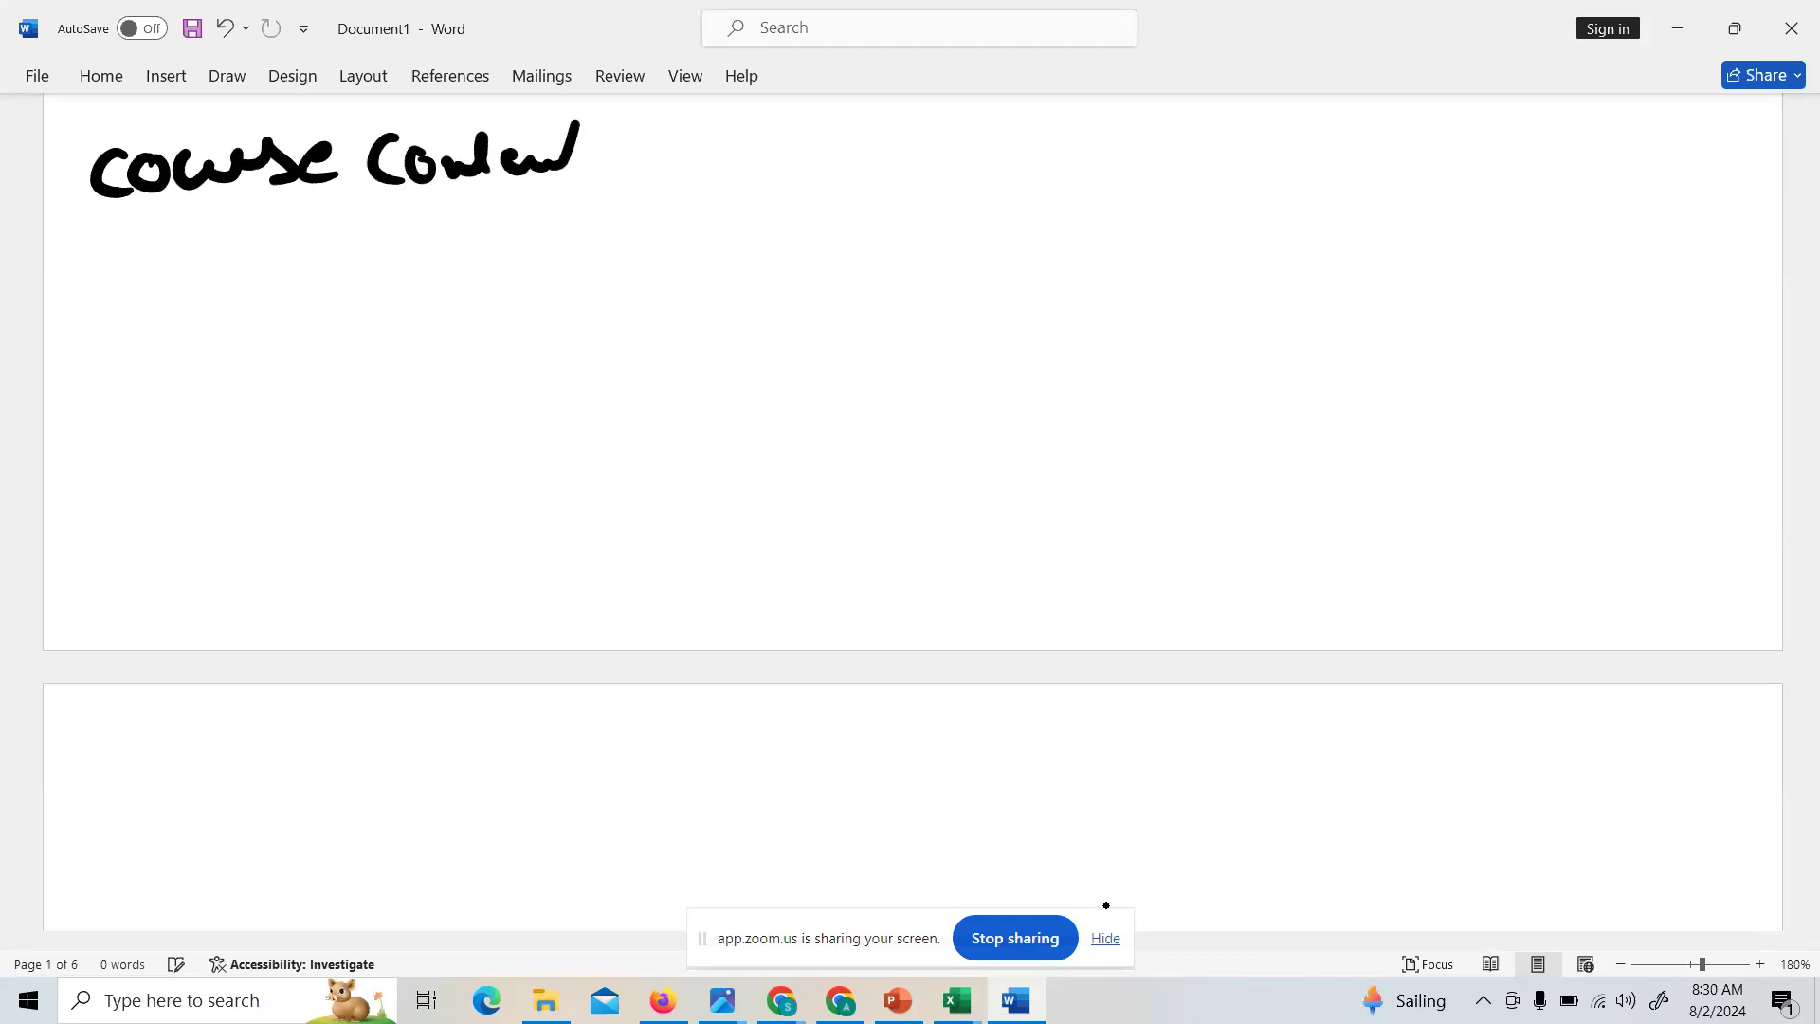
{"action": "left_click_drag", "start_coordinate": [112, 238], "coordinate": [305, 243]}
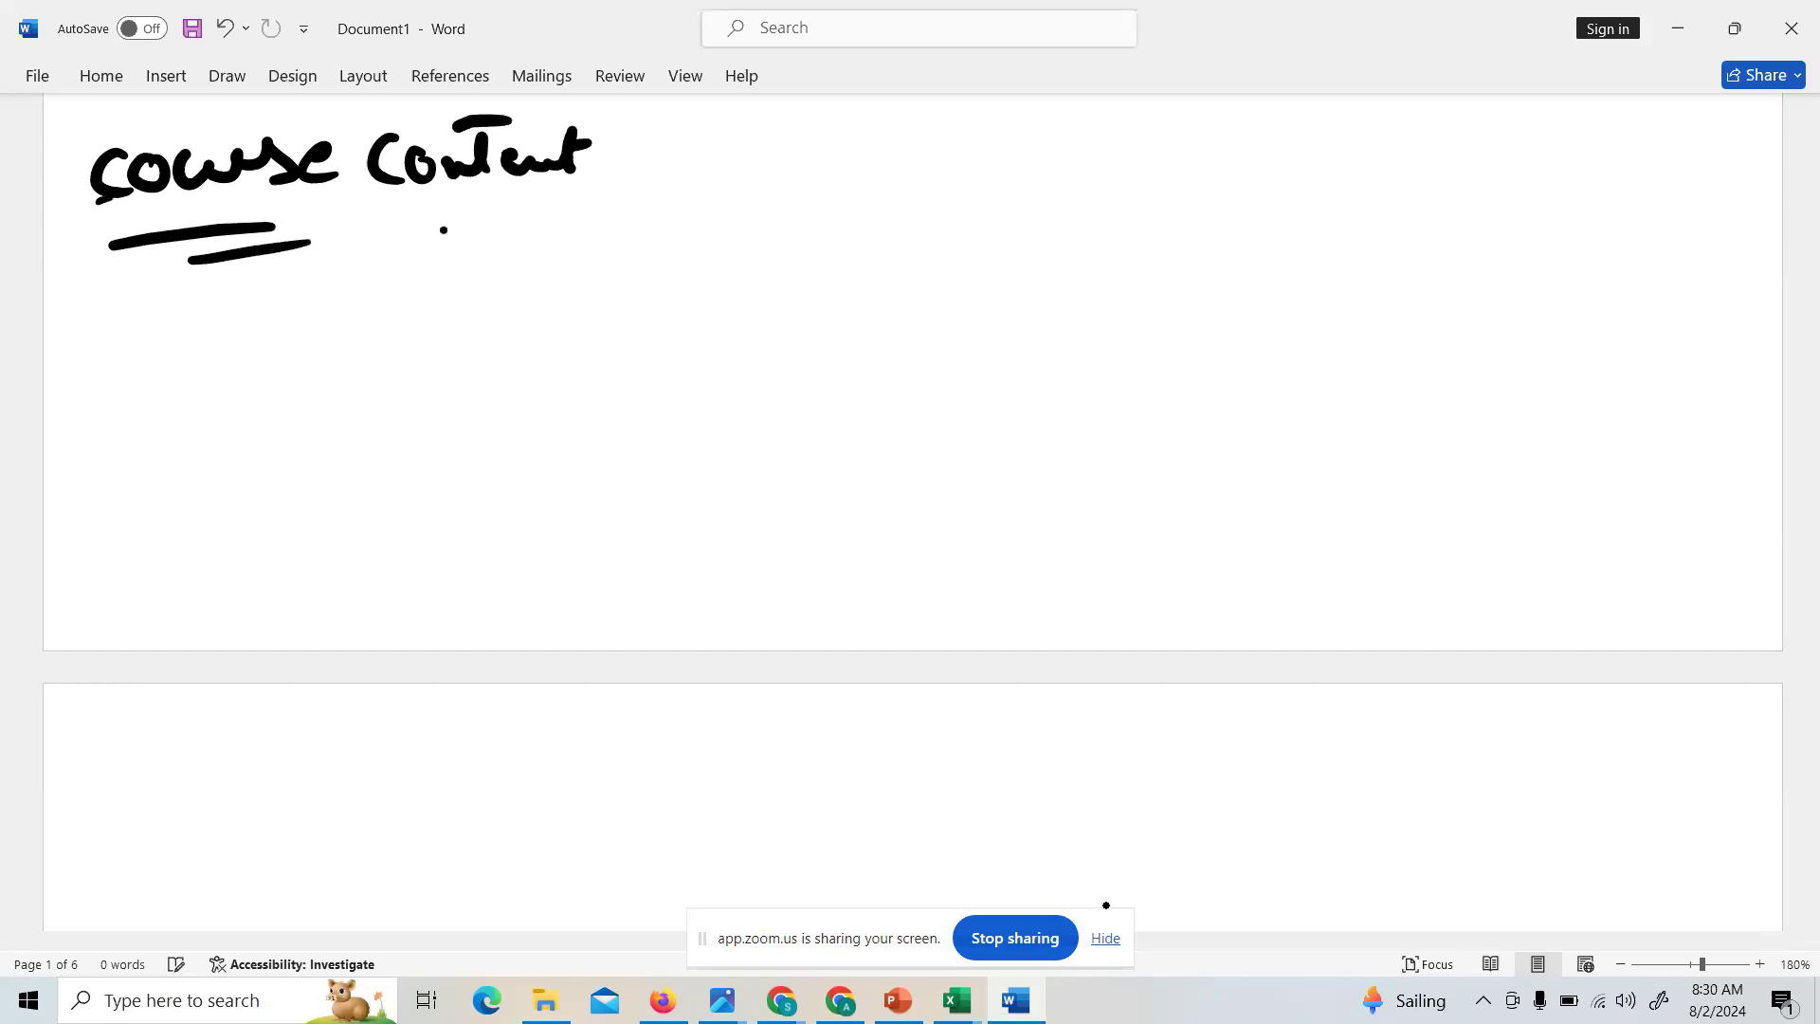
{"action": "left_click_drag", "start_coordinate": [418, 233], "coordinate": [586, 233]}
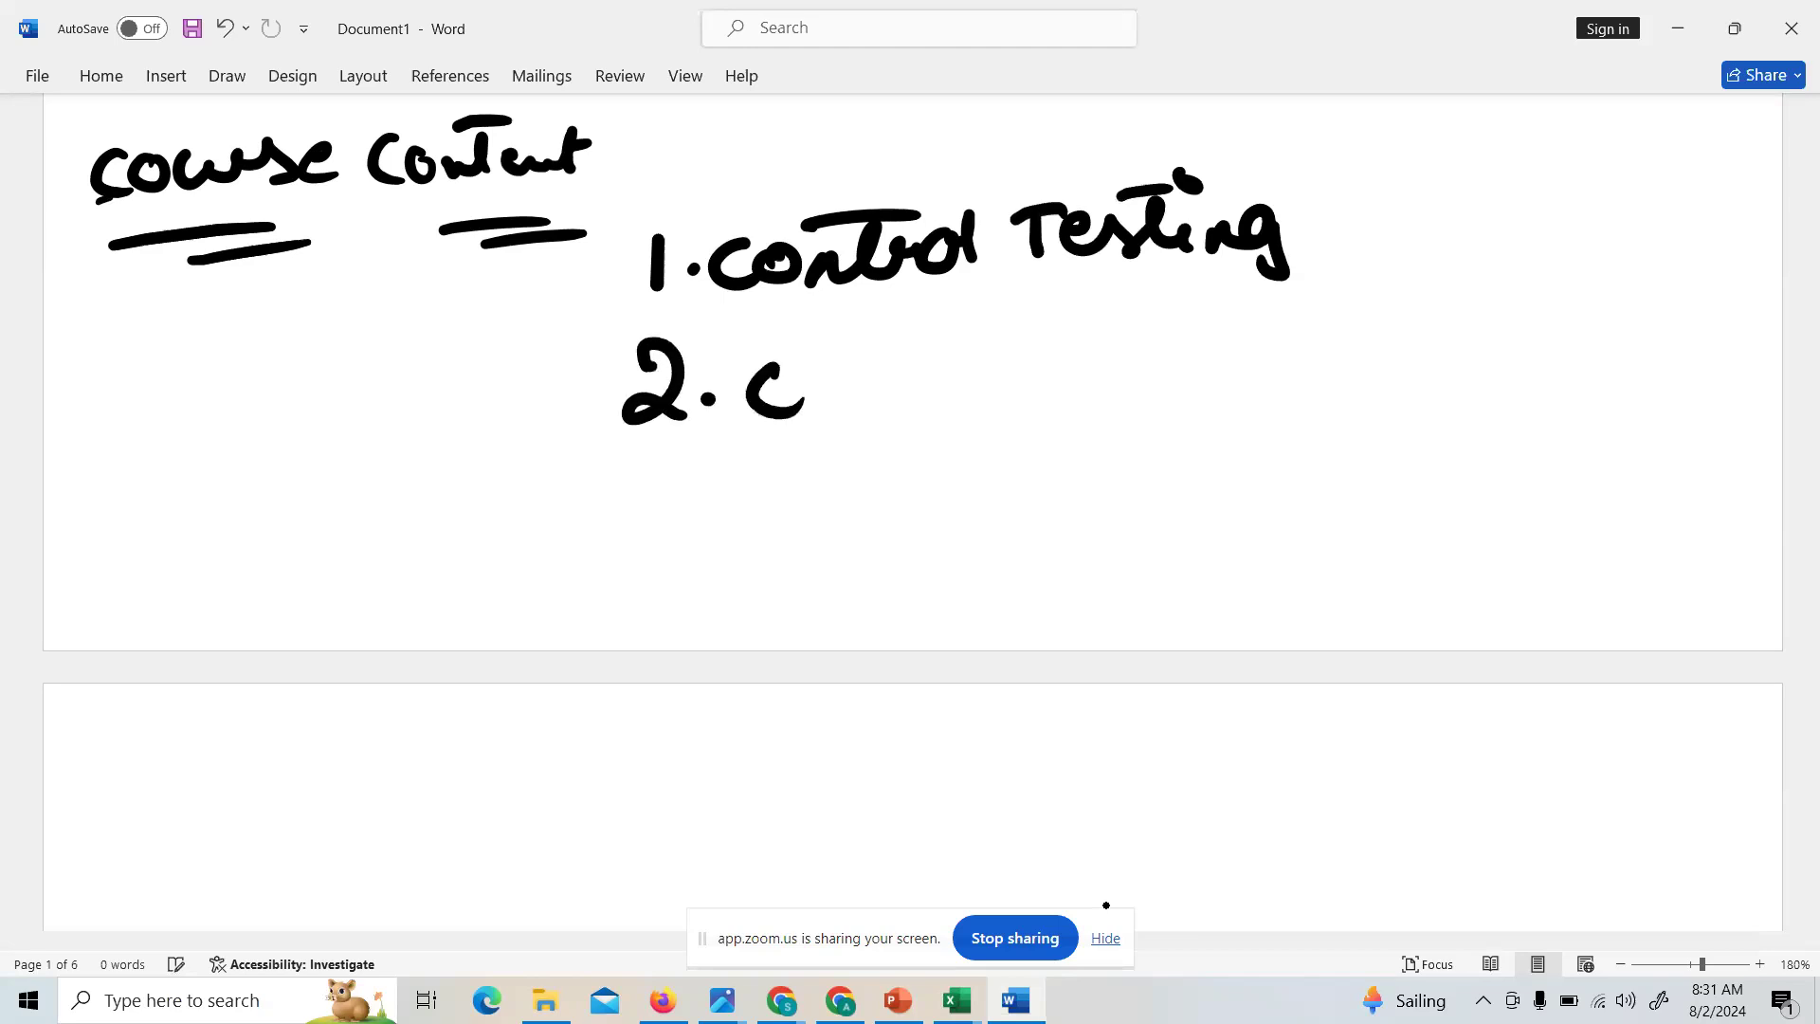
- Handwrite list items 2 'change management' and 5 'access management', then scroll to review the list
{"action": "left_click_drag", "start_coordinate": [801, 382], "coordinate": [952, 383]}
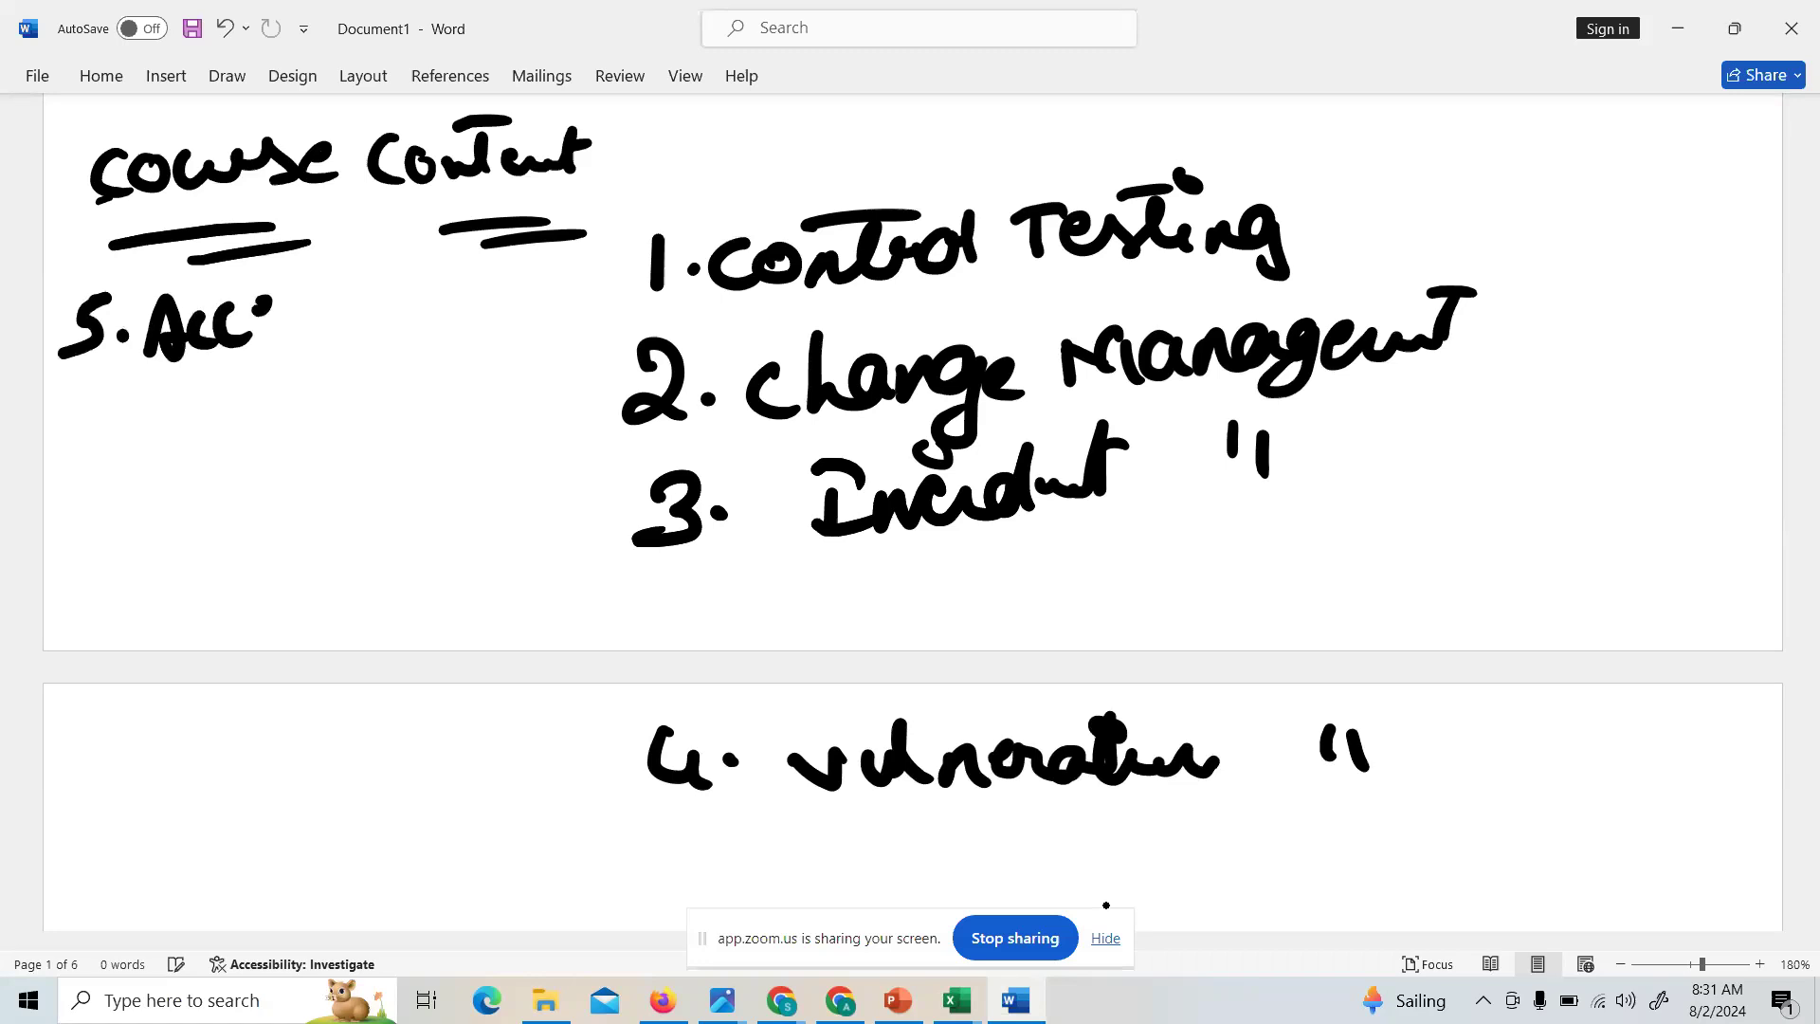
{"action": "left_click_drag", "start_coordinate": [232, 326], "coordinate": [429, 313]}
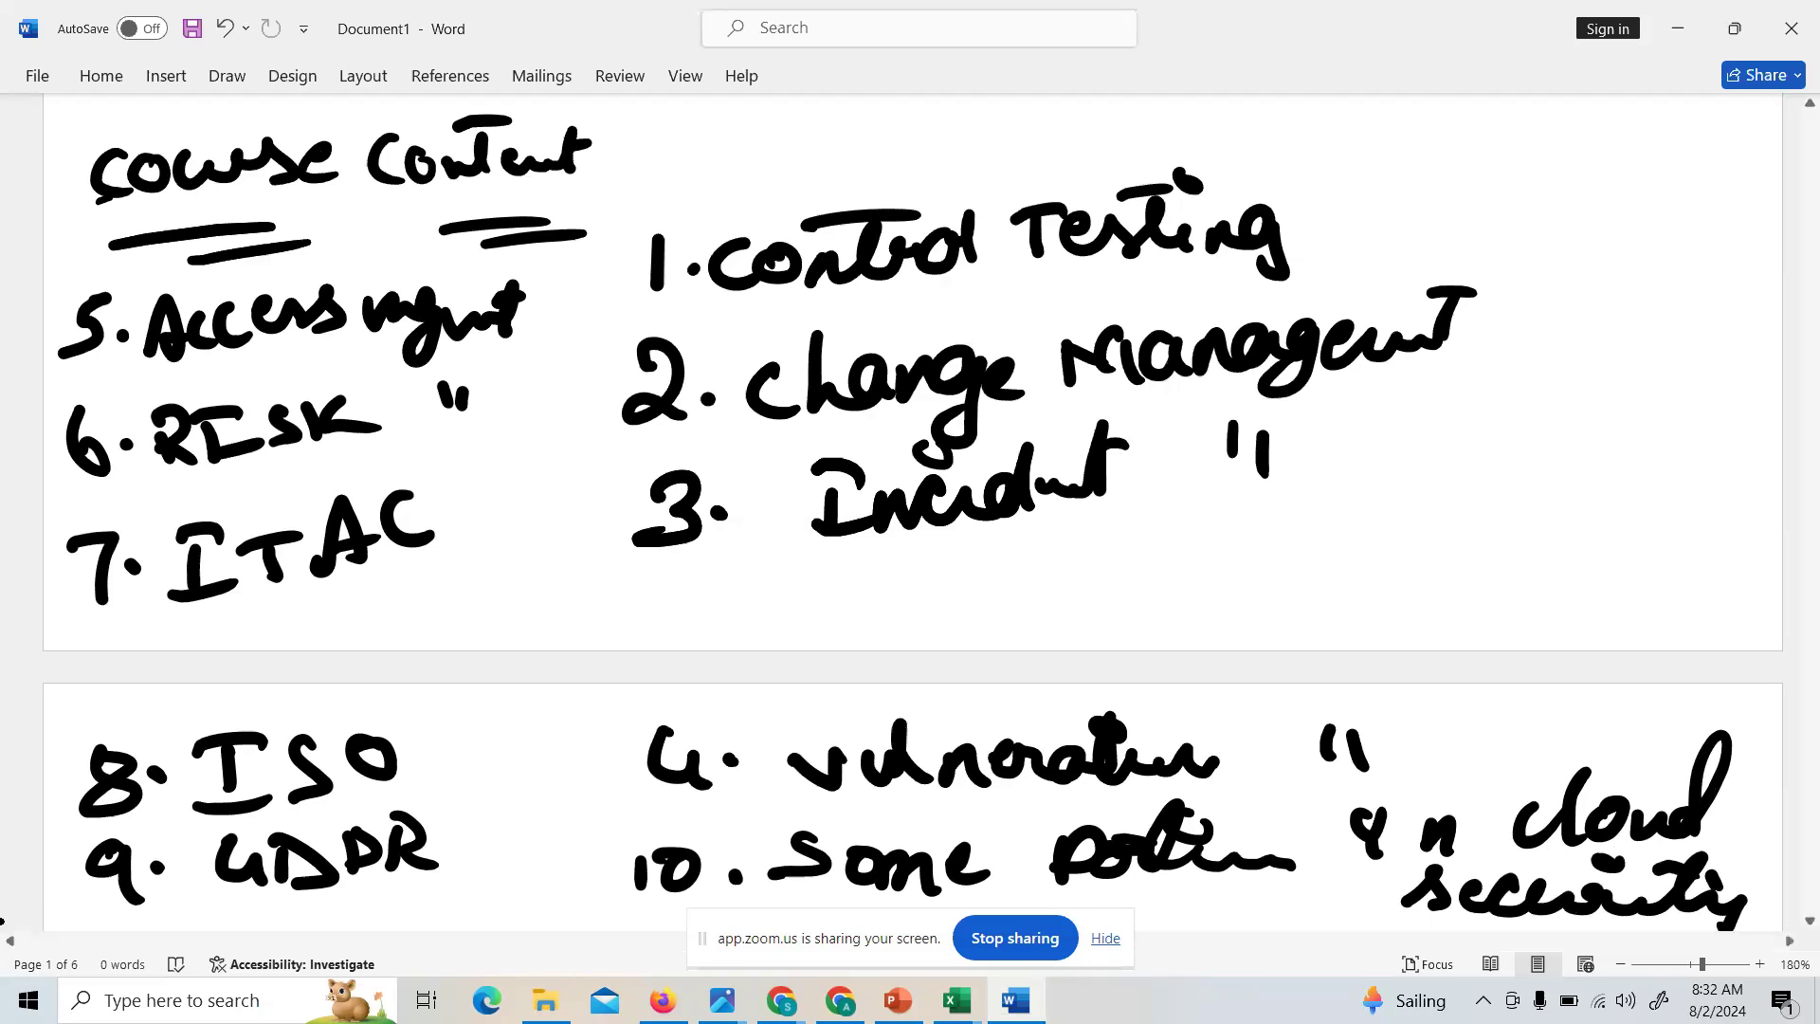
{"action": "scroll", "scroll_direction": "down", "scroll_amount": 3}
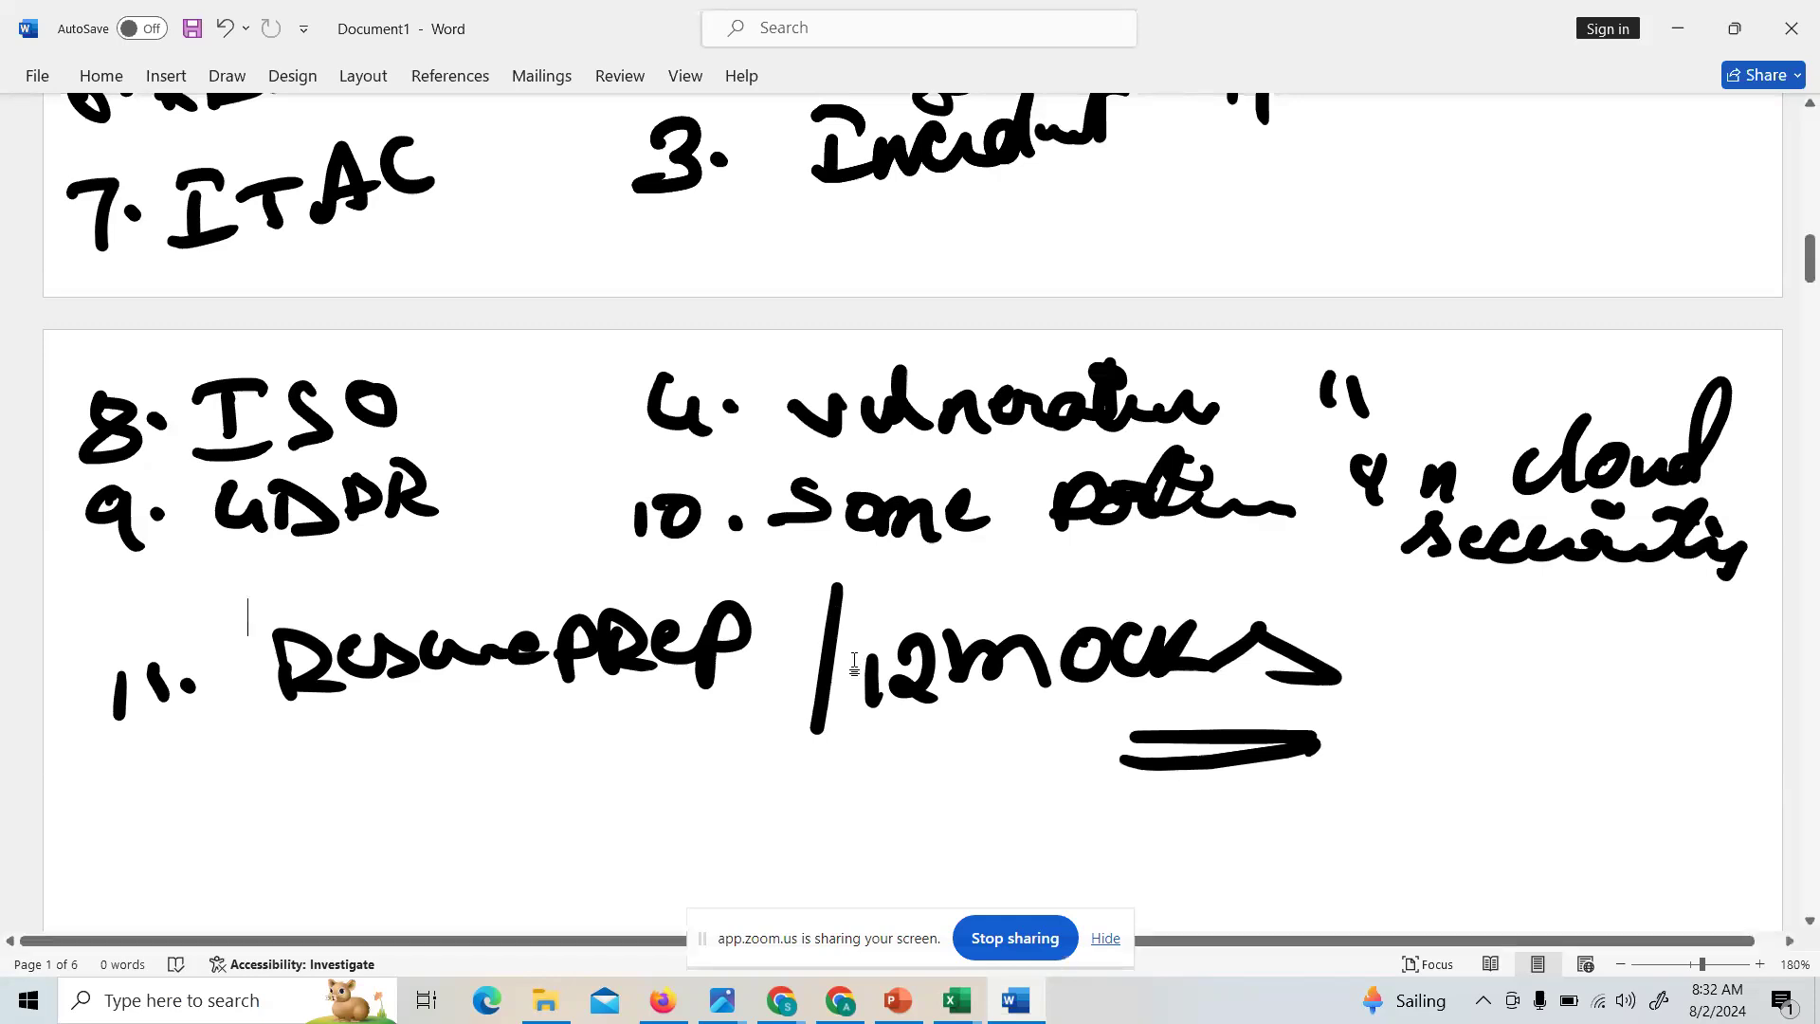
{"action": "scroll", "scroll_direction": "up", "scroll_amount": 3}
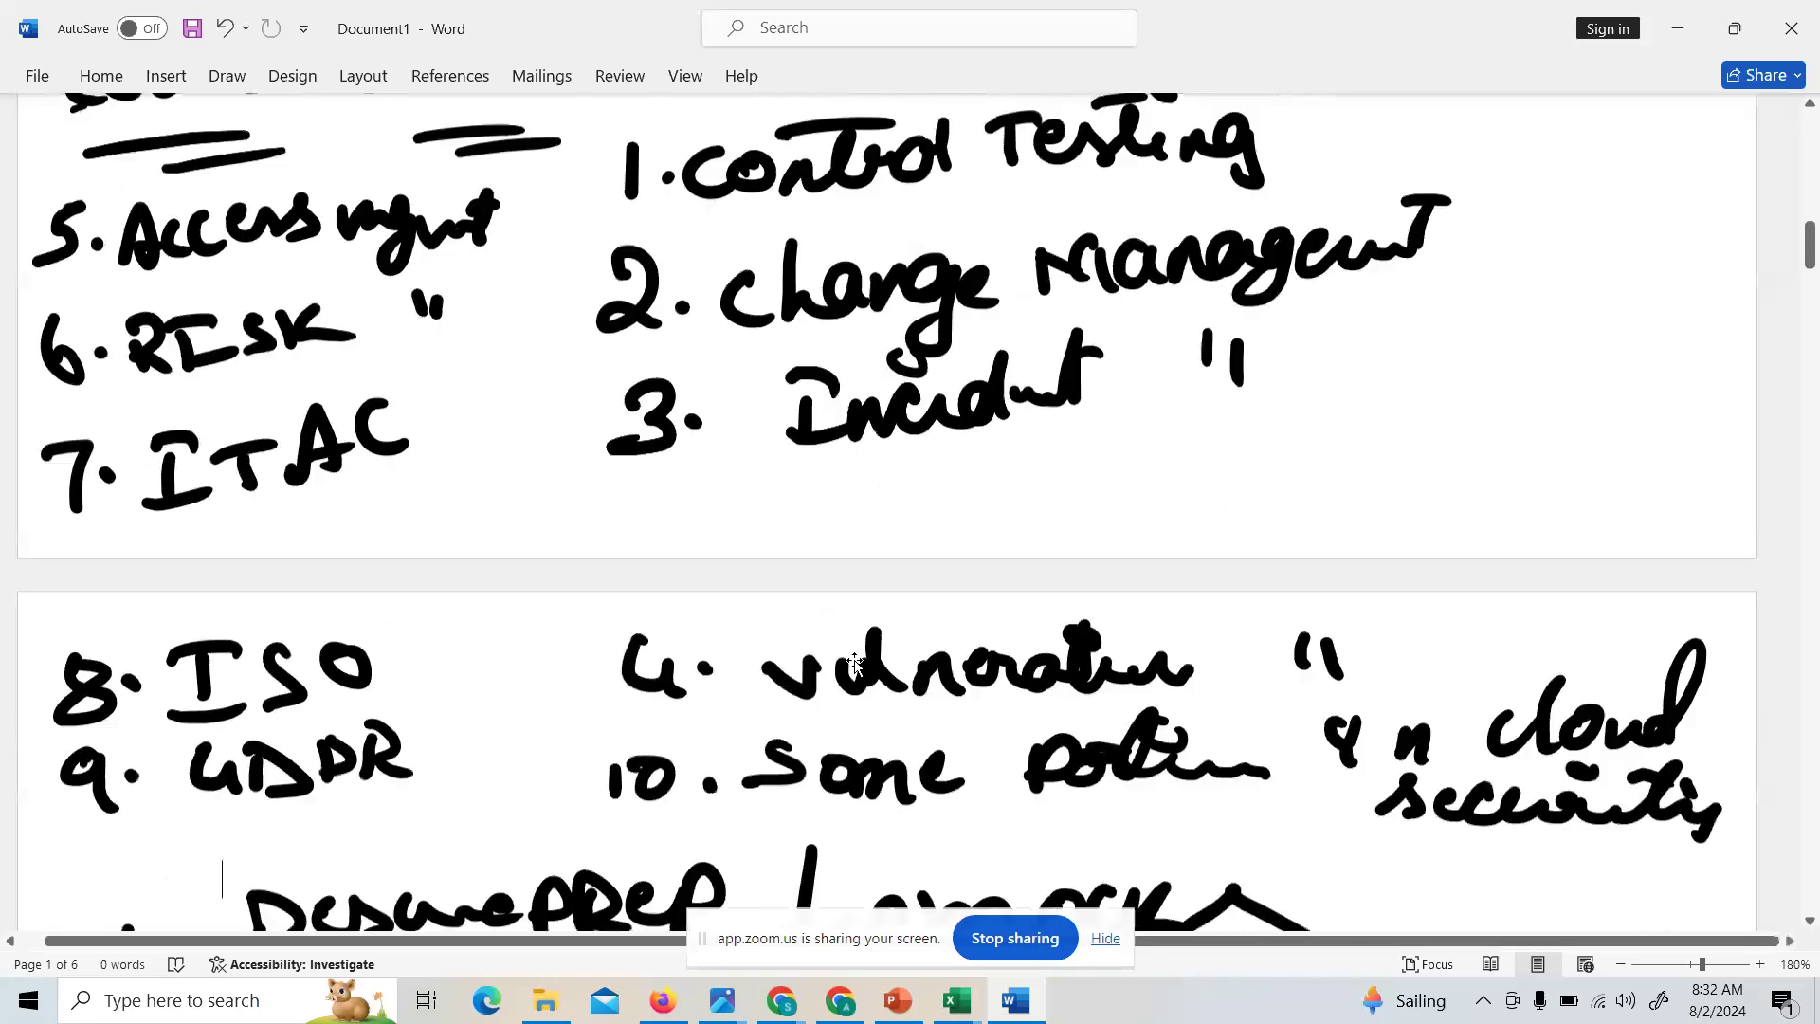
{"action": "scroll", "scroll_direction": "down", "scroll_amount": 3}
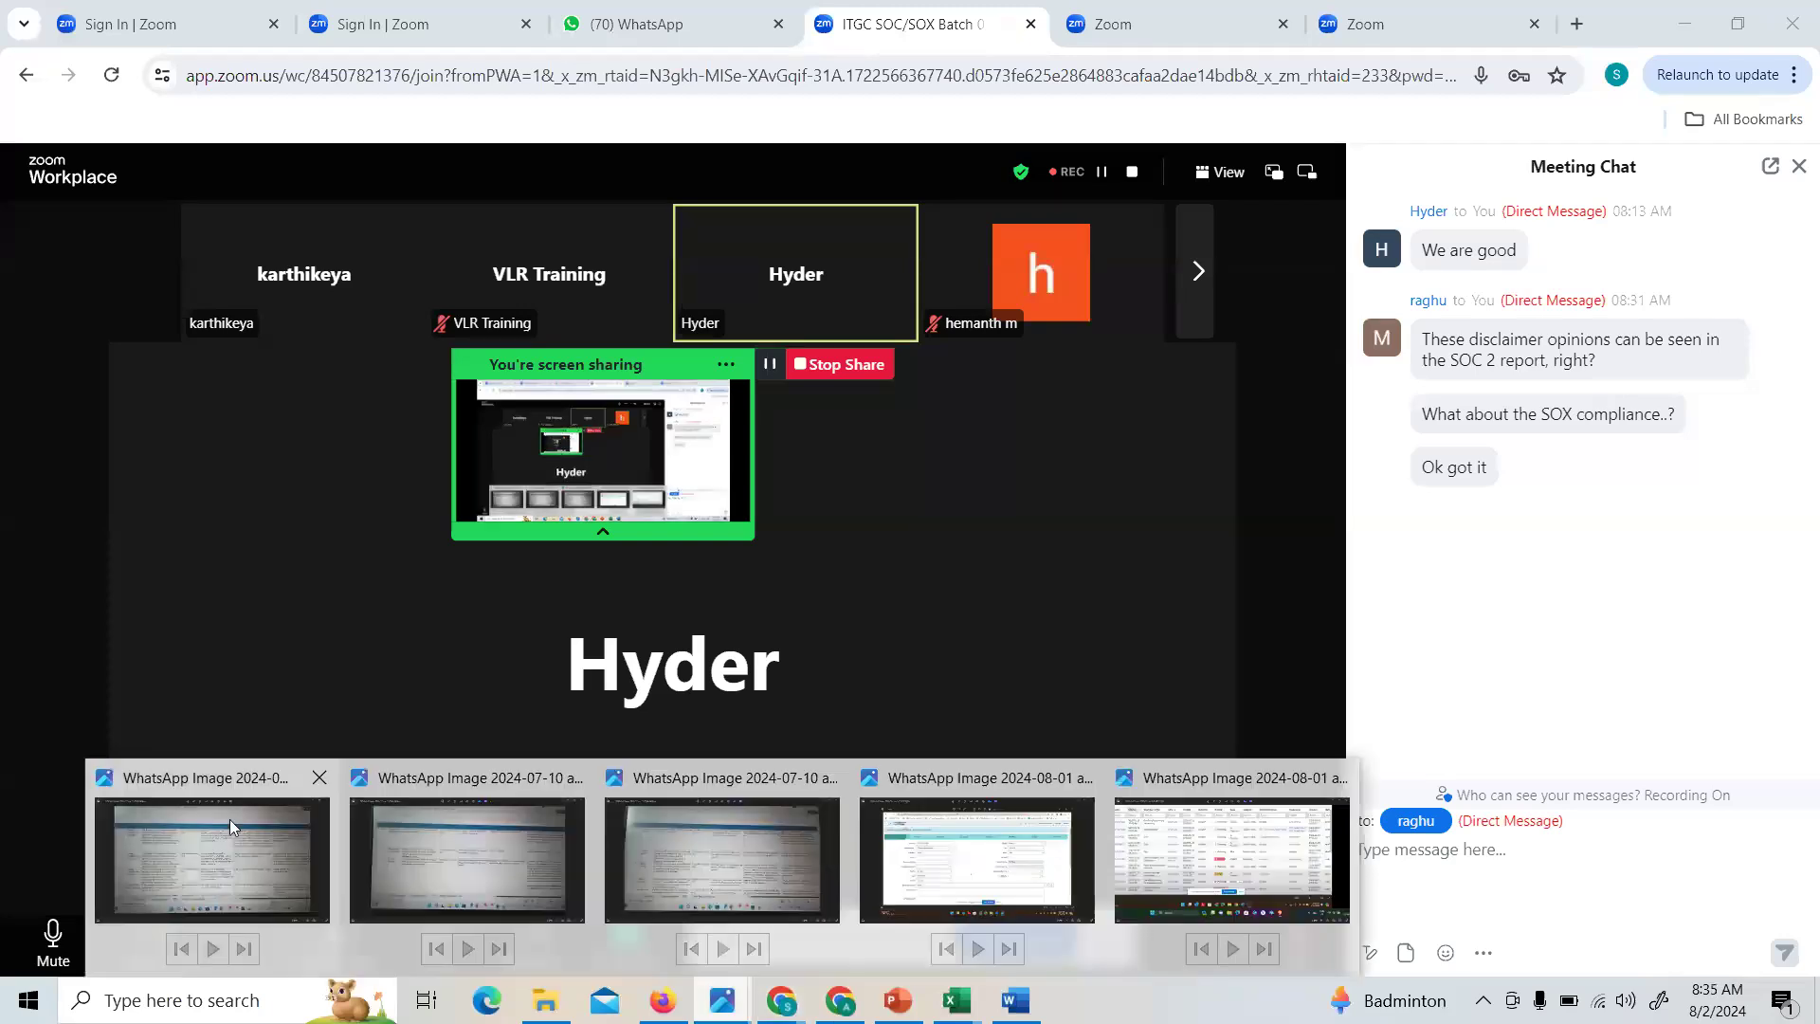
- View two WhatsApp photos of the ITGC control spreadsheet in Photos
{"action": "left_click", "coordinate": [465, 859]}
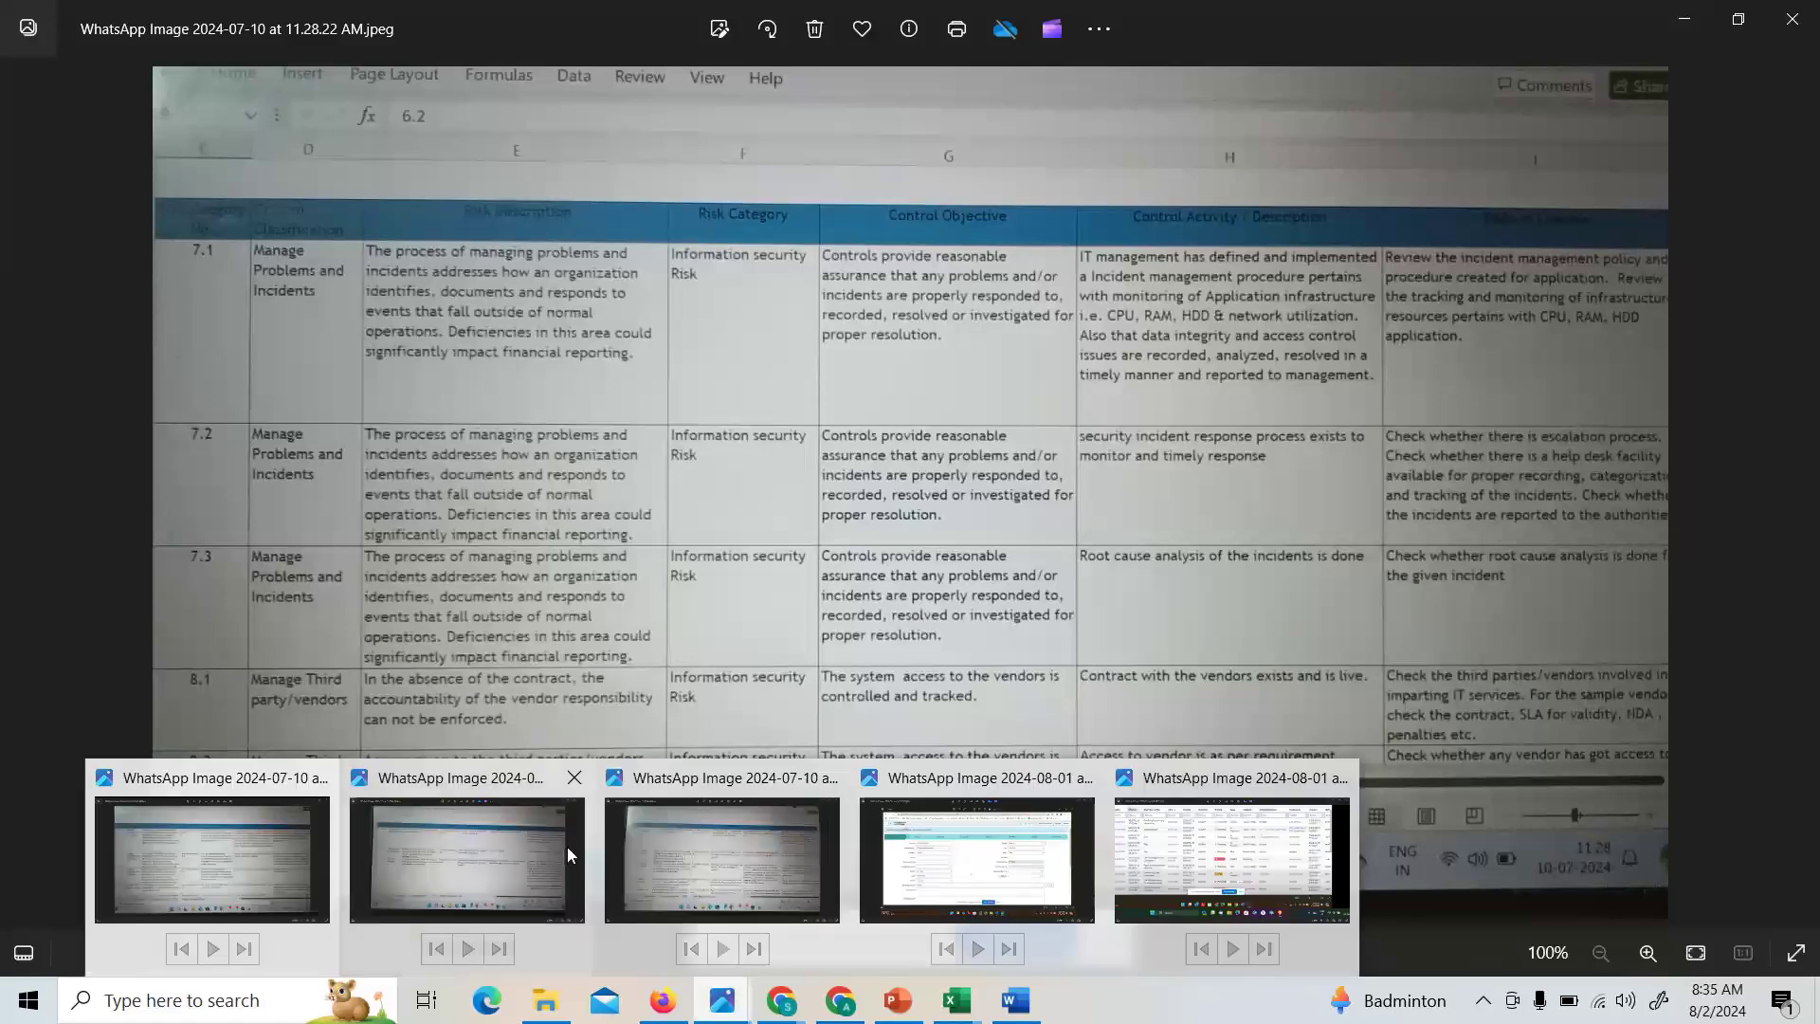
{"action": "left_click", "coordinate": [719, 857]}
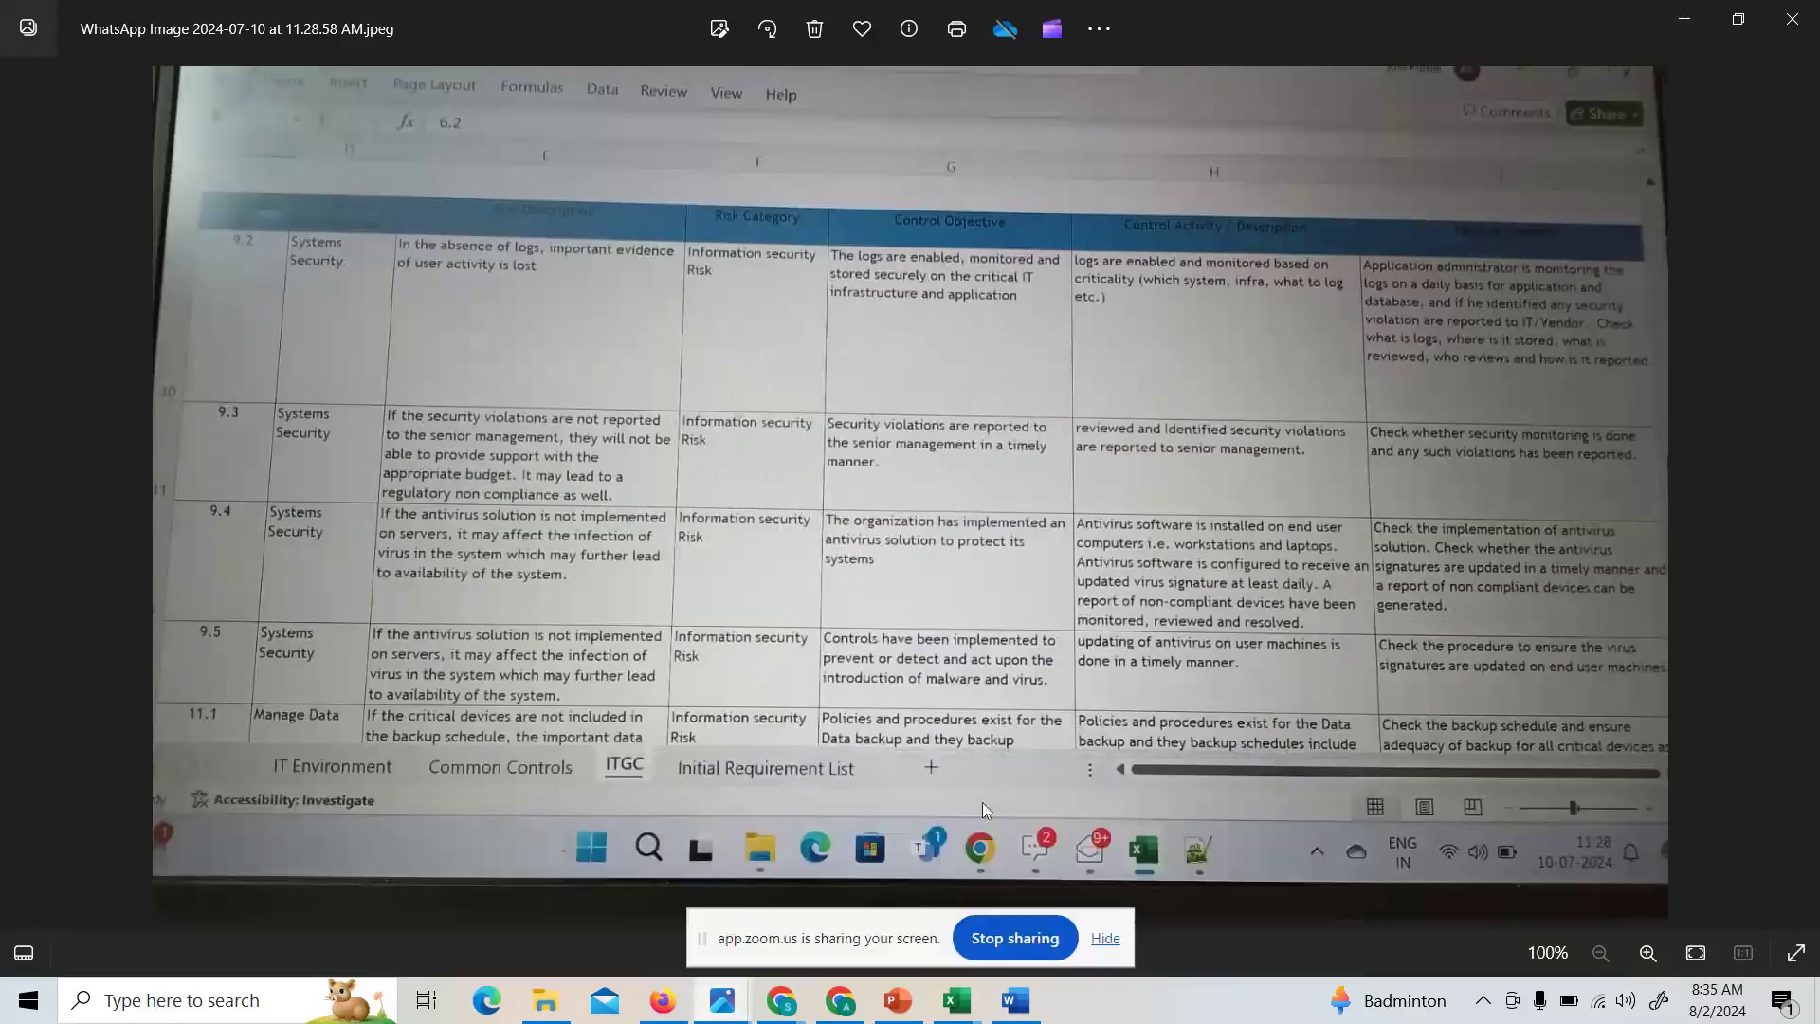
{"action": "mouse_move", "coordinate": [797, 619]}
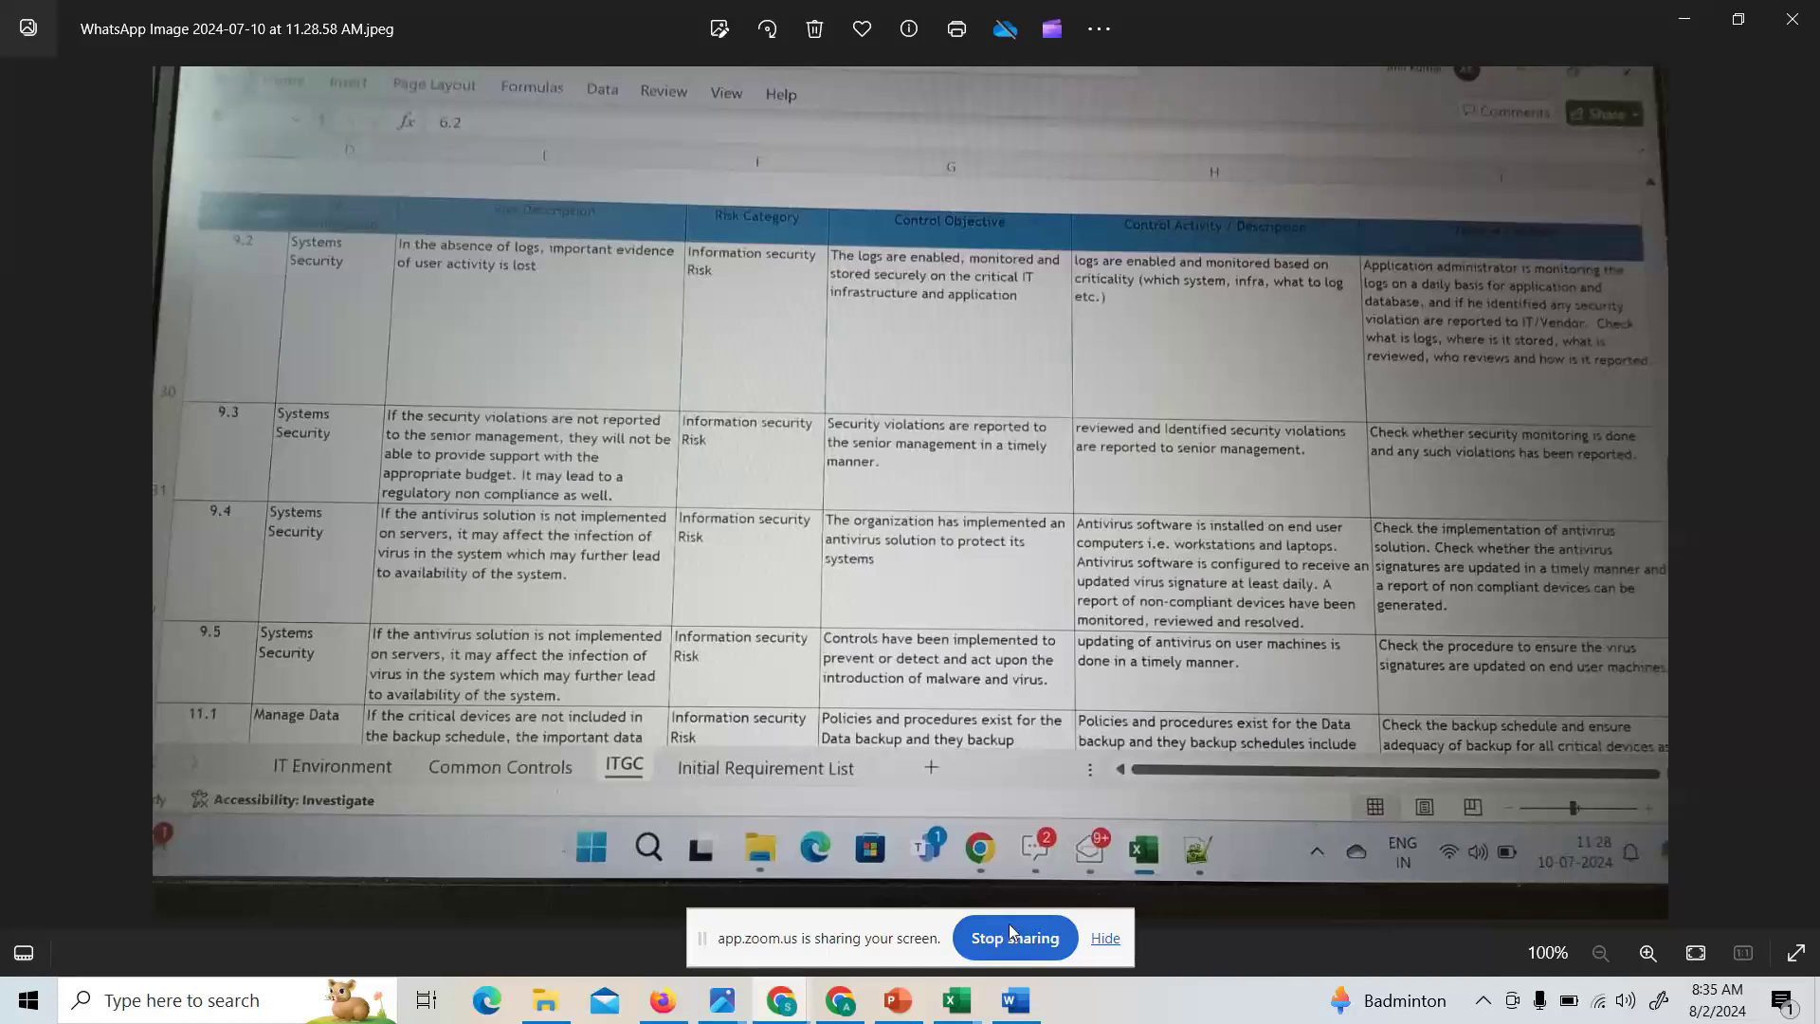
- Return to the handwritten Word notes showing course list items 5 through 11
{"action": "left_click", "coordinate": [1011, 999]}
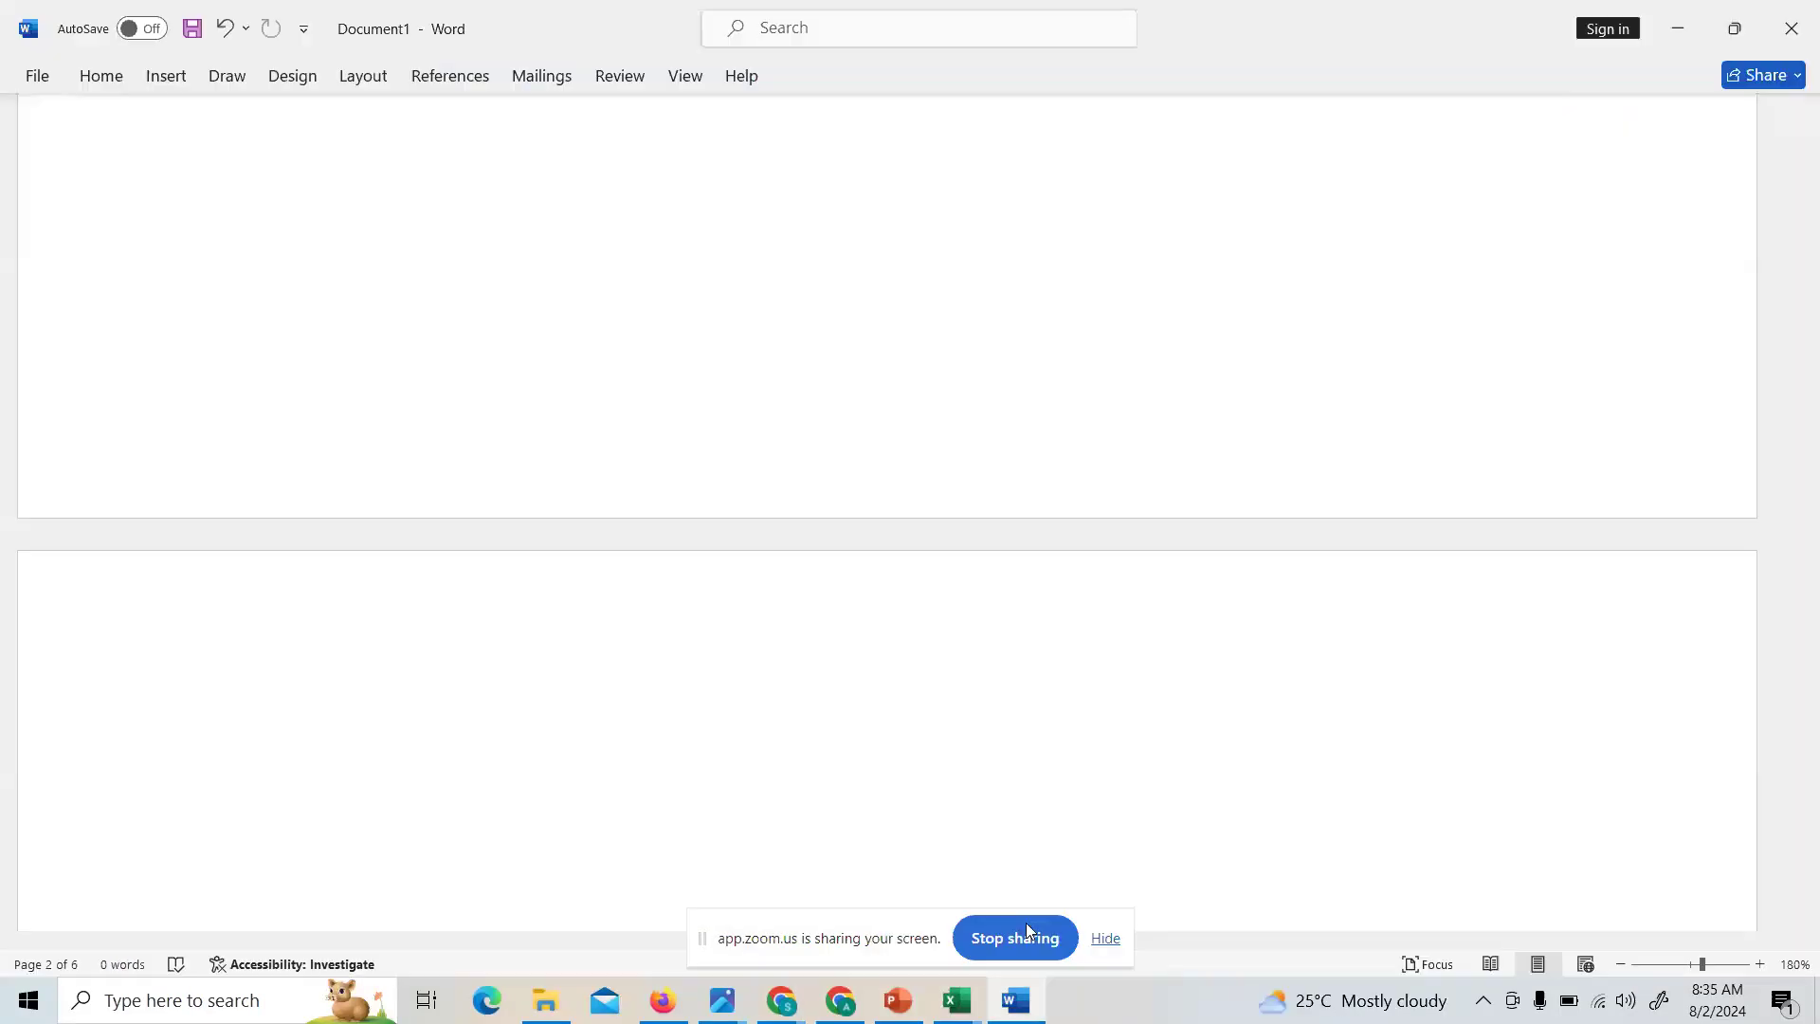
{"action": "scroll", "scroll_direction": "down", "scroll_amount": 3}
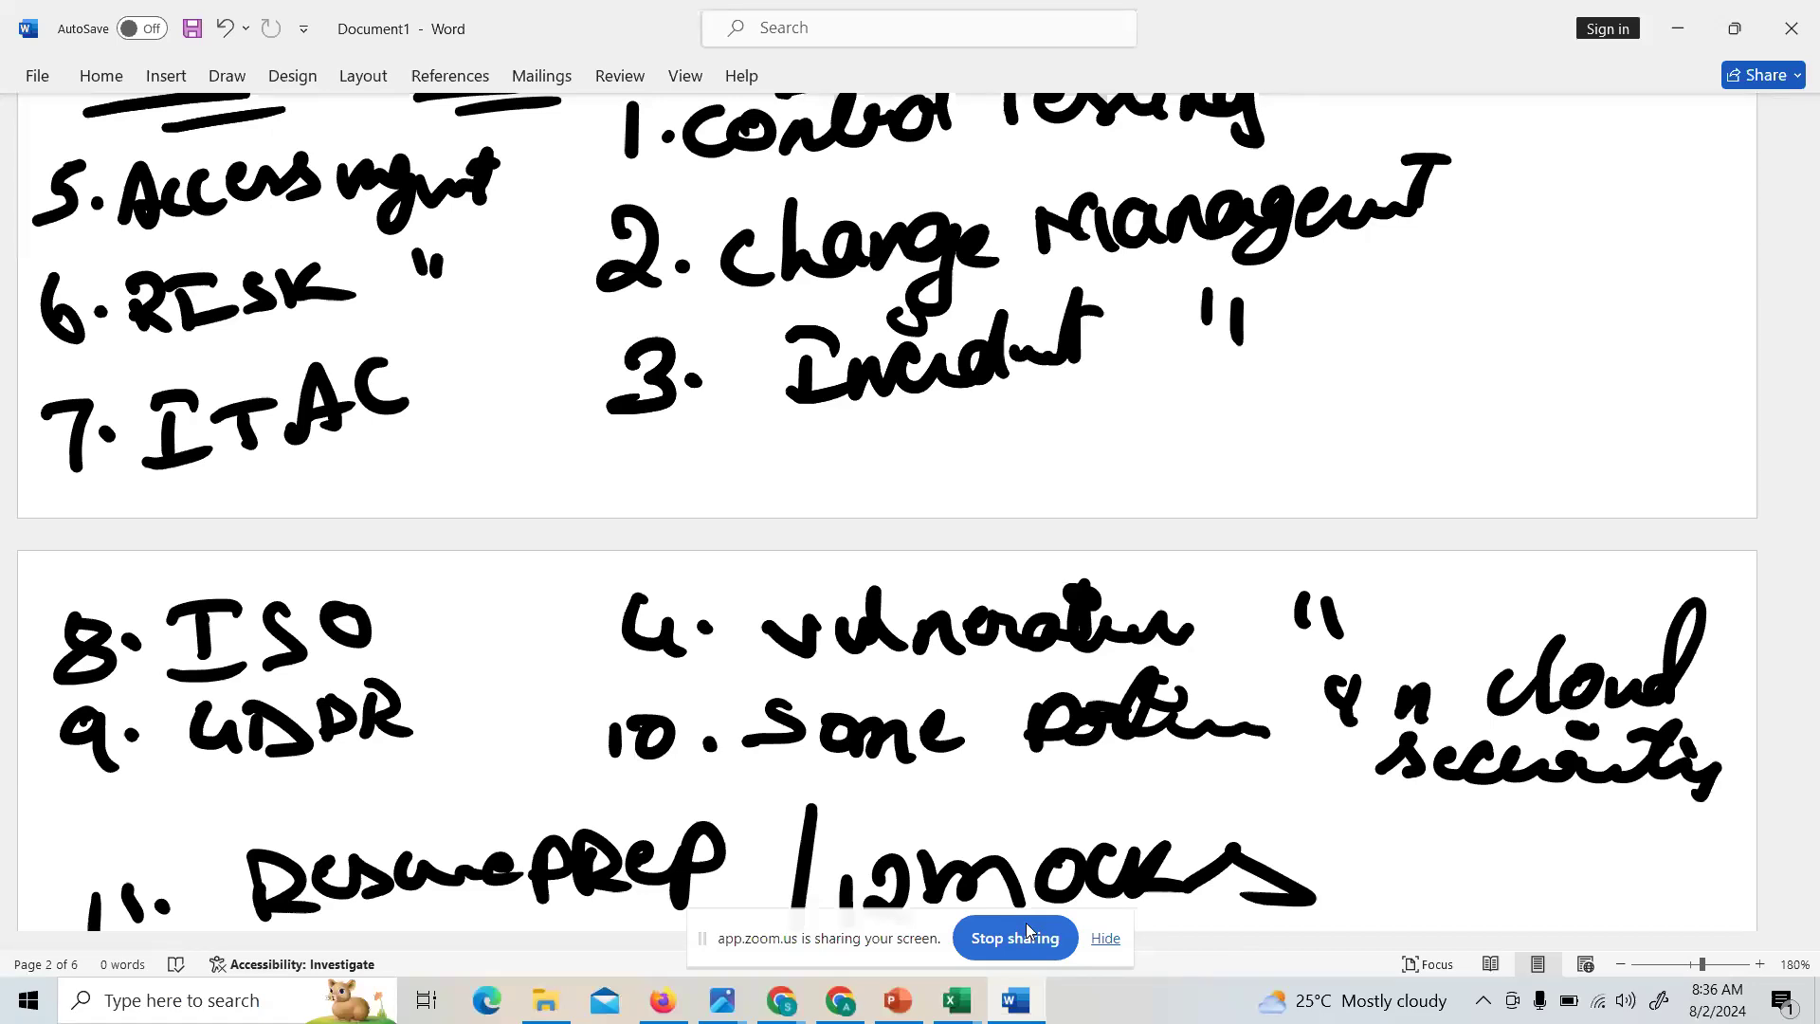
{"action": "left_click", "coordinate": [221, 842]}
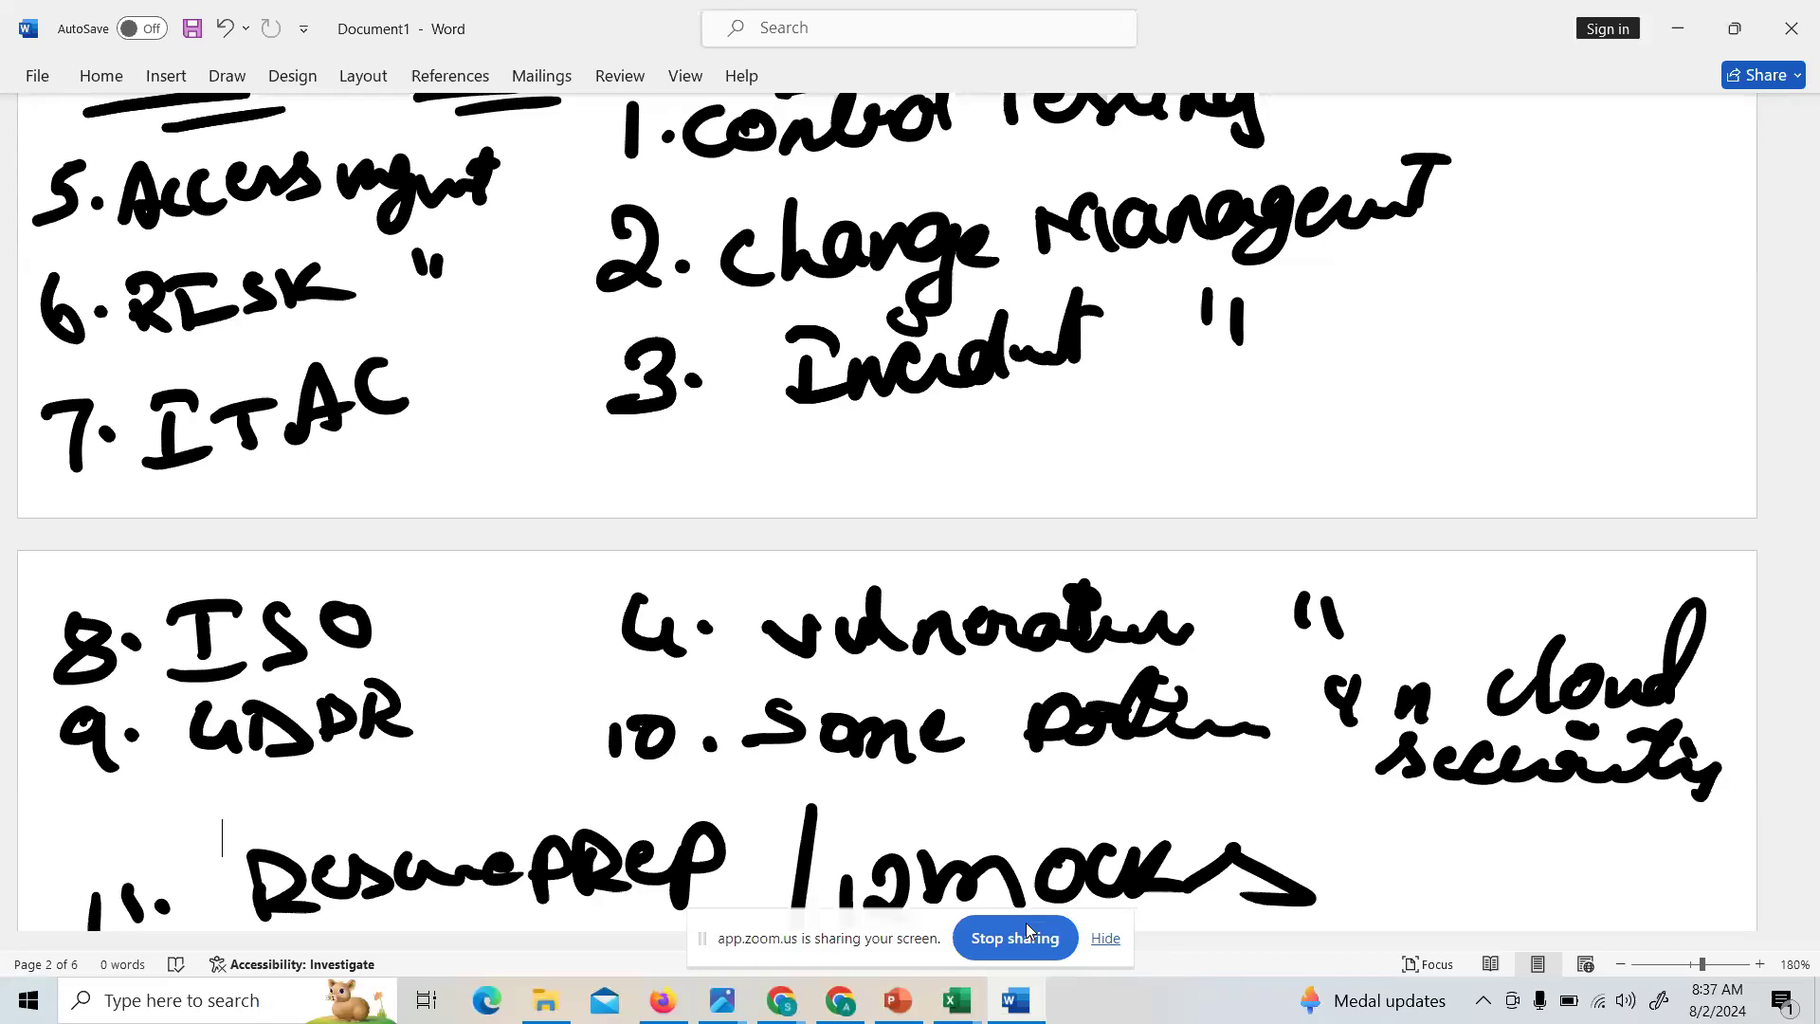
{"action": "mouse_move", "coordinate": [1004, 937]}
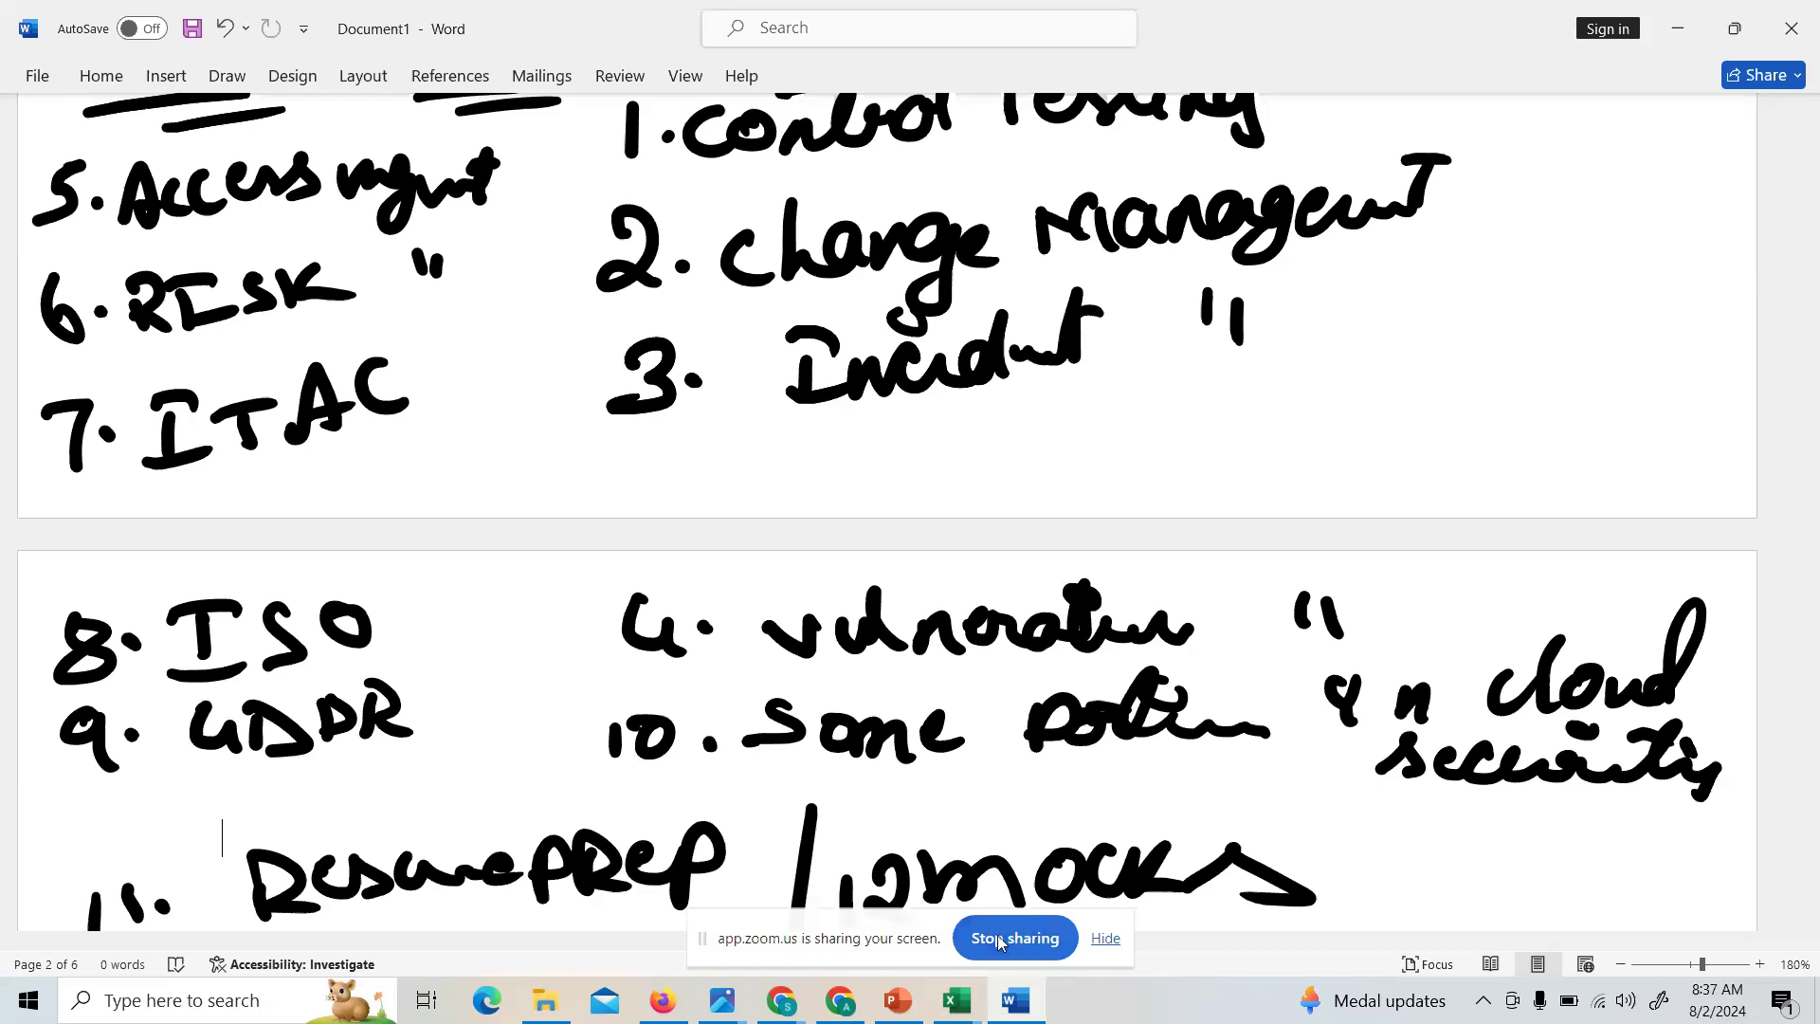